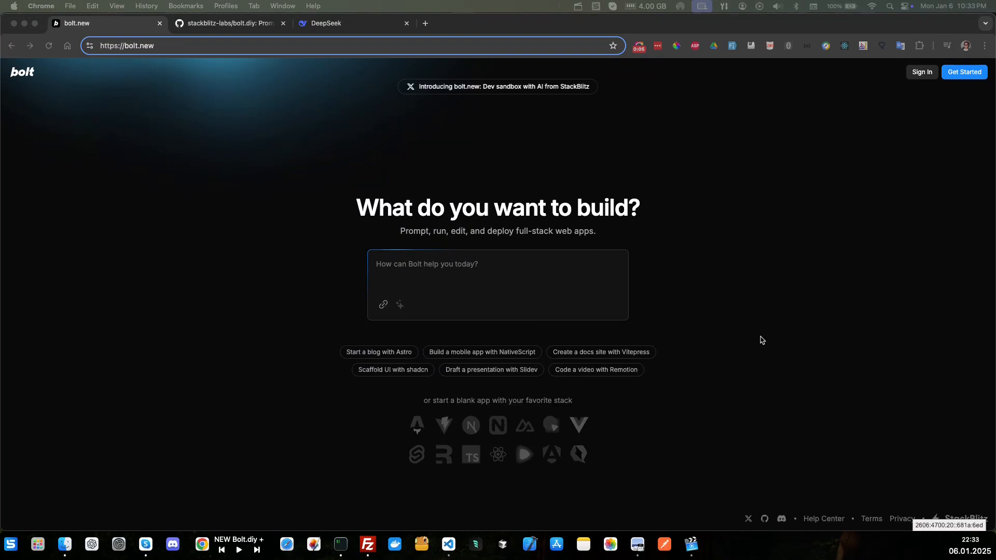
pyautogui.moveTo(90, 118)
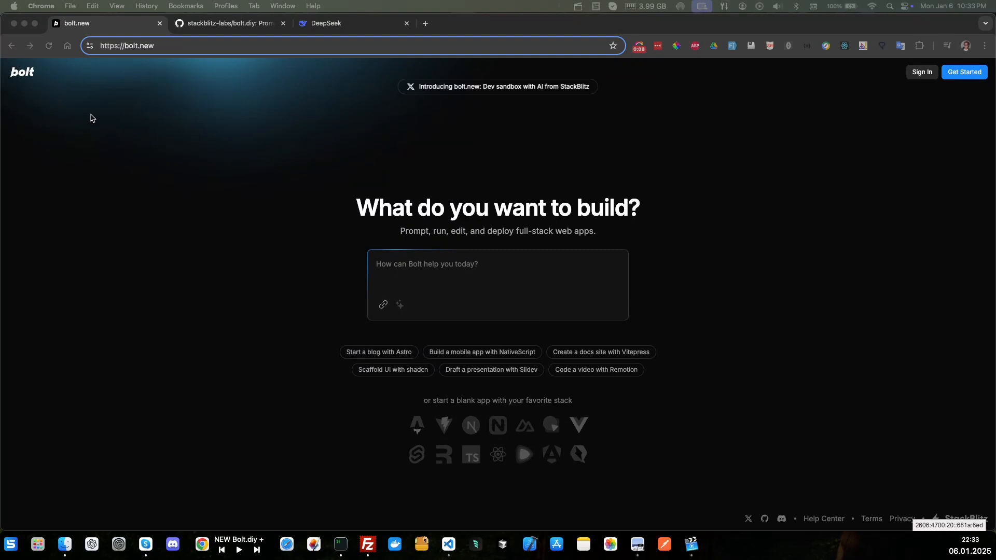
pyautogui.moveTo(146, 91)
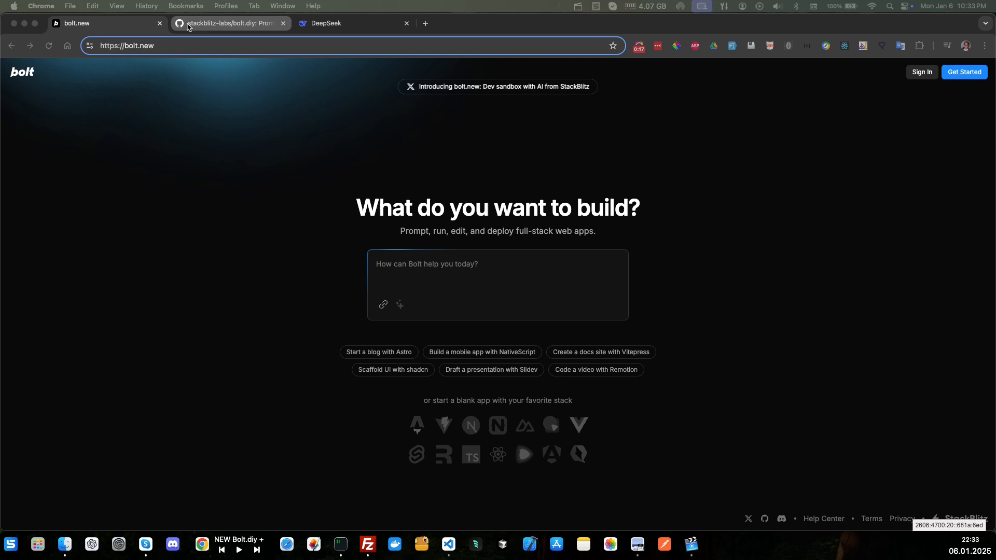
# - Read the bolt.diy README's requested additions, highlighting the DeepSeek API Integration credit
pyautogui.click(228, 23)
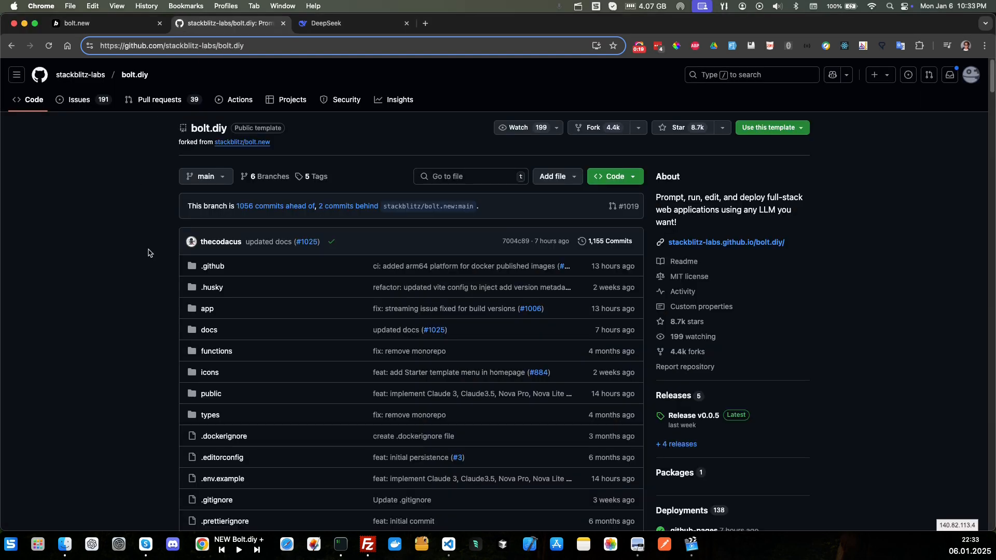
pyautogui.scroll(-3)
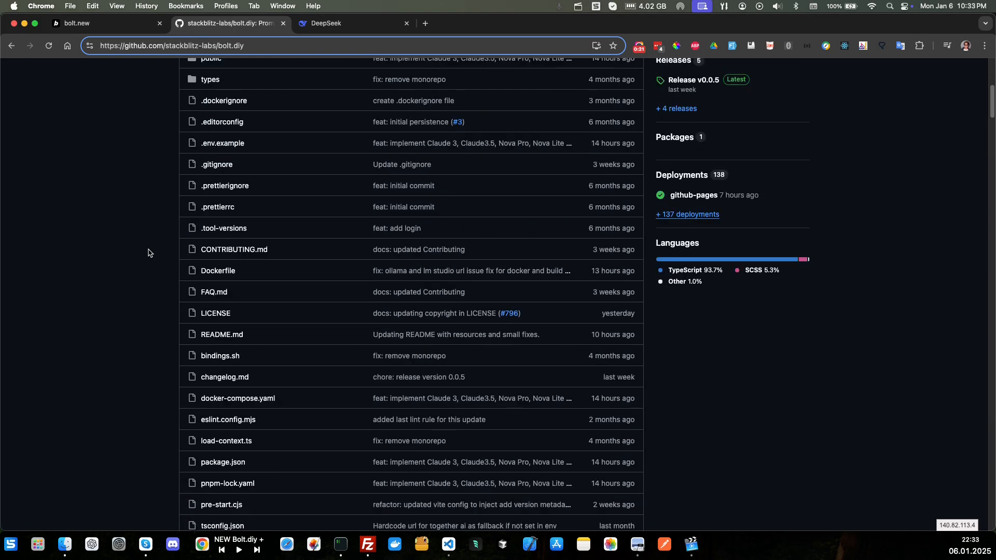
pyautogui.scroll(-3)
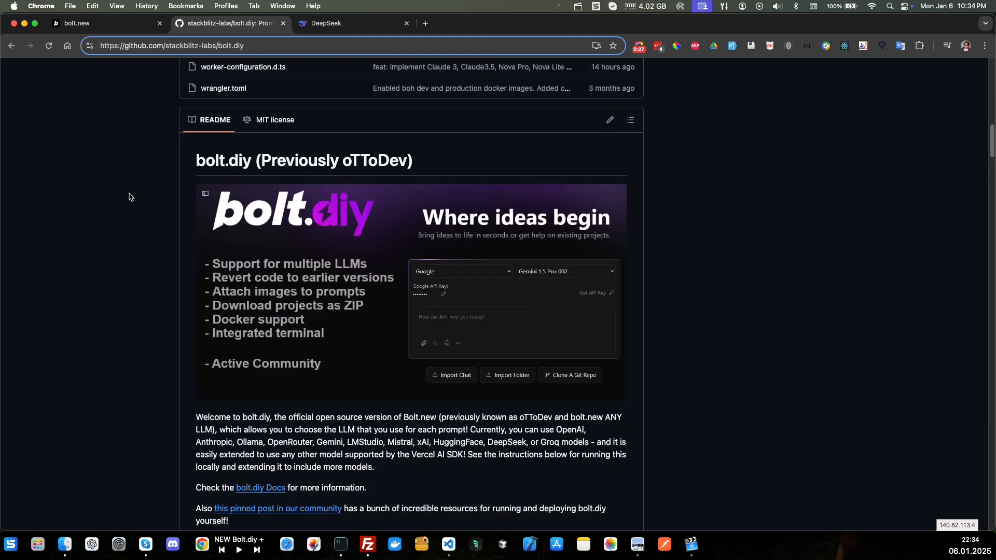
pyautogui.moveTo(161, 244)
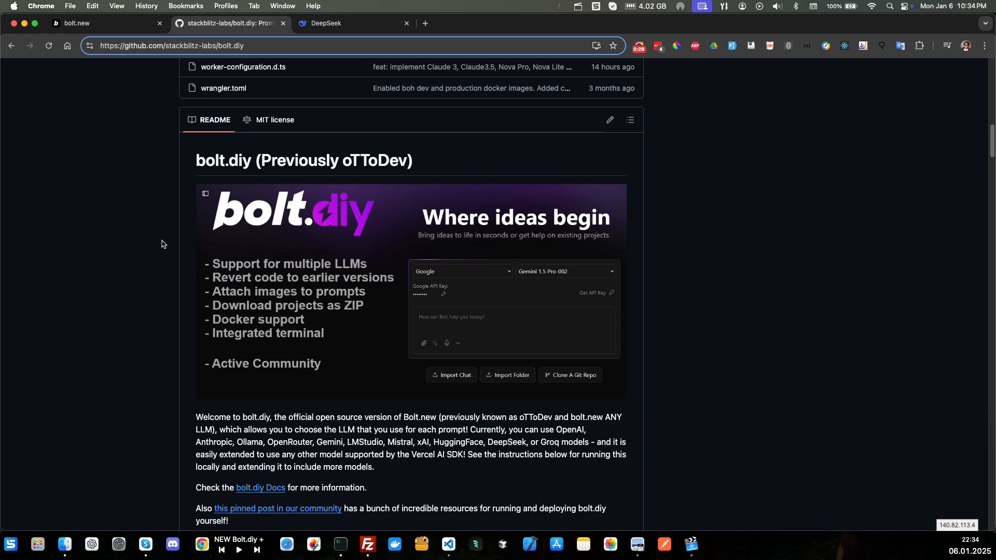
pyautogui.scroll(-3)
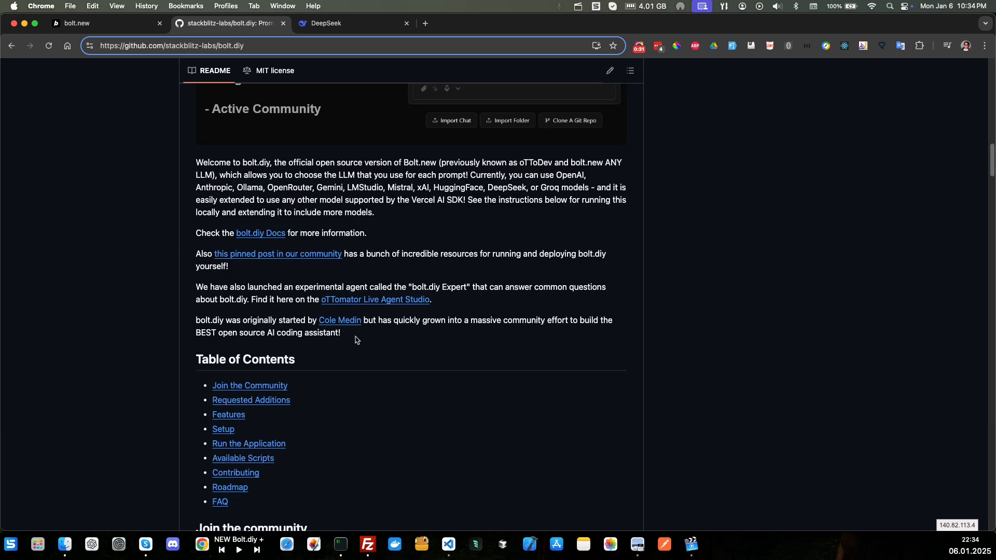
pyautogui.moveTo(172, 328)
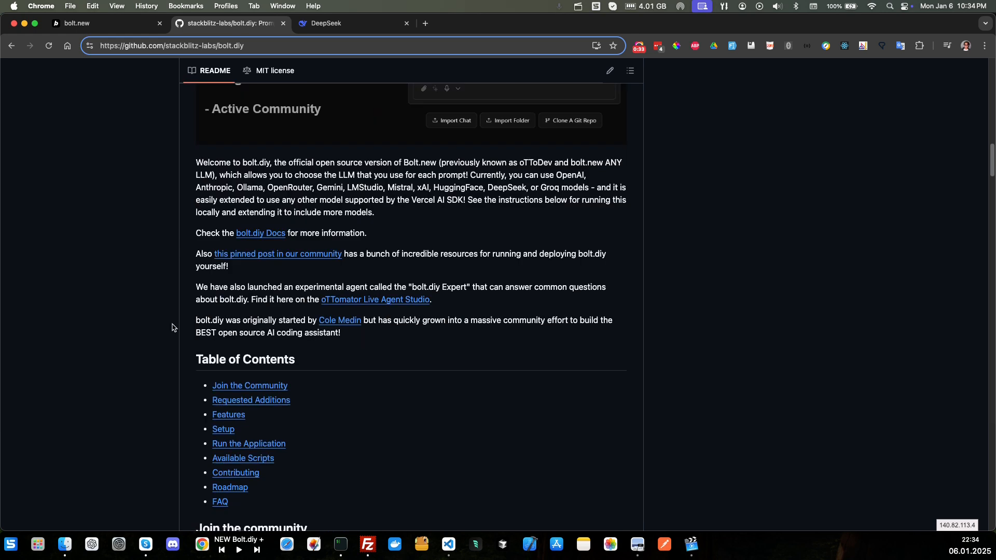
pyautogui.scroll(-3)
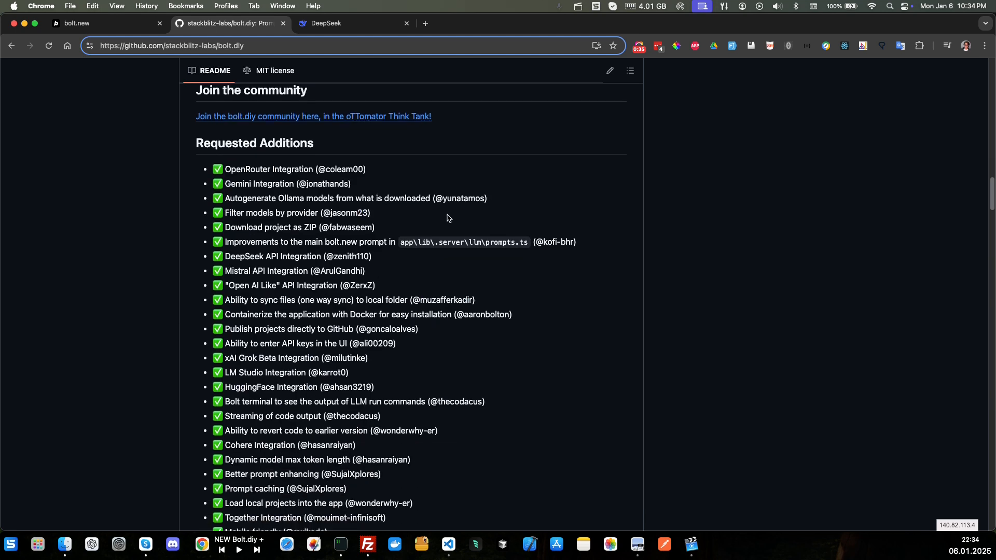
pyautogui.moveTo(366, 189)
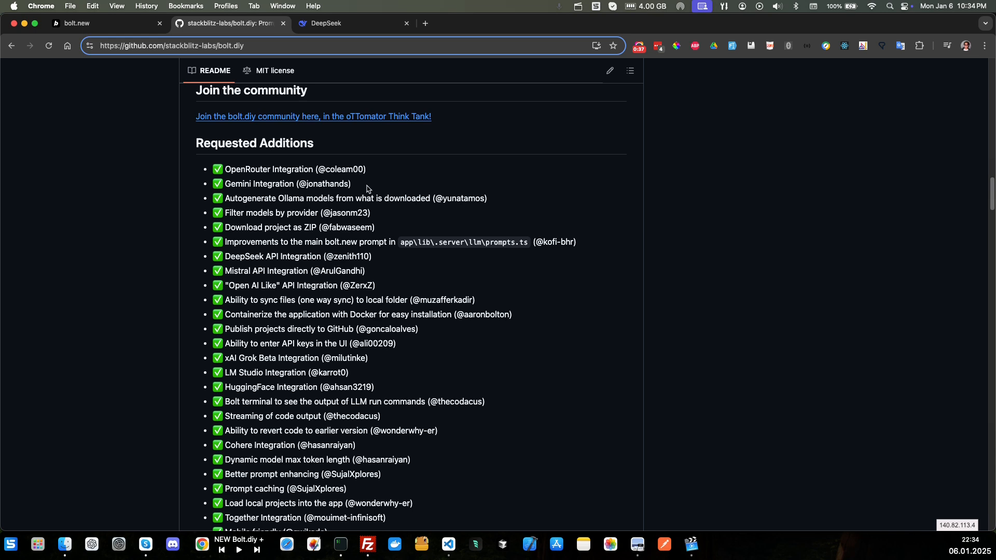
pyautogui.moveTo(462, 197)
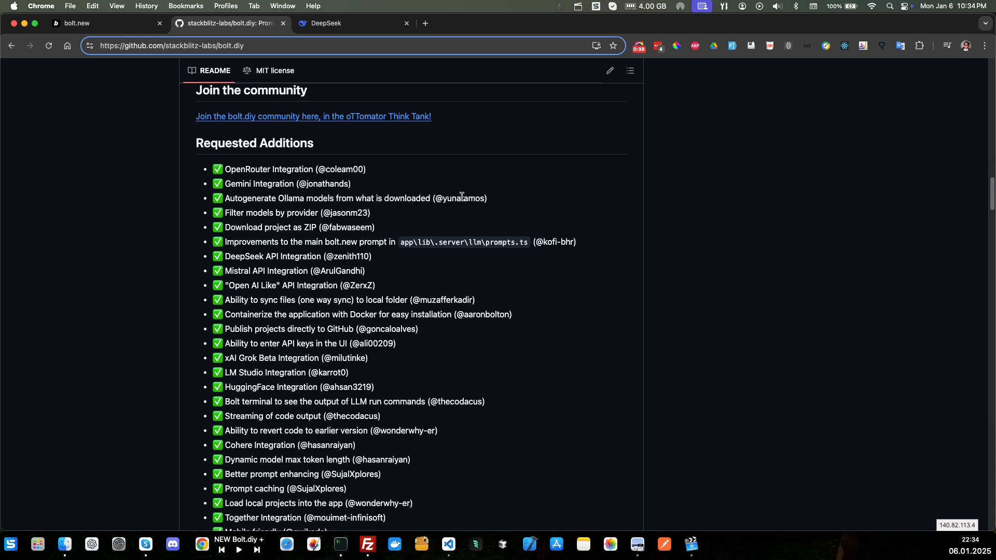
pyautogui.doubleClick(348, 212)
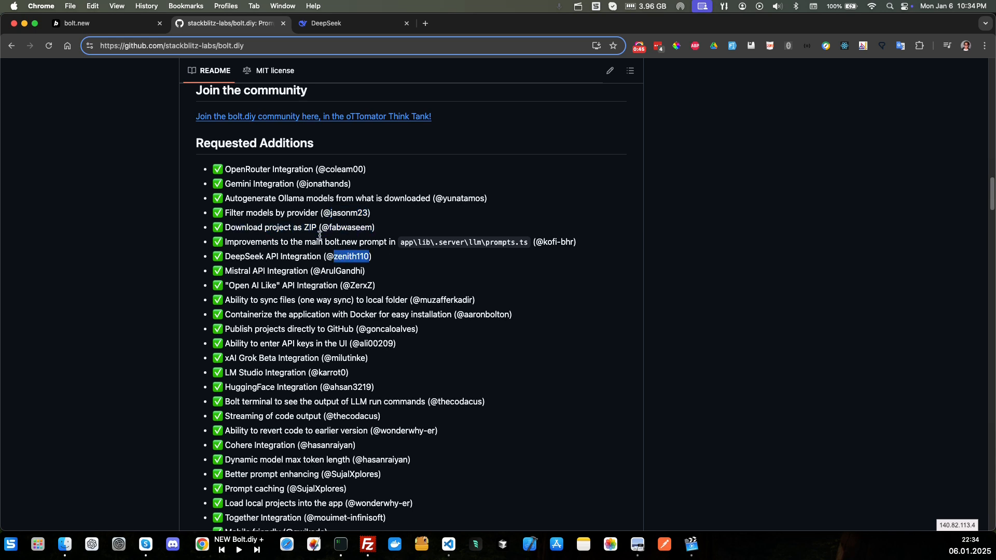
pyautogui.moveTo(442, 297)
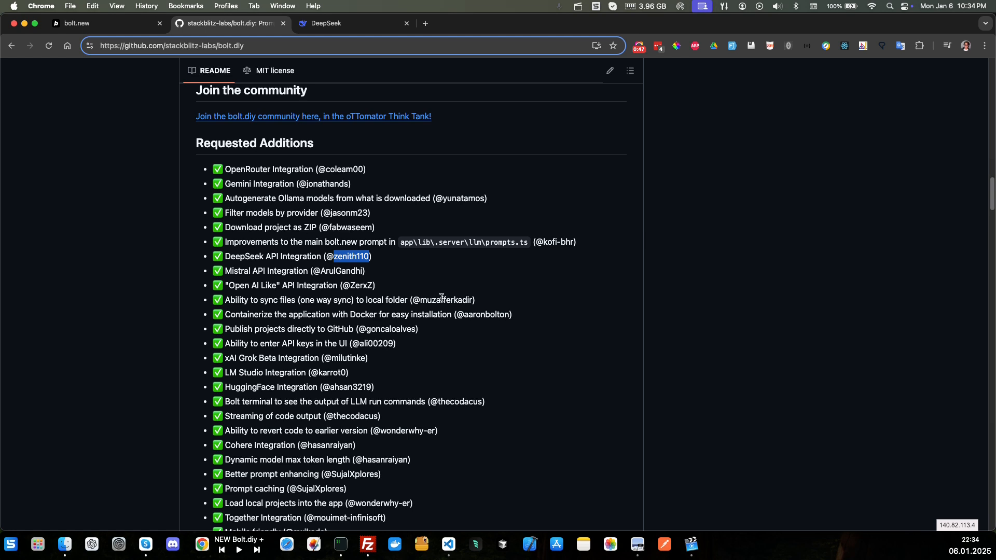
pyautogui.scroll(-3)
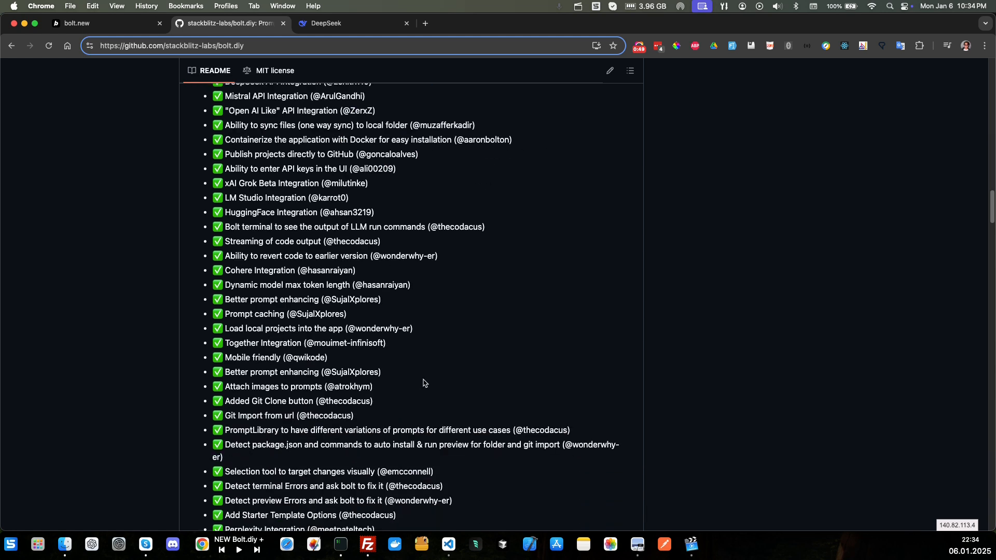
pyautogui.scroll(-3)
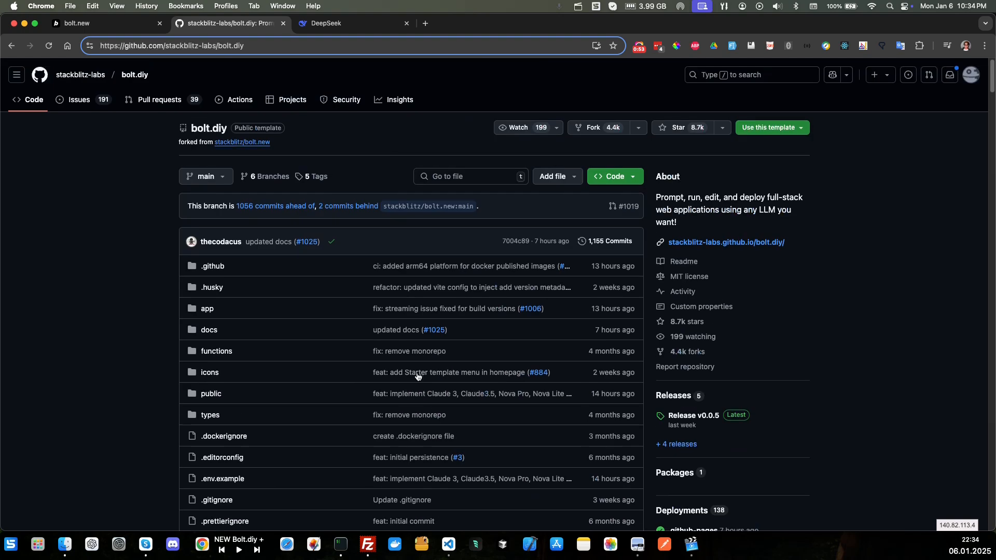
pyautogui.moveTo(80, 75)
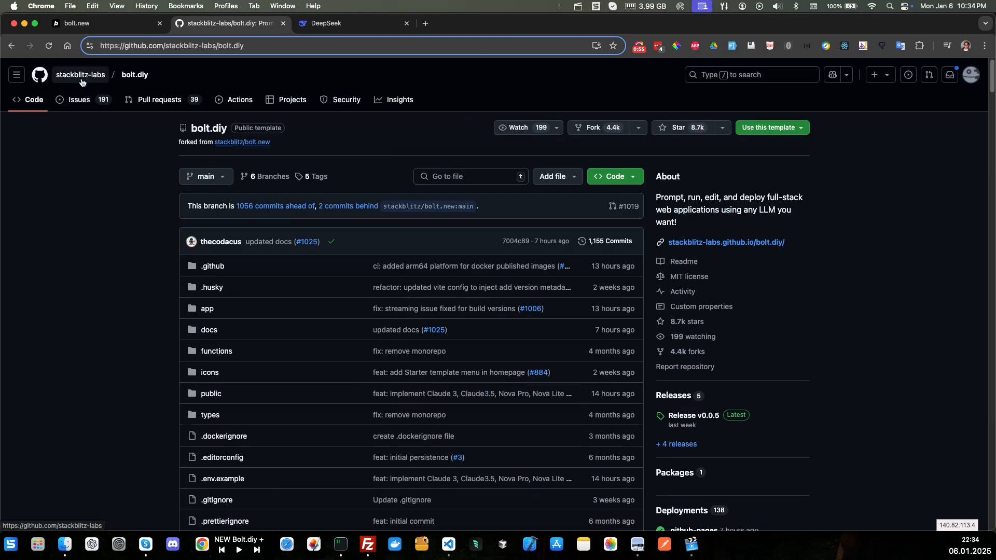
pyautogui.moveTo(133, 268)
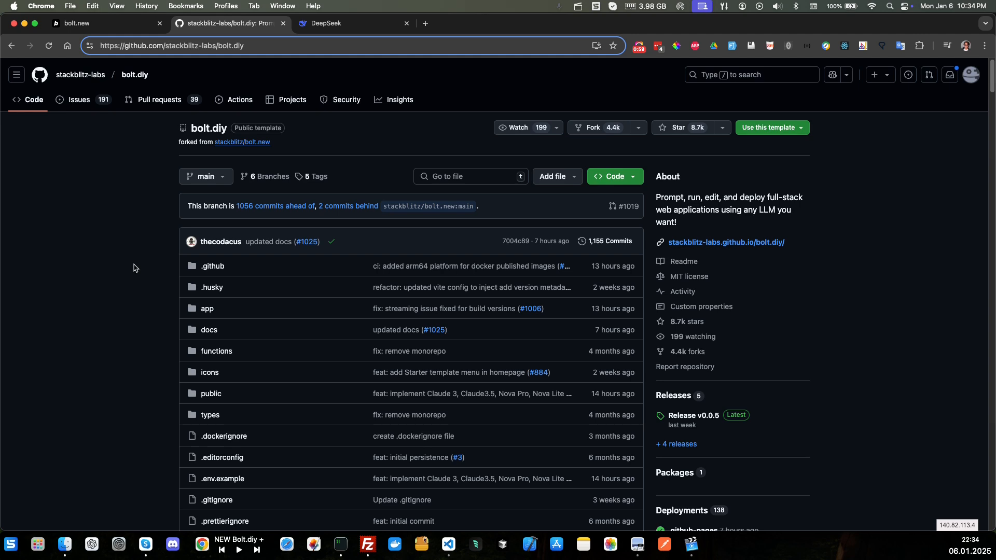
pyautogui.moveTo(177, 141)
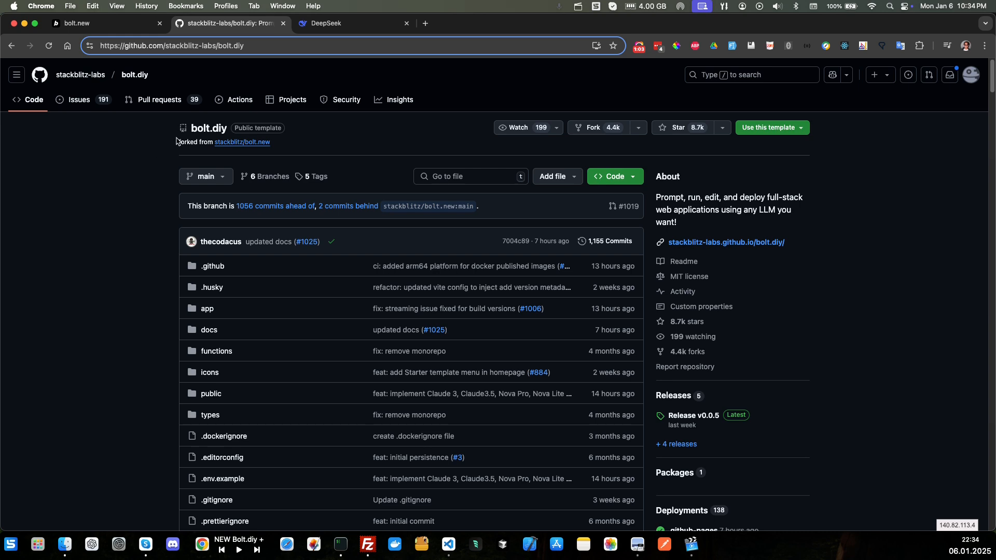
pyautogui.moveTo(208, 127)
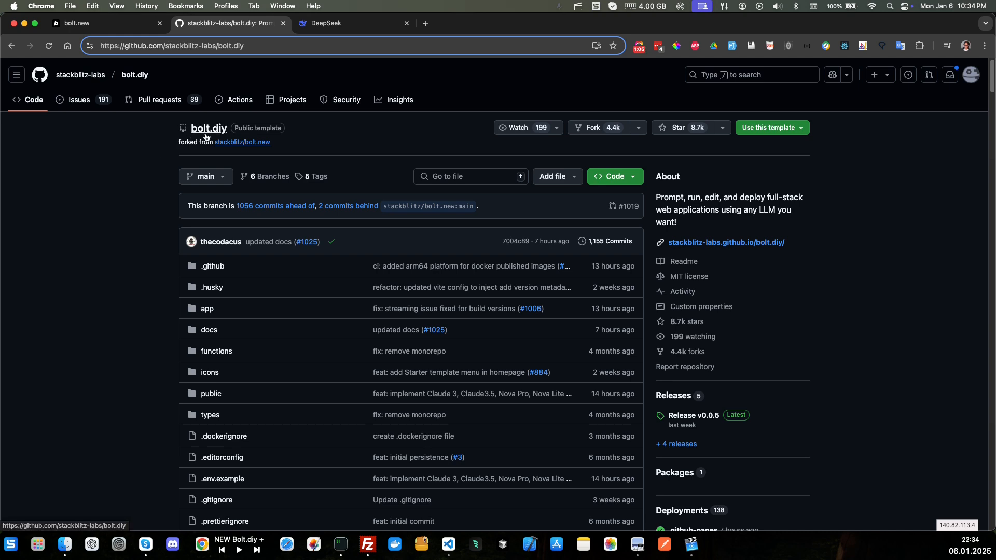
pyautogui.moveTo(135, 156)
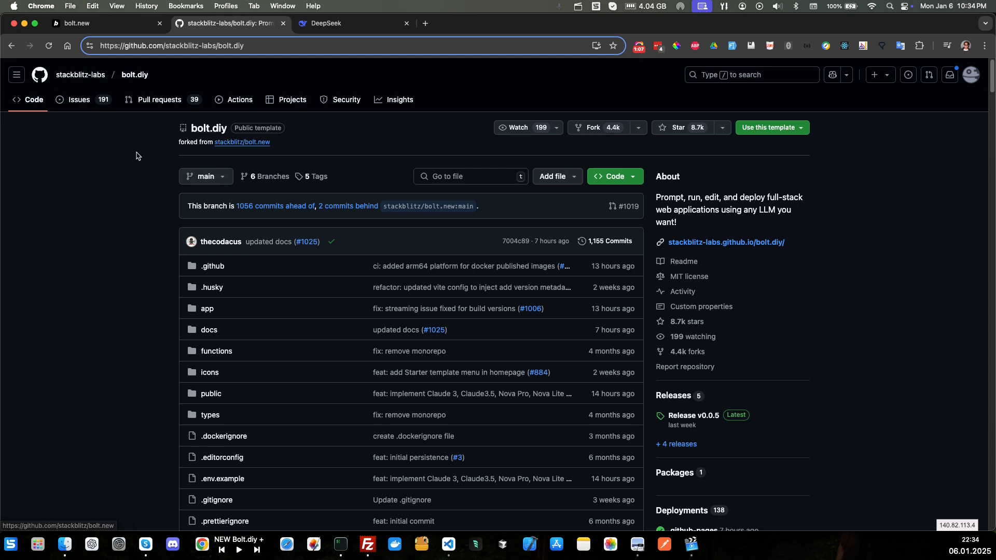
pyautogui.moveTo(615, 176)
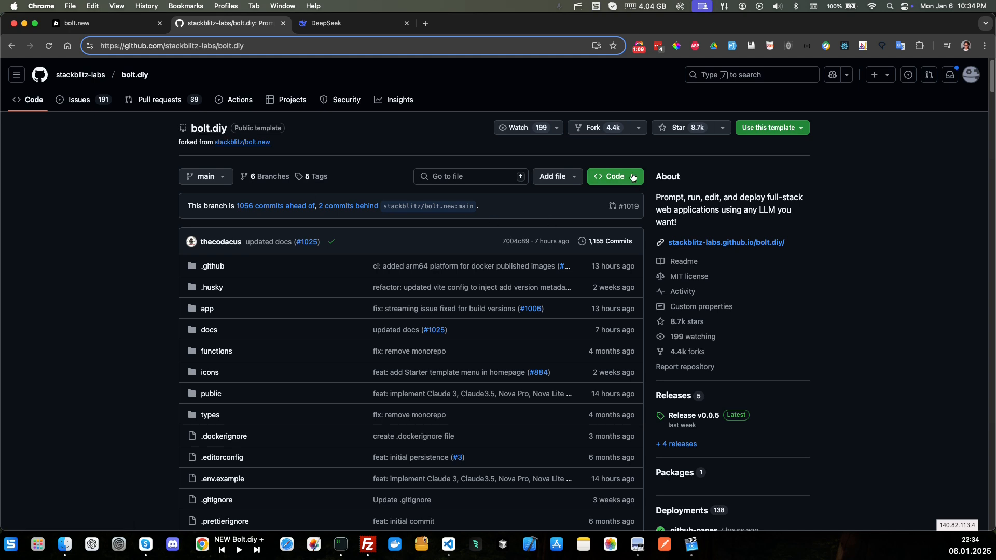
# - Clone bolt.diy into the diy folder, then open it in VS Code with 'code .'
pyautogui.click(612, 175)
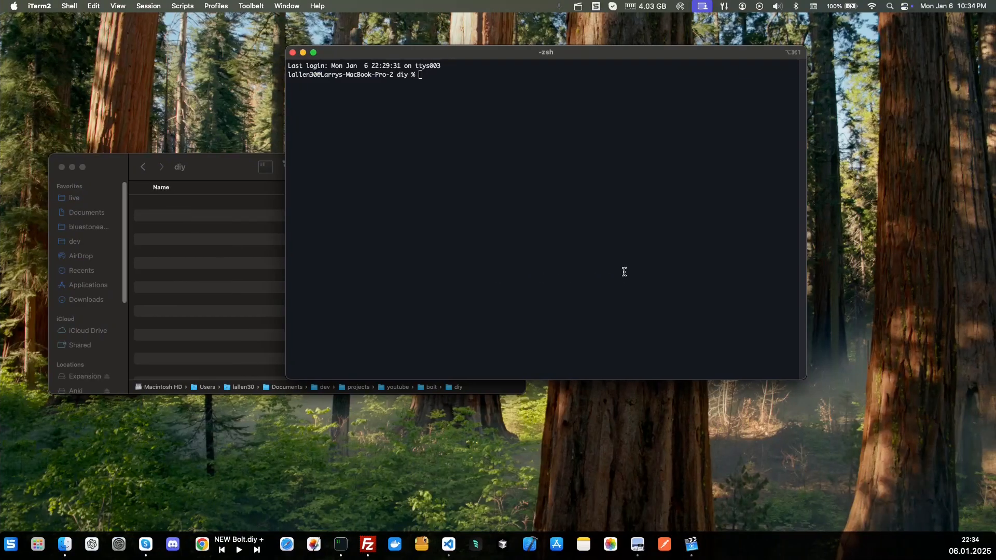
pyautogui.write('c')
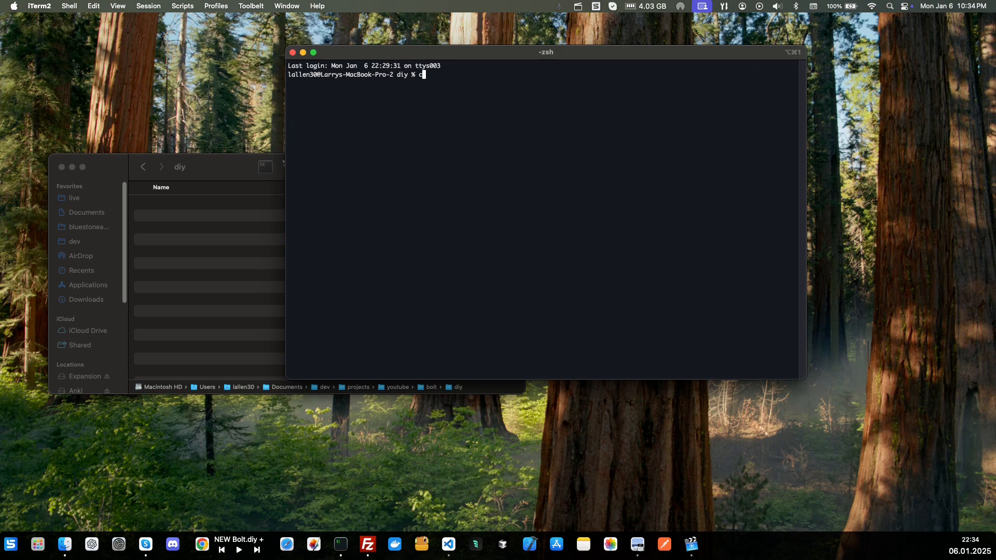
pyautogui.press('Backspace')
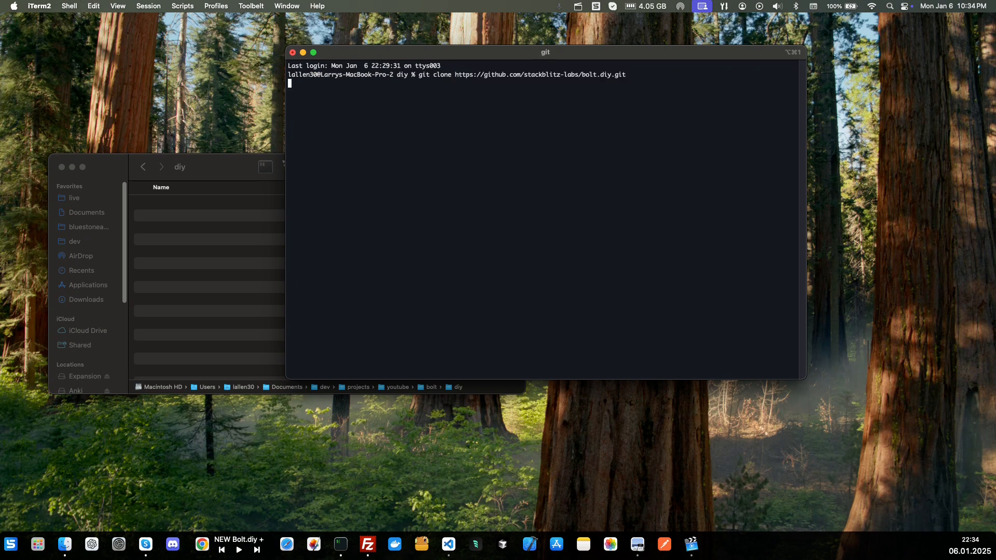
pyautogui.press('Return')
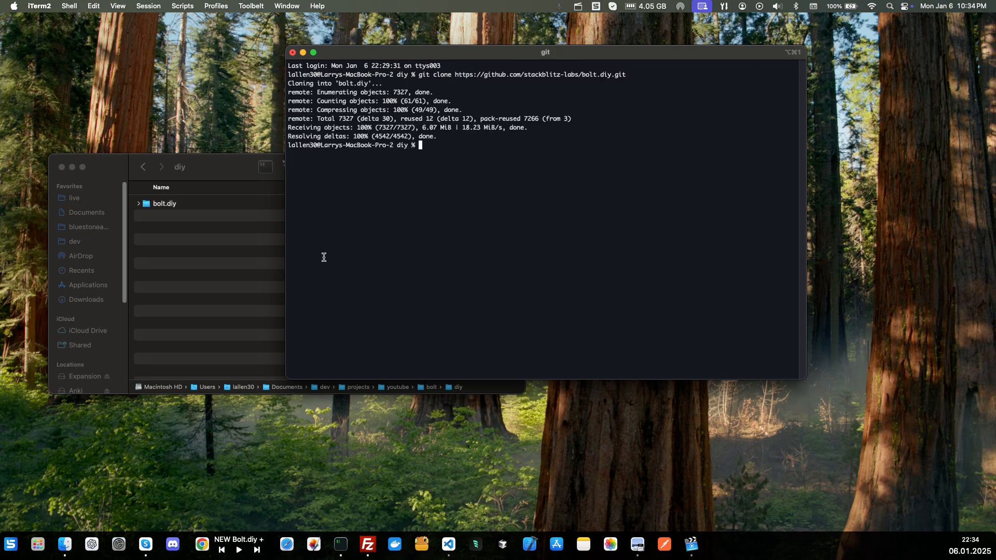
pyautogui.moveTo(426, 238)
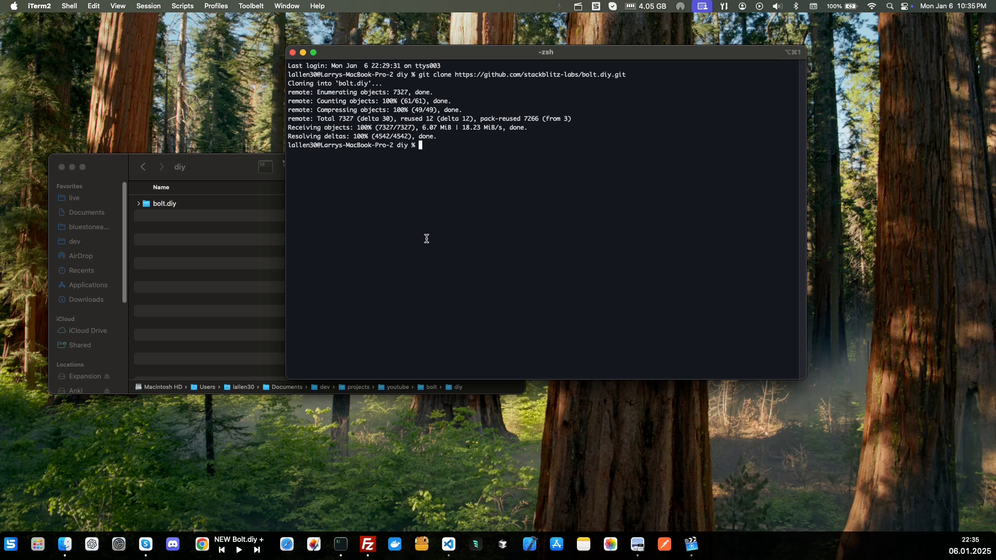
pyautogui.moveTo(463, 196)
pyautogui.write('ls')
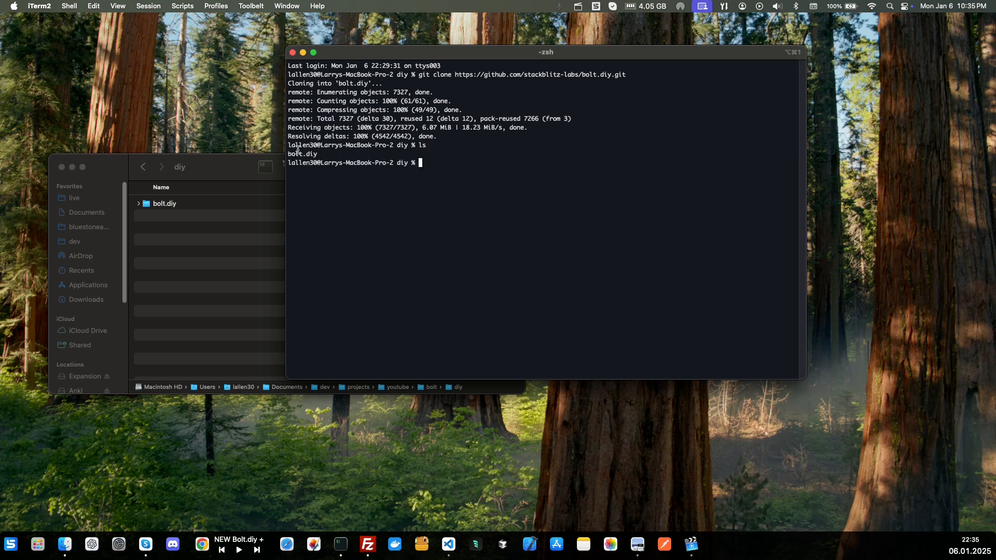
pyautogui.doubleClick(302, 154)
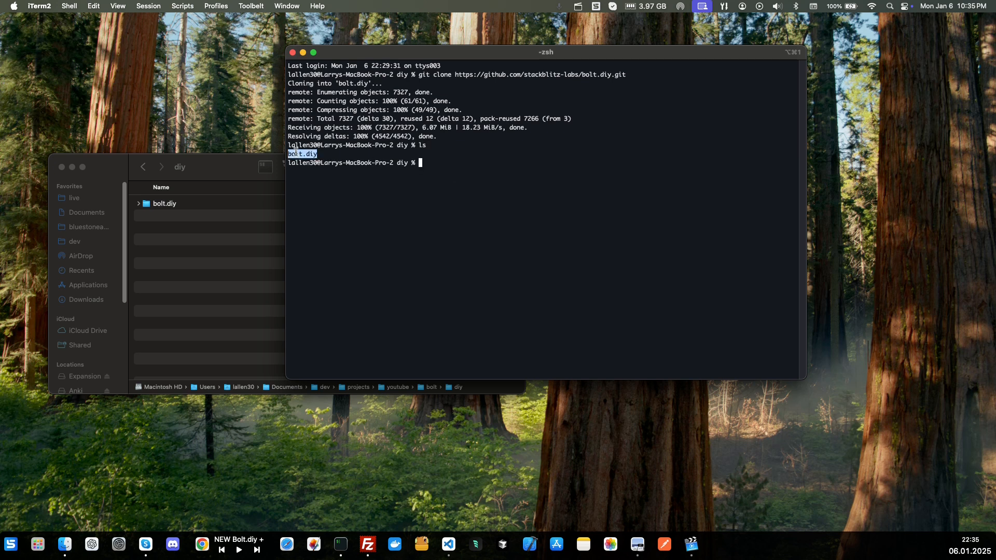
pyautogui.write('cod')
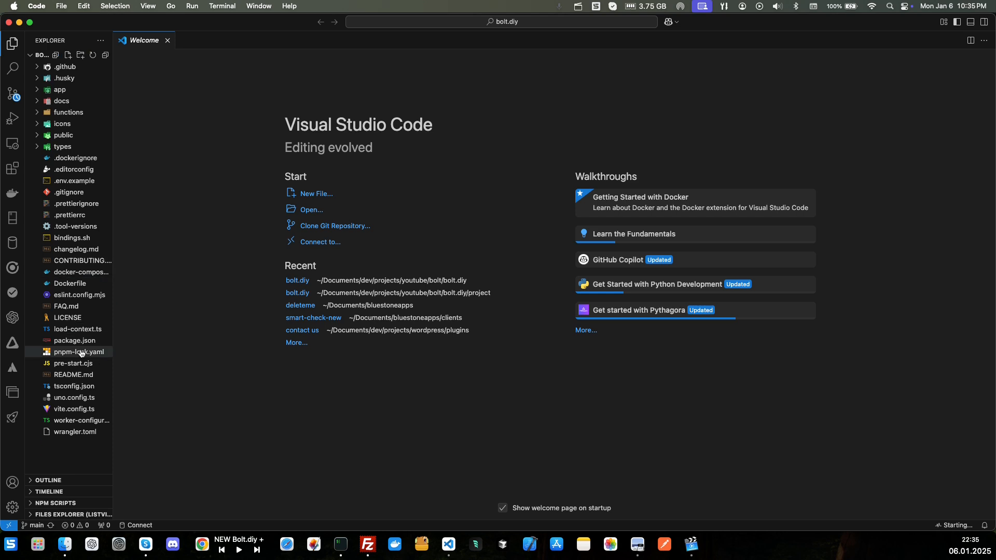
pyautogui.click(72, 374)
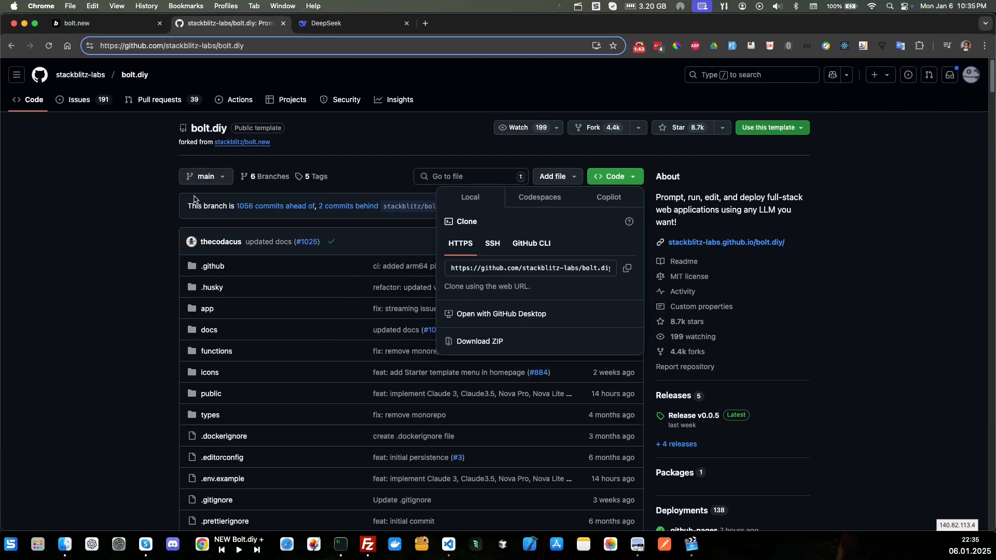
# - Scroll the README to the 'Running the Application' instructions
pyautogui.scroll(-3)
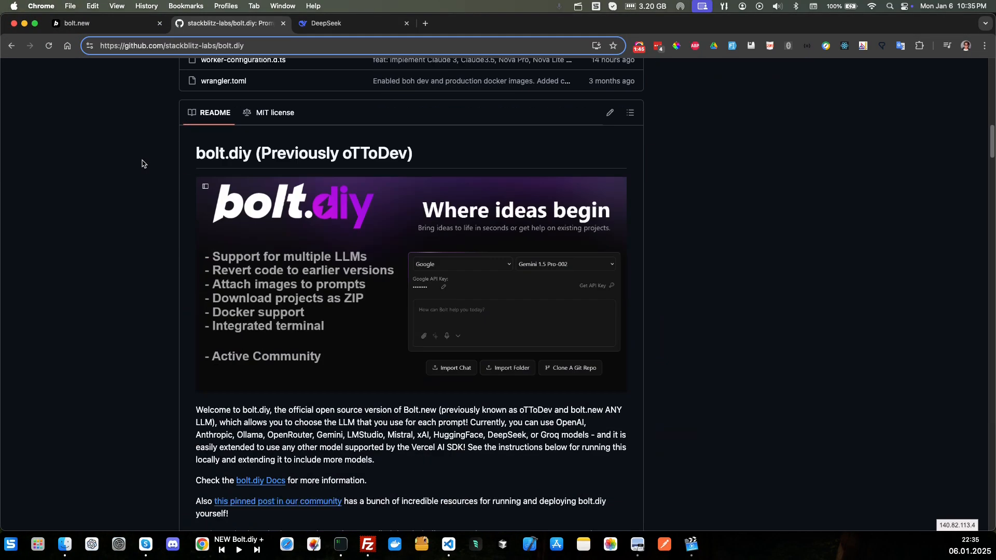
pyautogui.scroll(-3)
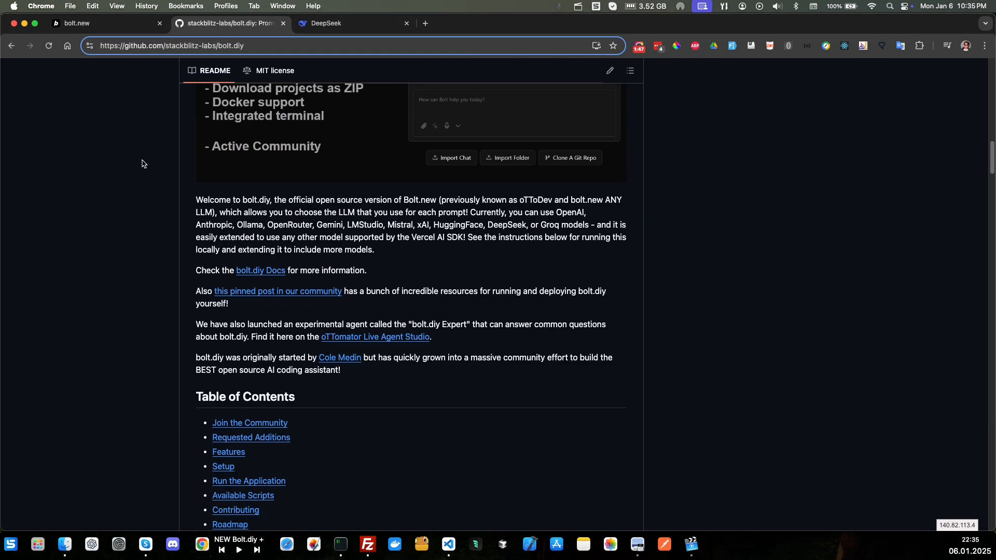
pyautogui.scroll(3)
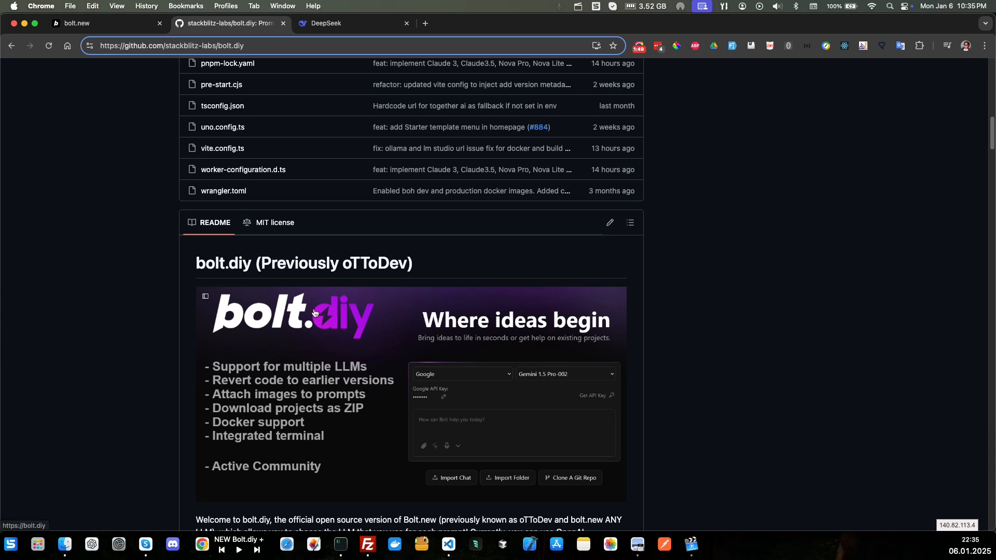
pyautogui.moveTo(360, 325)
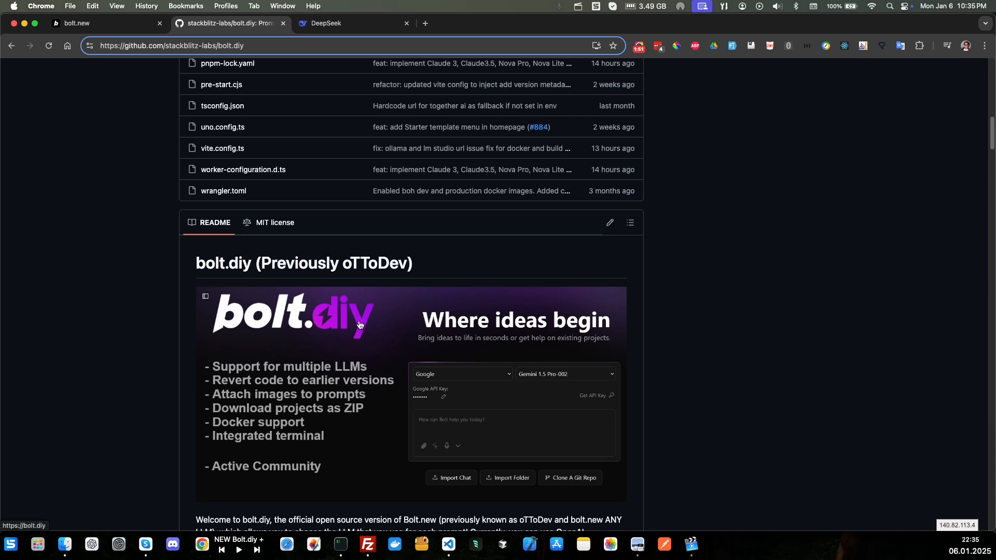
pyautogui.scroll(-3)
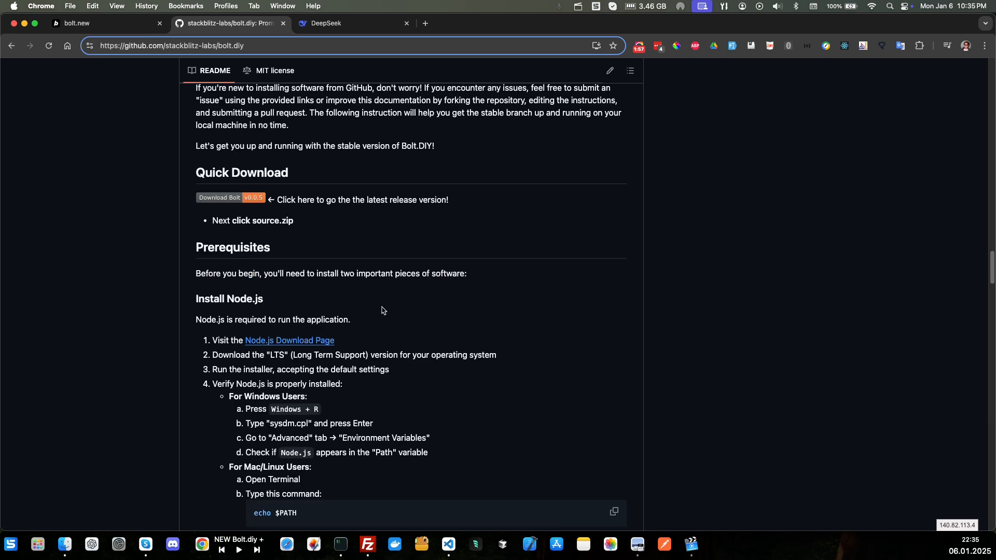
pyautogui.scroll(3)
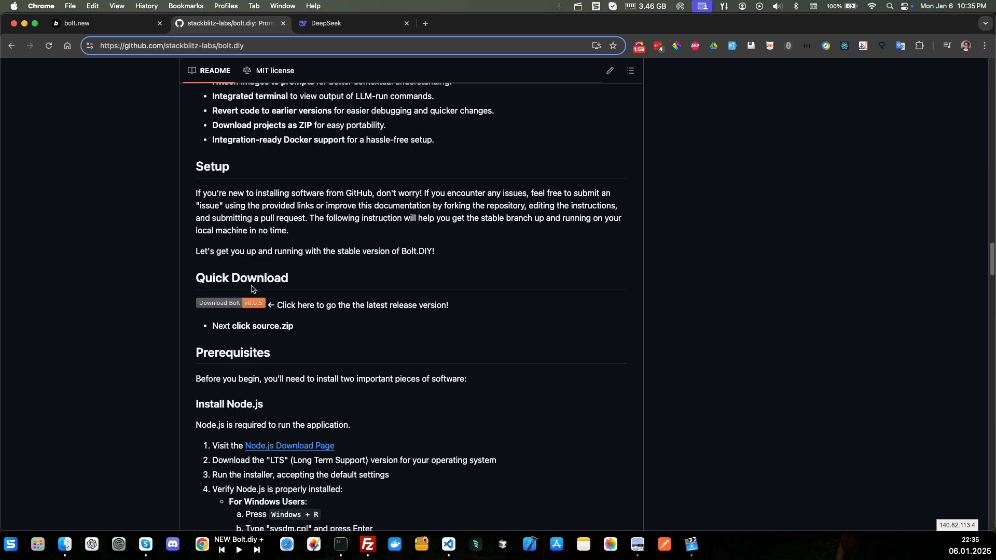
pyautogui.scroll(3)
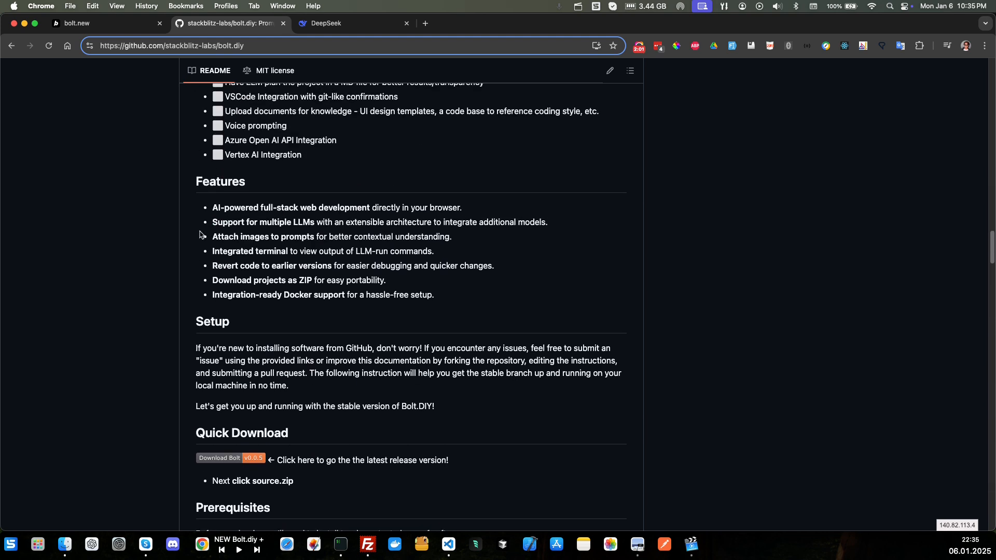
pyautogui.scroll(-3)
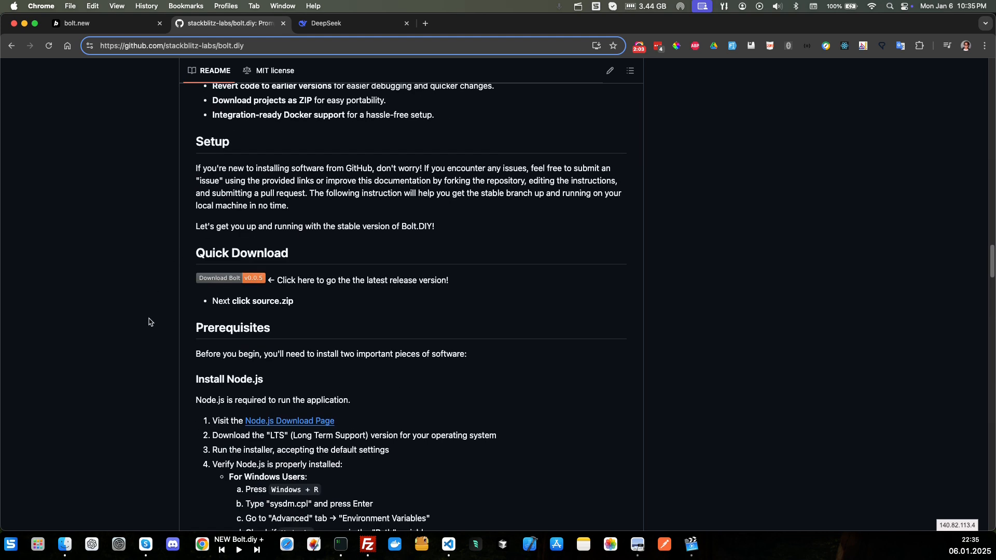
pyautogui.scroll(-3)
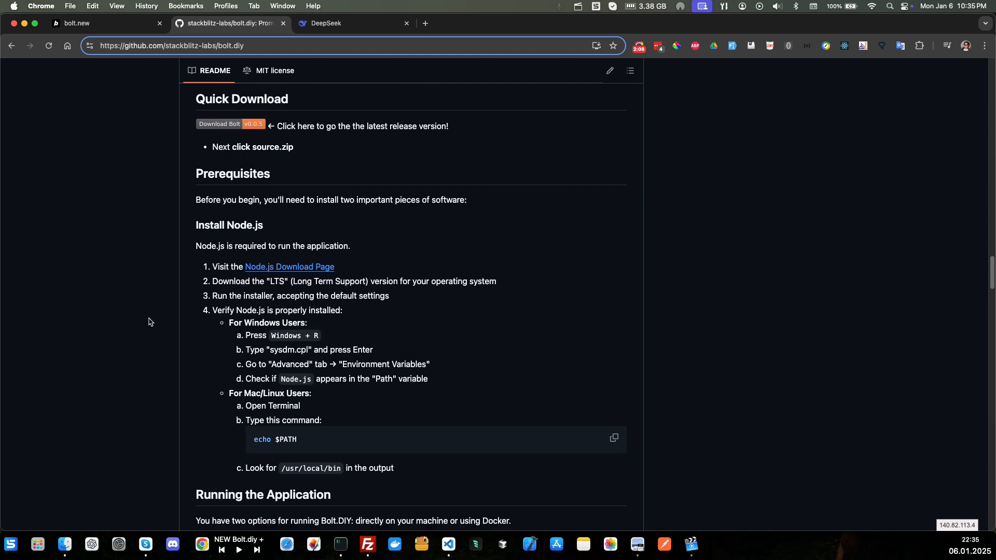
pyautogui.scroll(-3)
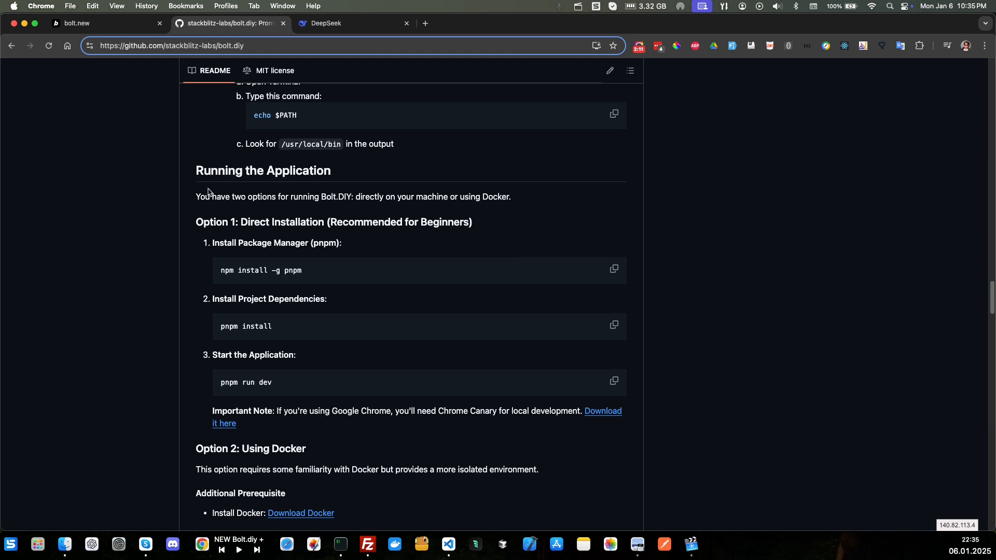
pyautogui.scroll(3)
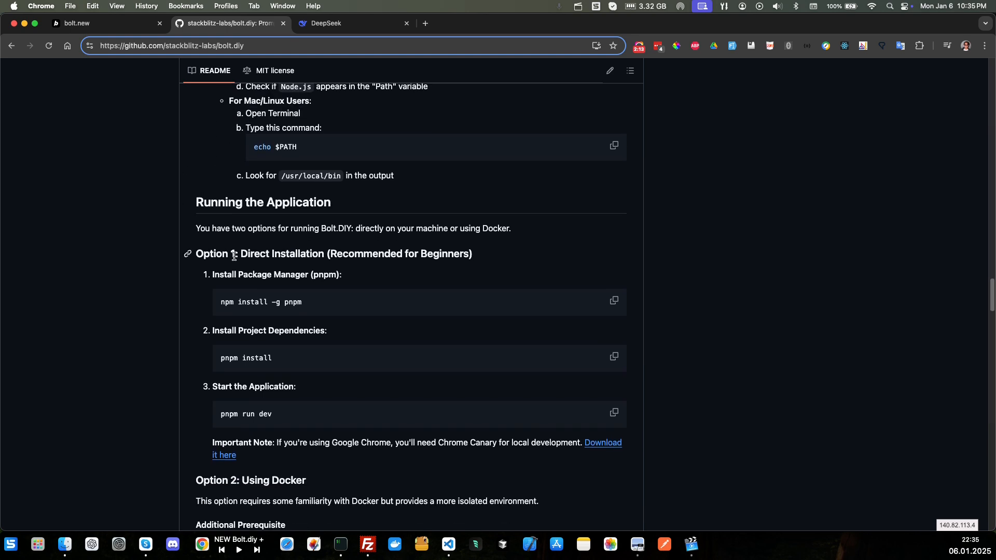
pyautogui.scroll(-3)
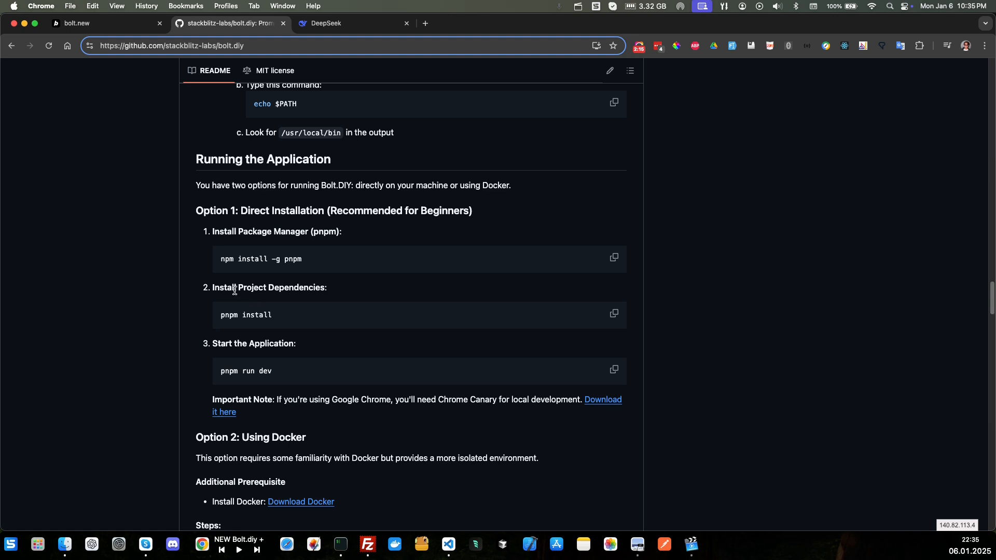
pyautogui.moveTo(219, 267)
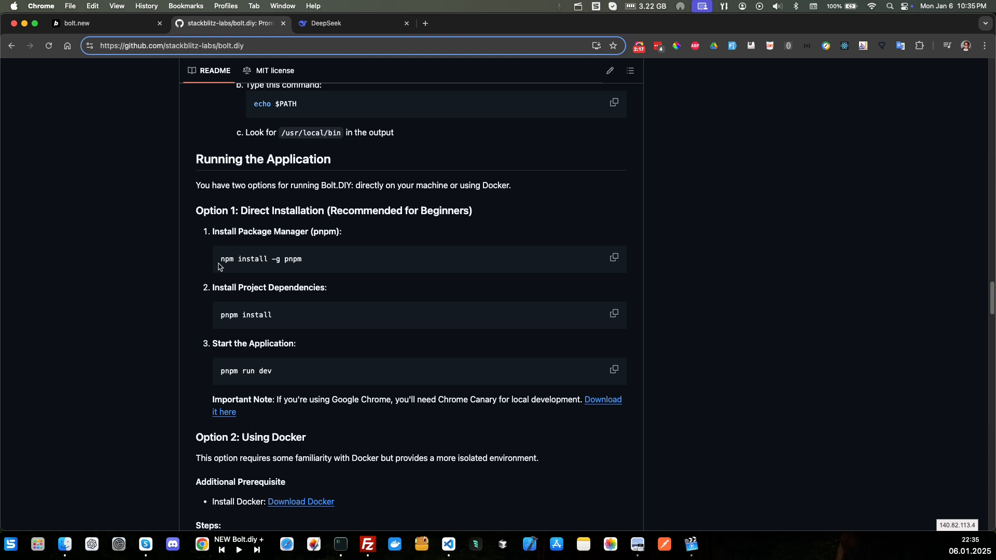
pyautogui.moveTo(295, 268)
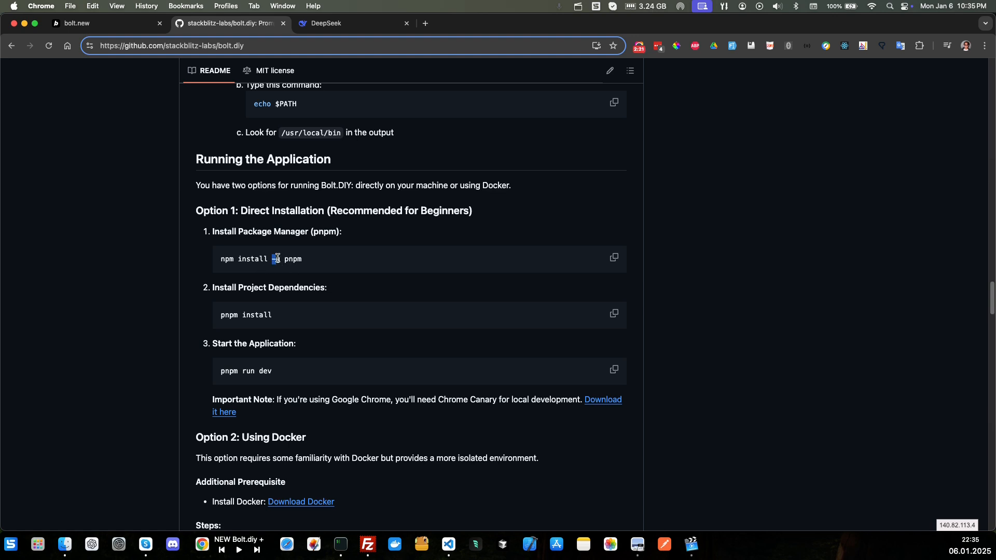
pyautogui.moveTo(300, 268)
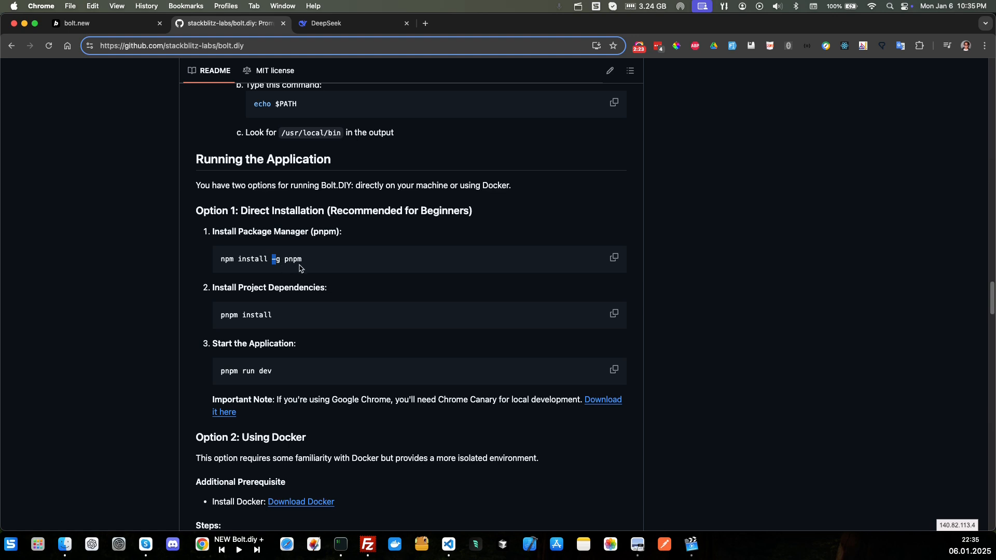
# - Copy the 'pnpm install' command from the README
pyautogui.doubleClick(292, 259)
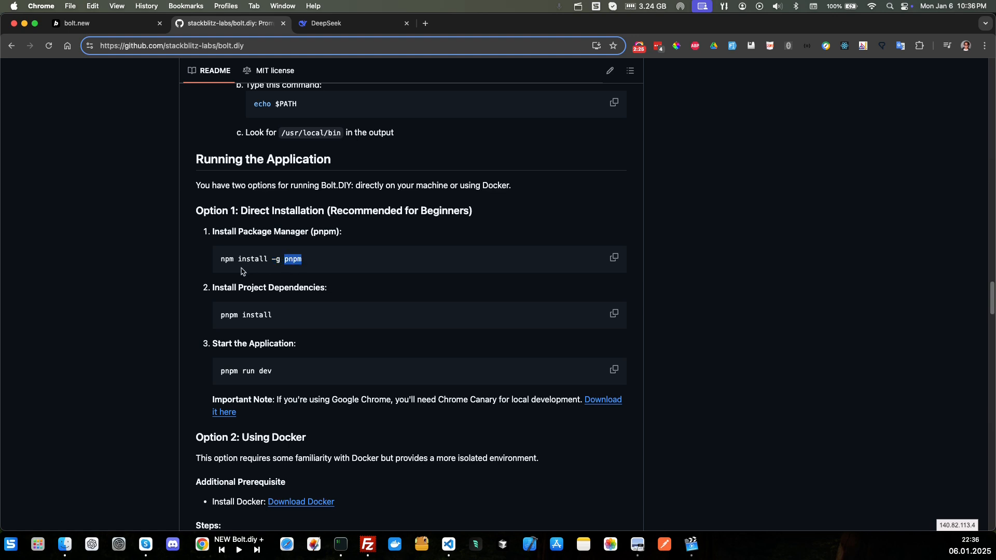
pyautogui.moveTo(275, 354)
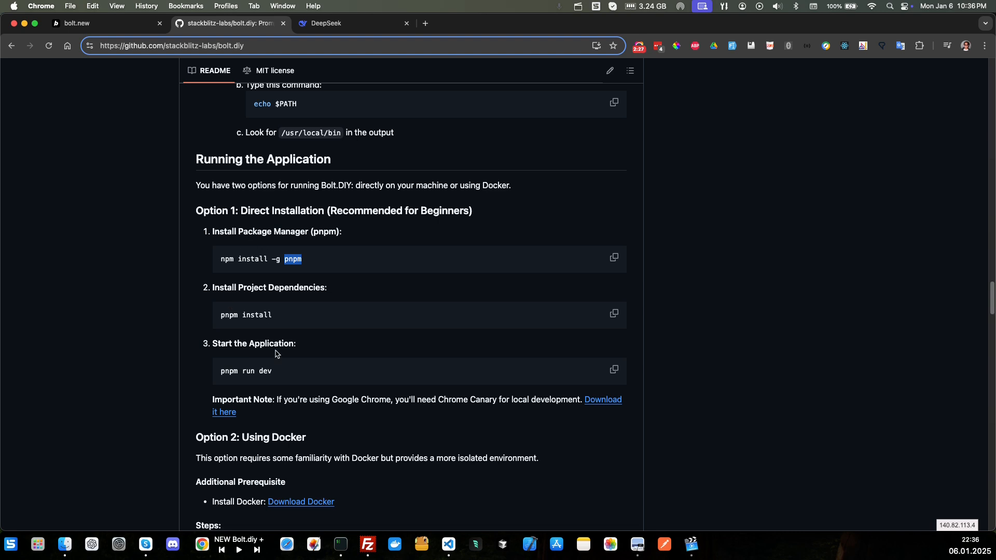
pyautogui.moveTo(276, 277)
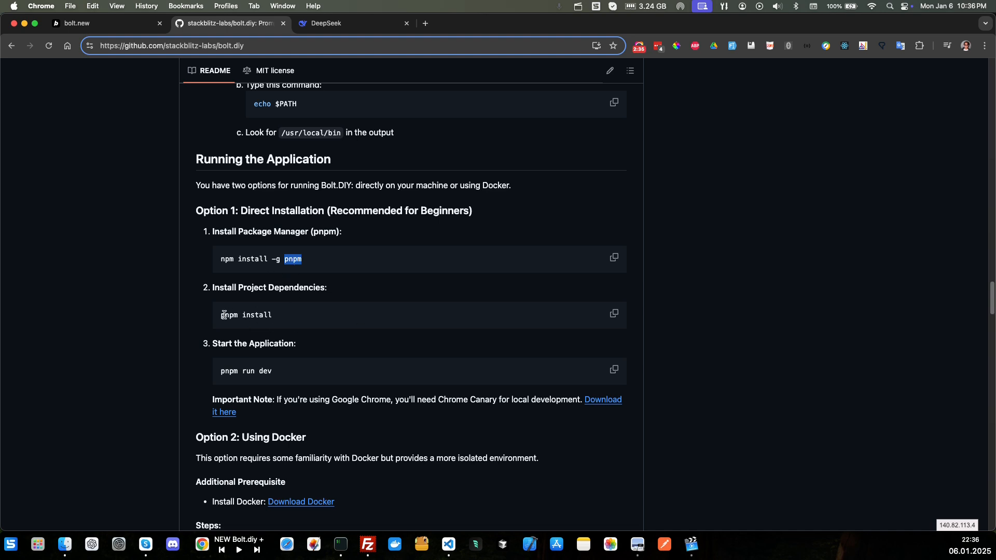
pyautogui.doubleClick(246, 314)
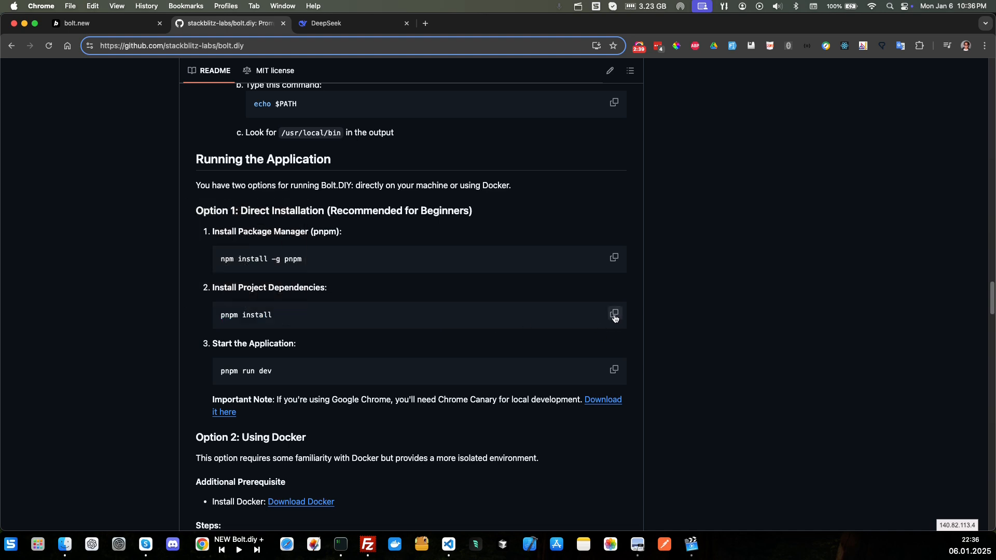
pyautogui.click(614, 315)
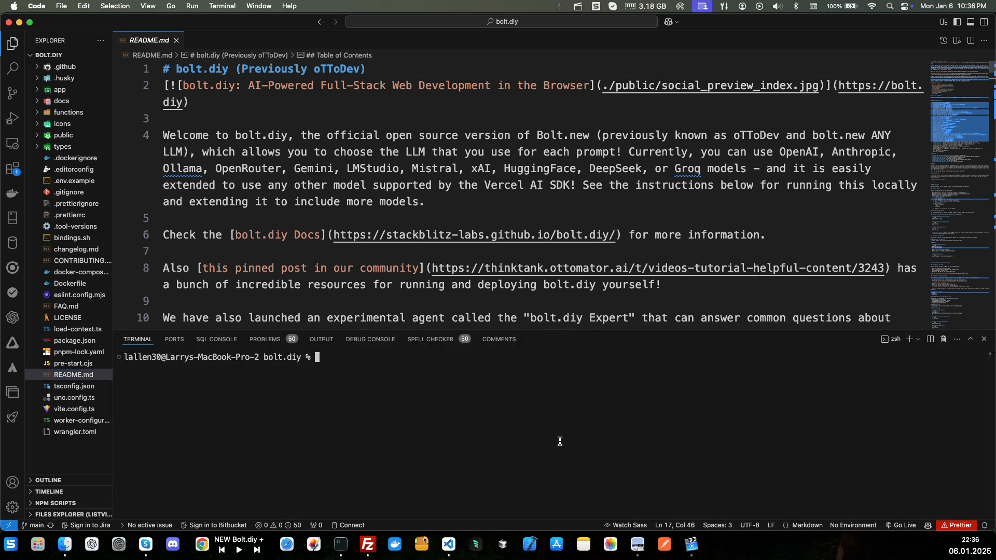
# - Run 'pnpm install' in the terminal and scroll through package.json's scripts and dependencies
pyautogui.write('pnpm install')
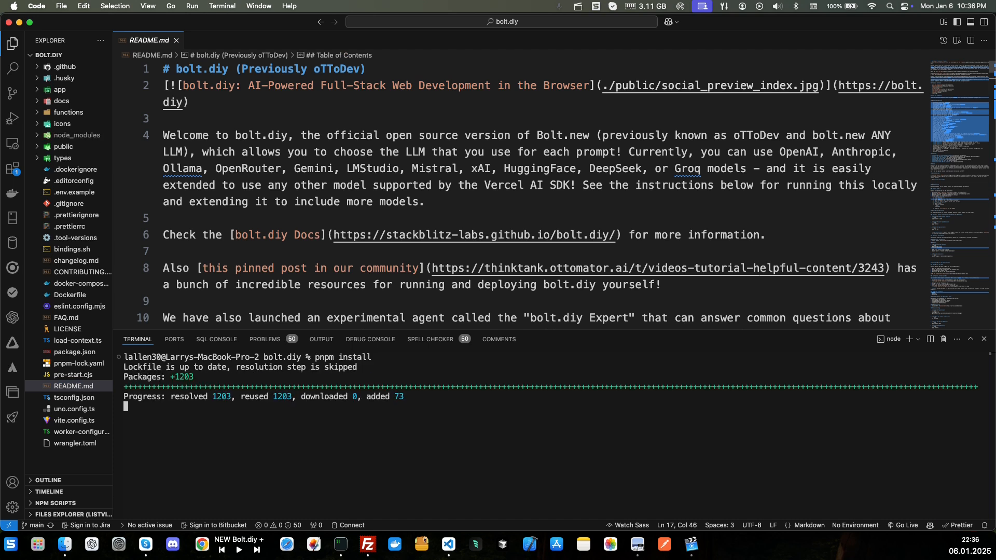
pyautogui.moveTo(91, 238)
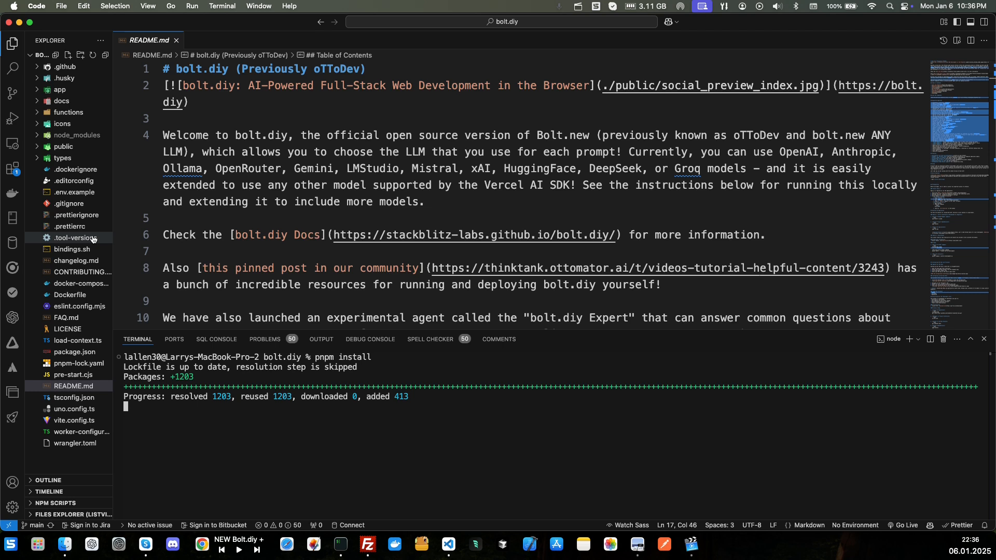
pyautogui.click(74, 352)
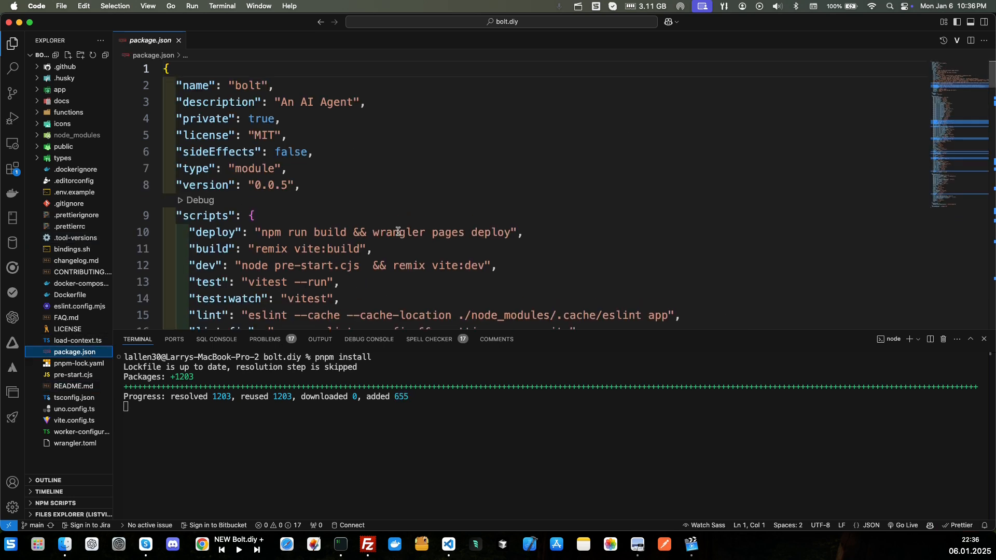
pyautogui.scroll(-3)
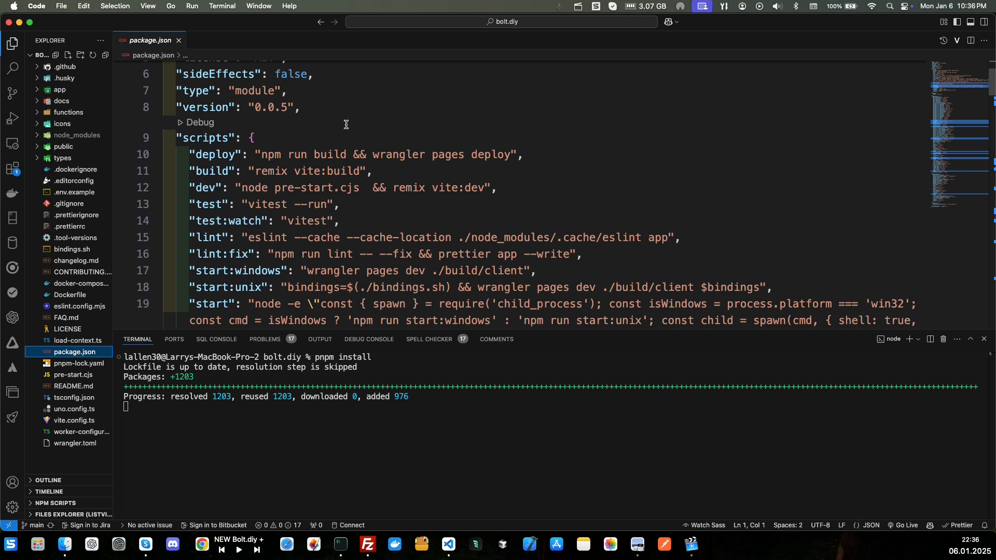
pyautogui.scroll(-3)
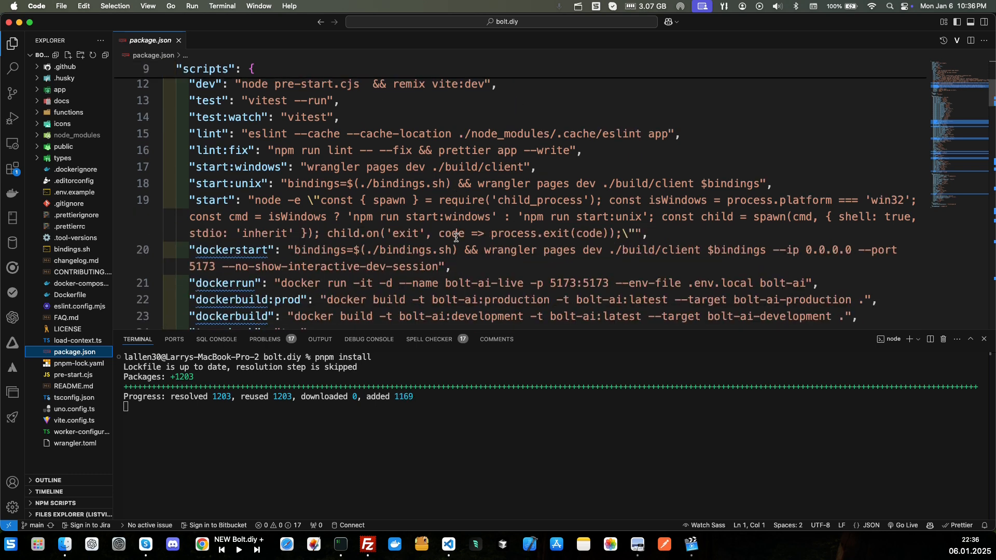
pyautogui.scroll(-3)
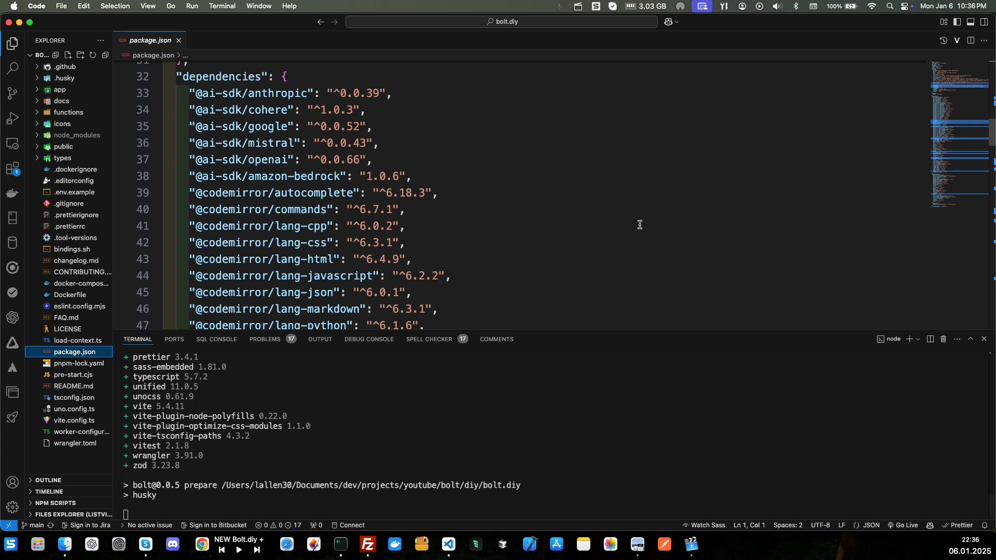
pyautogui.click(200, 544)
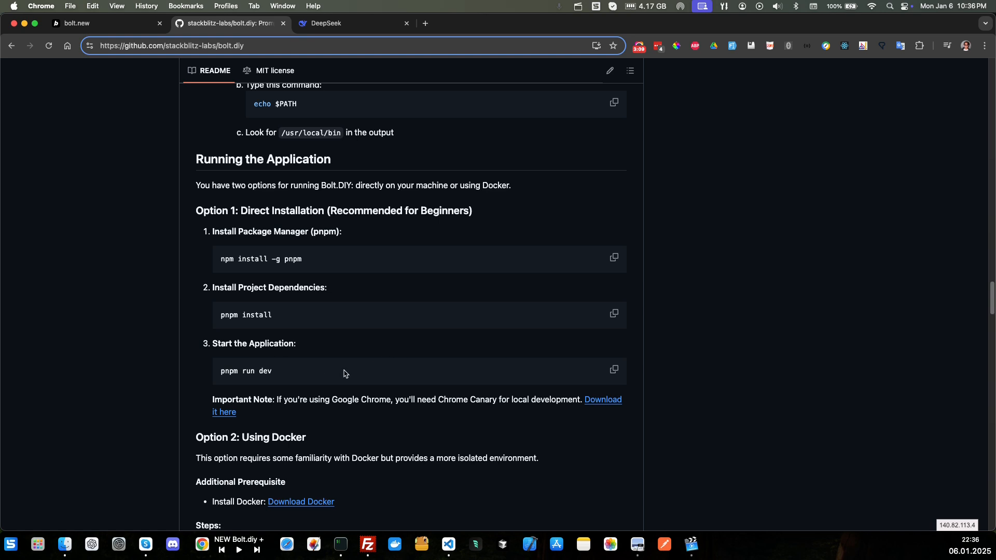
pyautogui.click(614, 371)
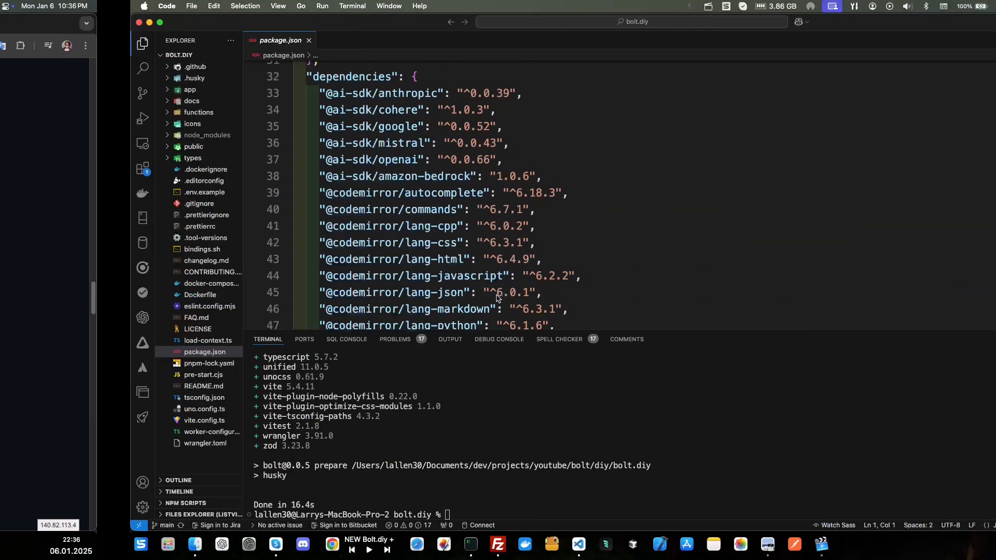
pyautogui.scroll(3)
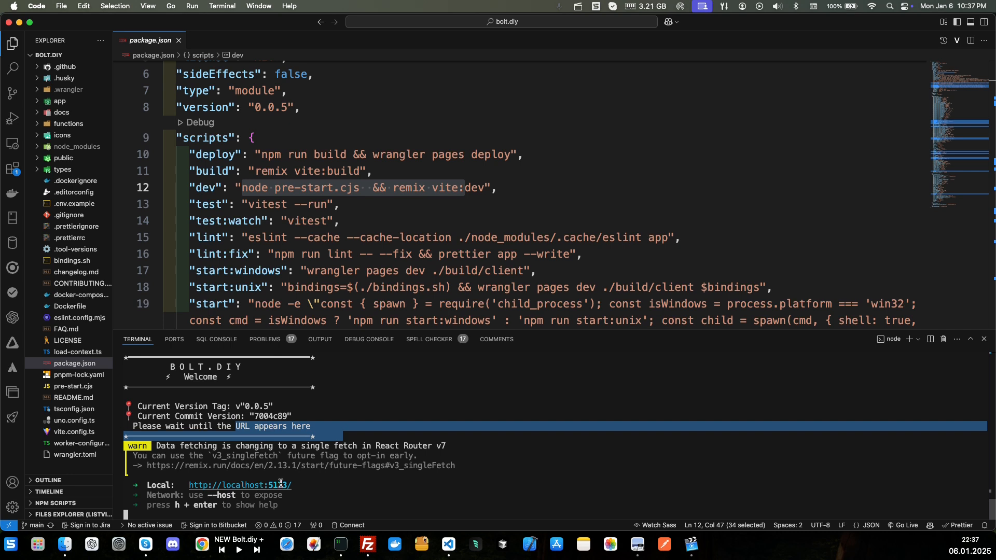
pyautogui.moveTo(240, 485)
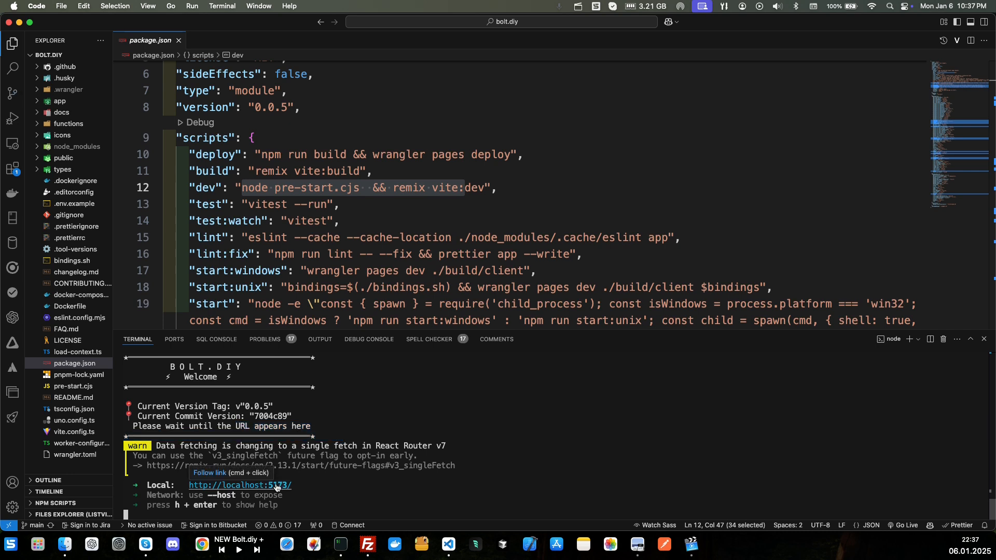
pyautogui.click(240, 486)
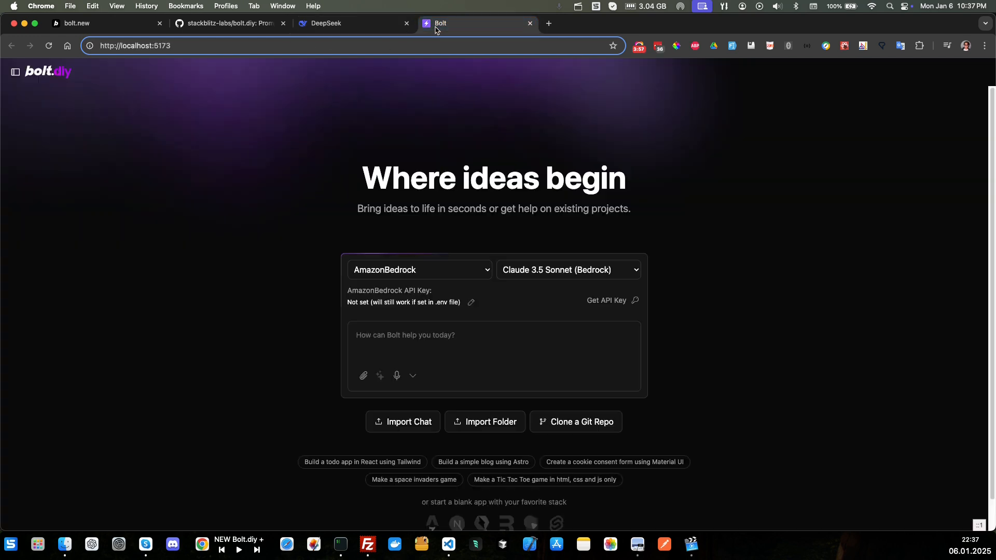
pyautogui.moveTo(345, 241)
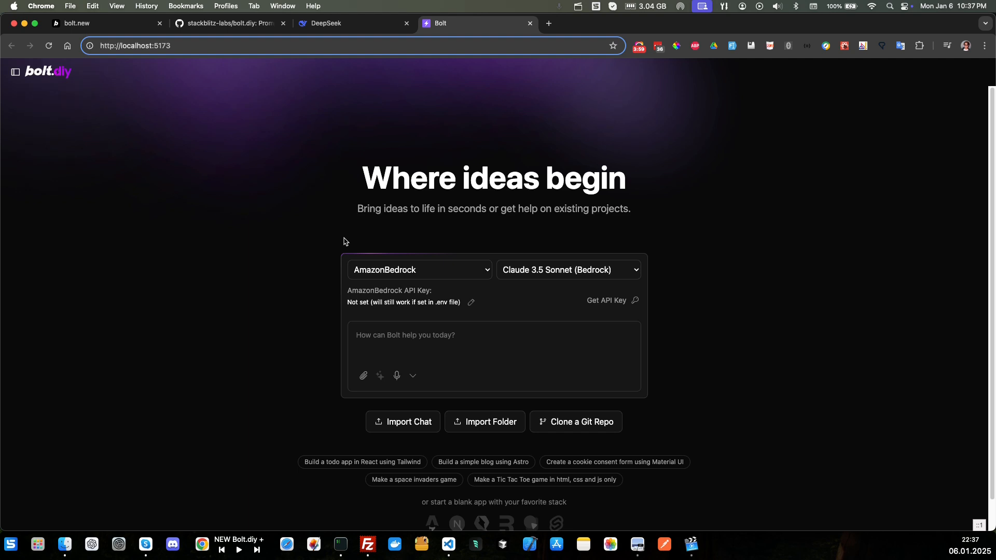
pyautogui.moveTo(399, 287)
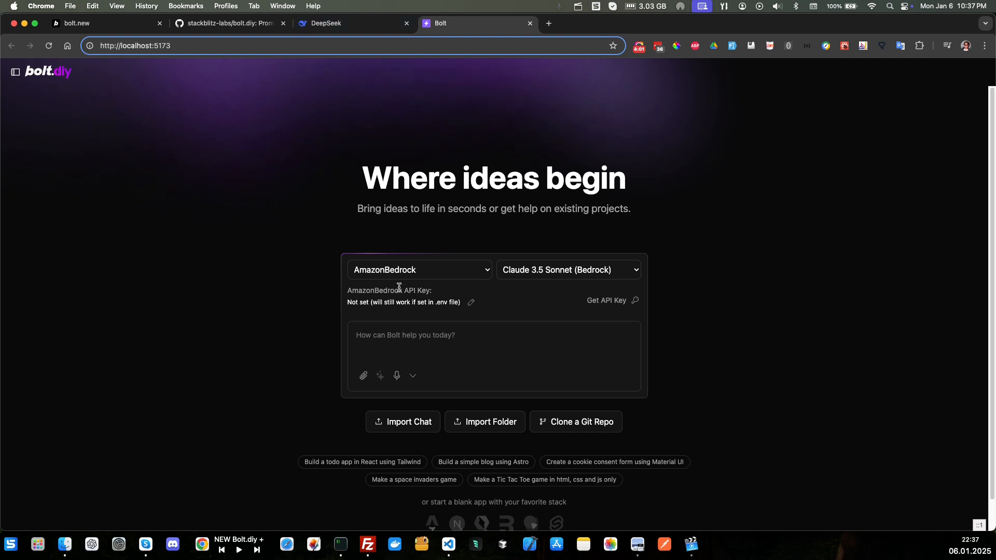
# - Choose Deepseek from the provider dropdown, making Deepseek-Coder the model
pyautogui.click(418, 269)
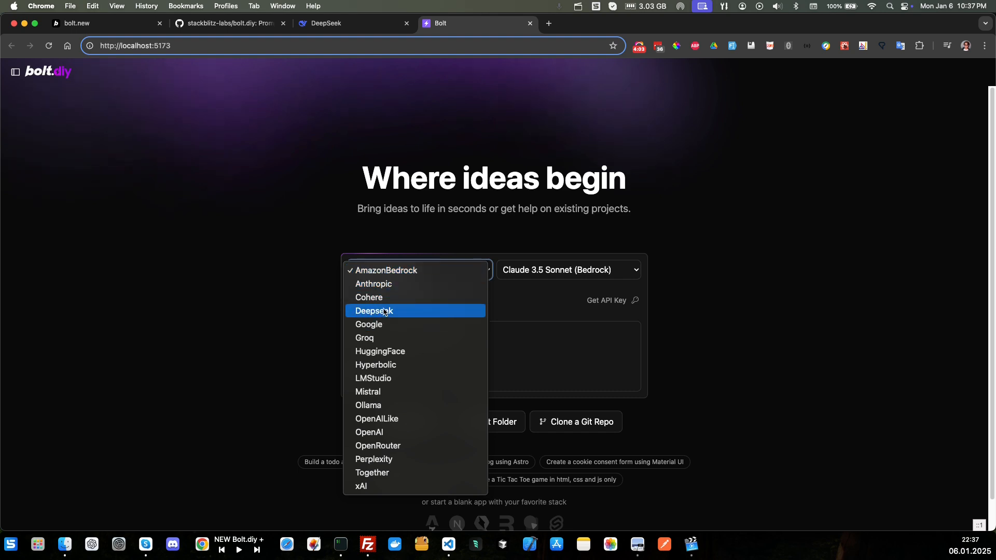
pyautogui.click(373, 311)
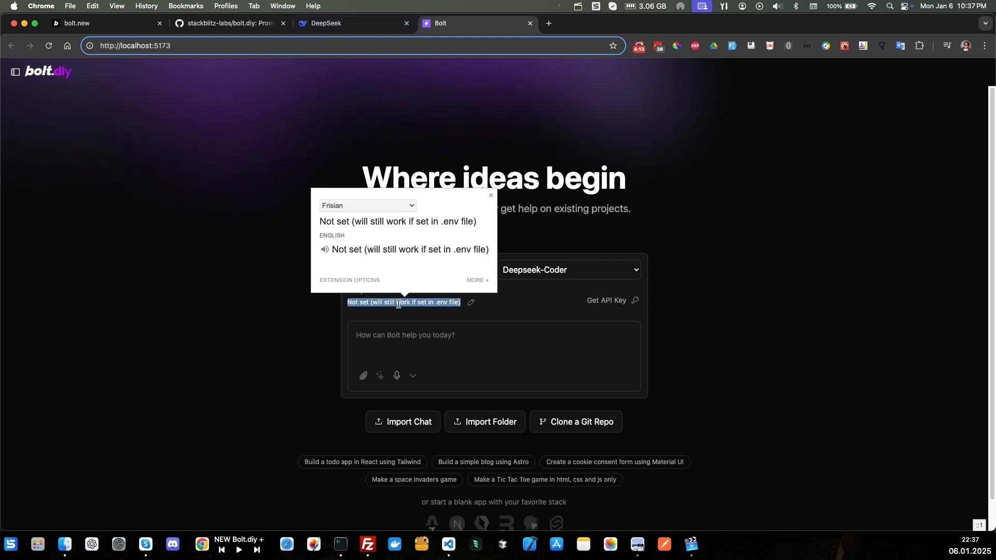
pyautogui.moveTo(381, 152)
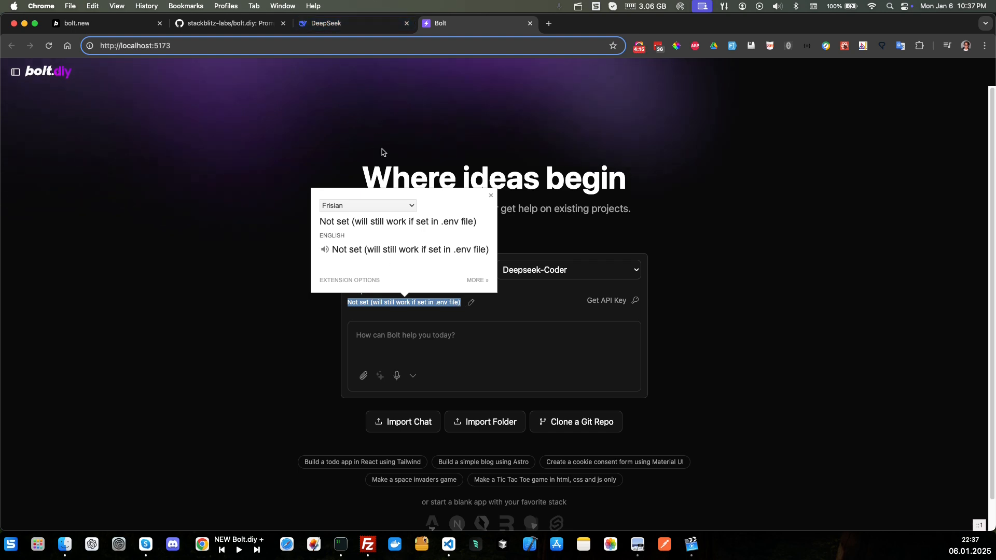
# - Create a DeepSeek API key named 'youtube' under API keys and copy it
pyautogui.click(326, 23)
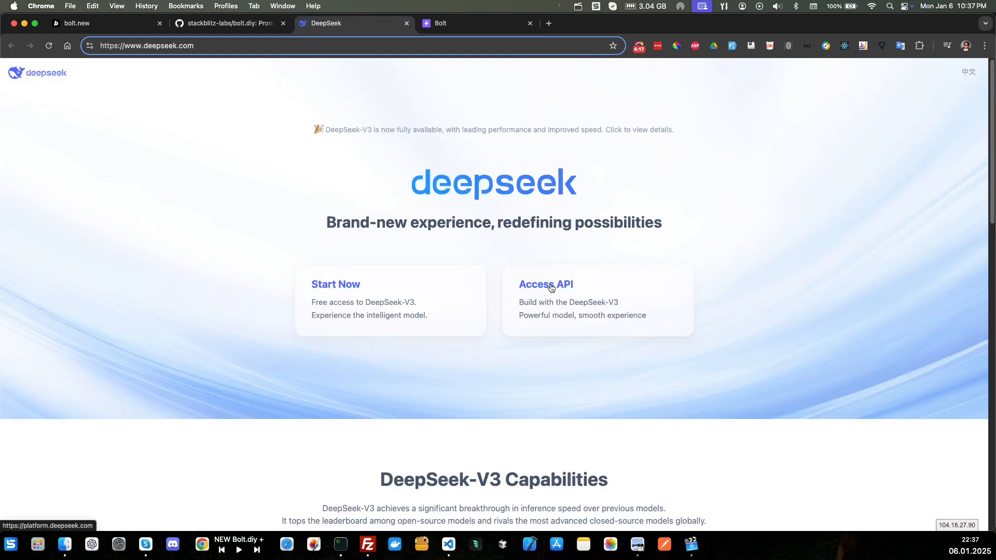
pyautogui.click(545, 284)
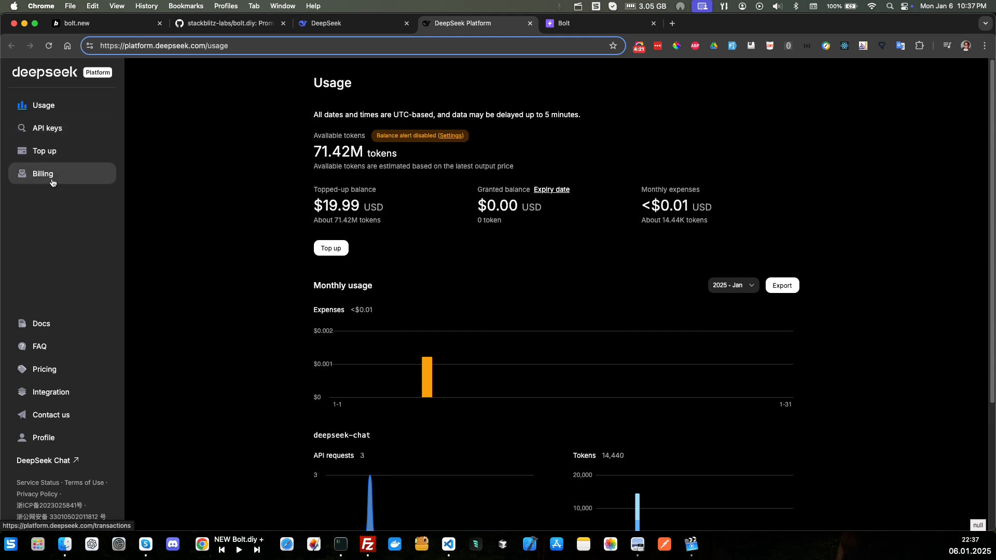
pyautogui.click(46, 127)
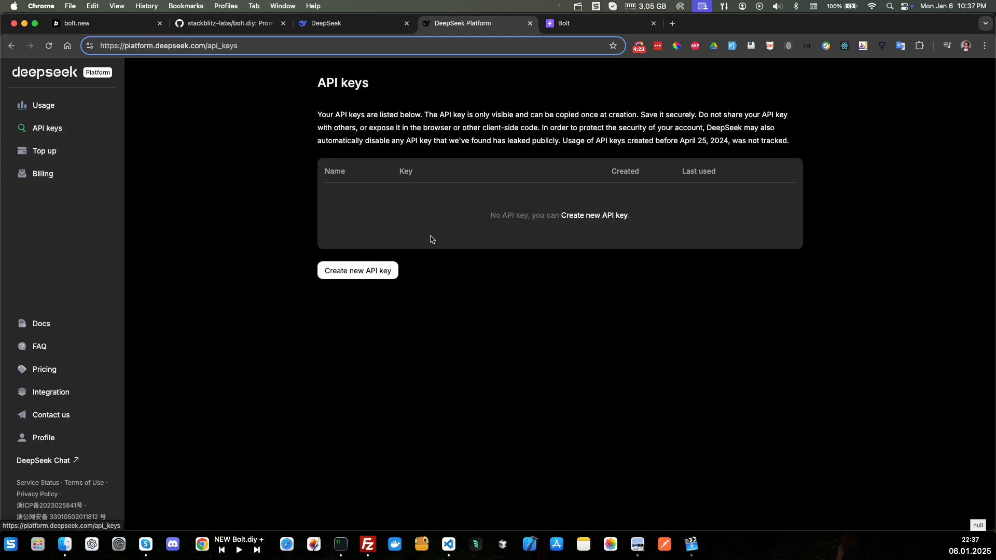
pyautogui.click(357, 270)
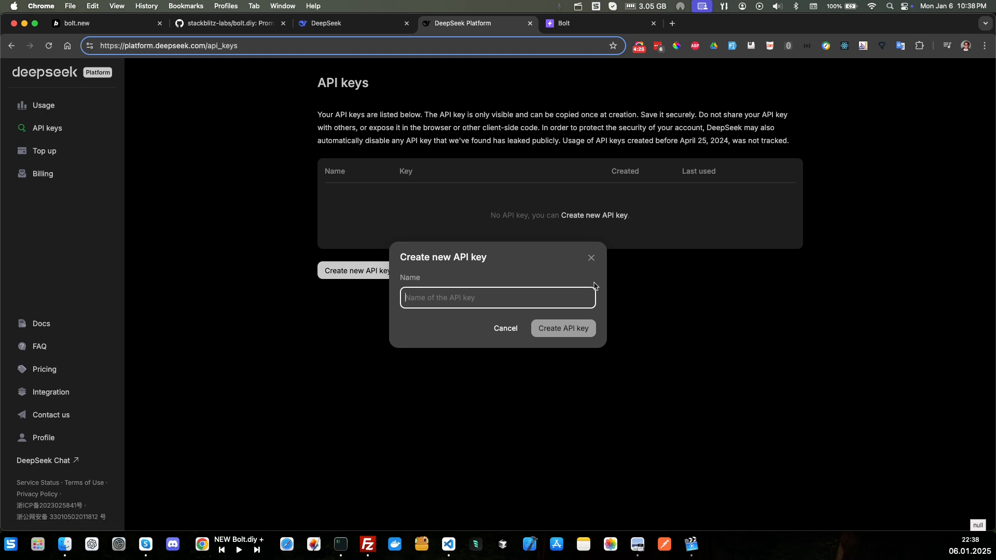
pyautogui.write('youtube')
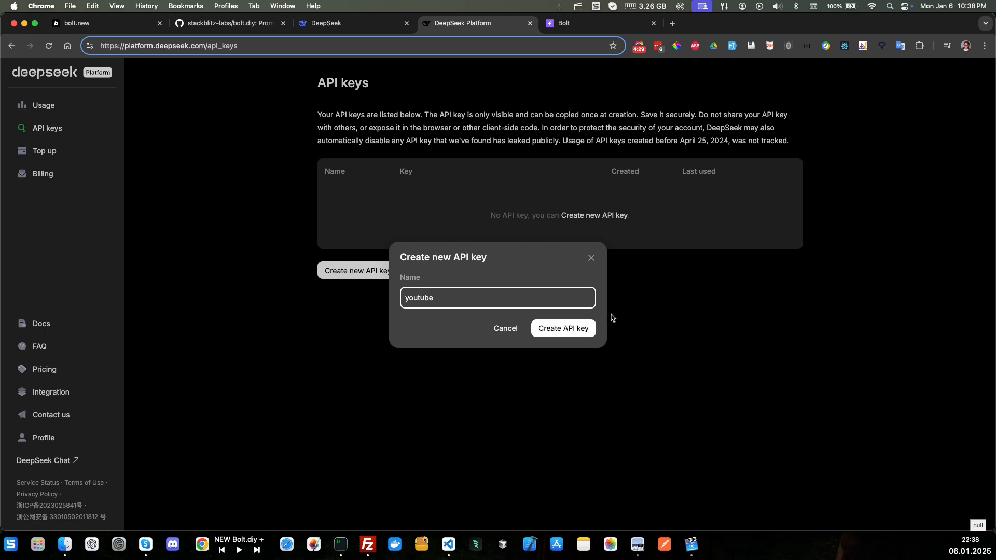
pyautogui.click(562, 328)
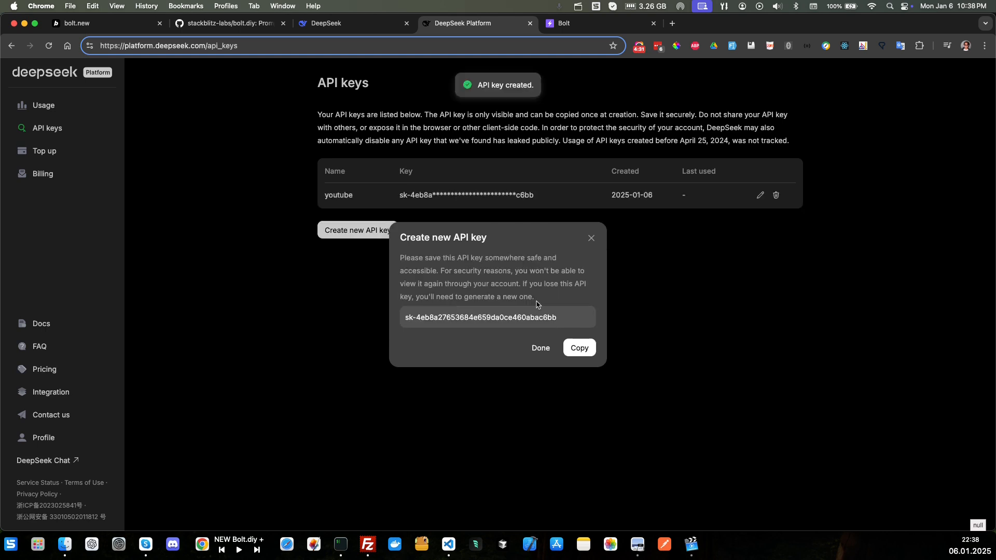
pyautogui.click(577, 348)
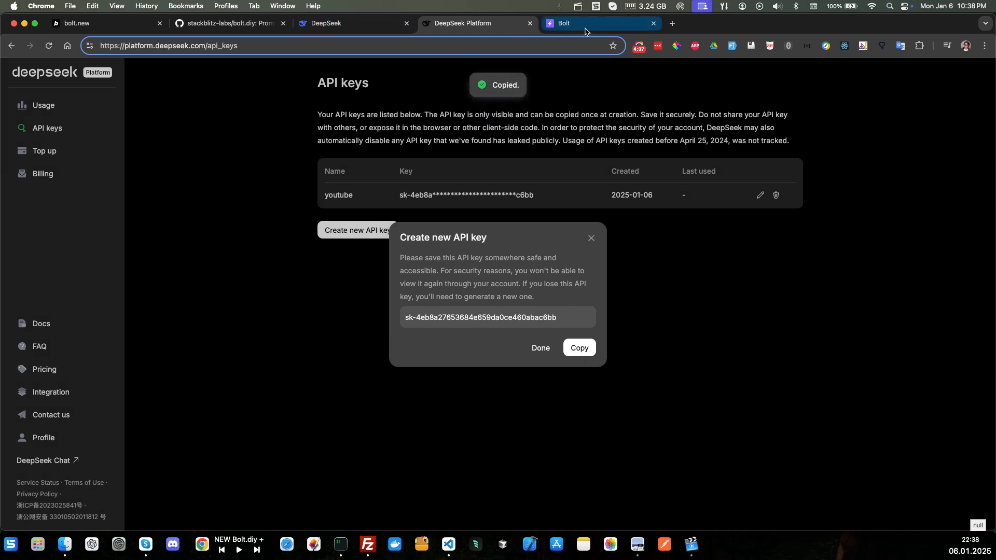
# - Dismiss the translation popup and paste the copied key into bolt.diy's Deepseek API Key field
pyautogui.click(581, 23)
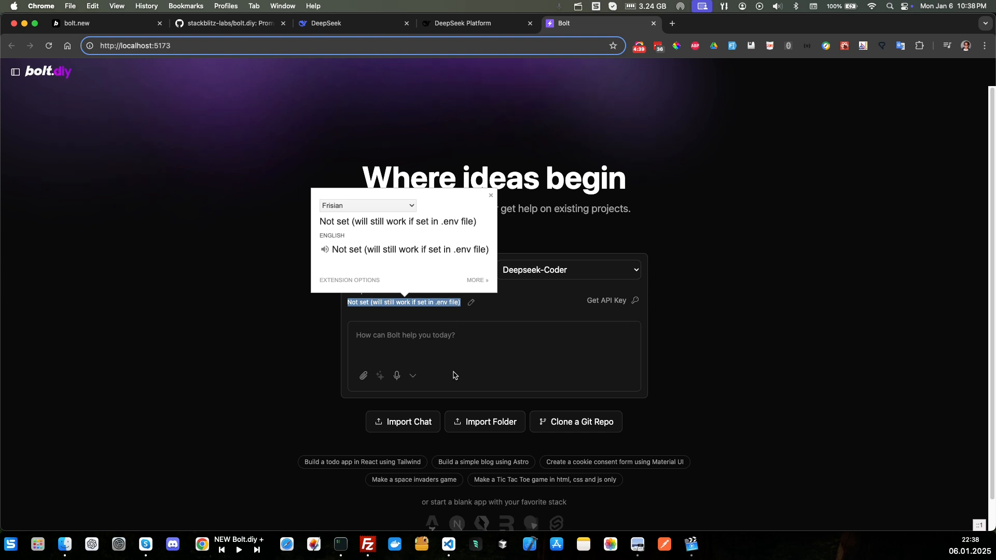
pyautogui.click(306, 320)
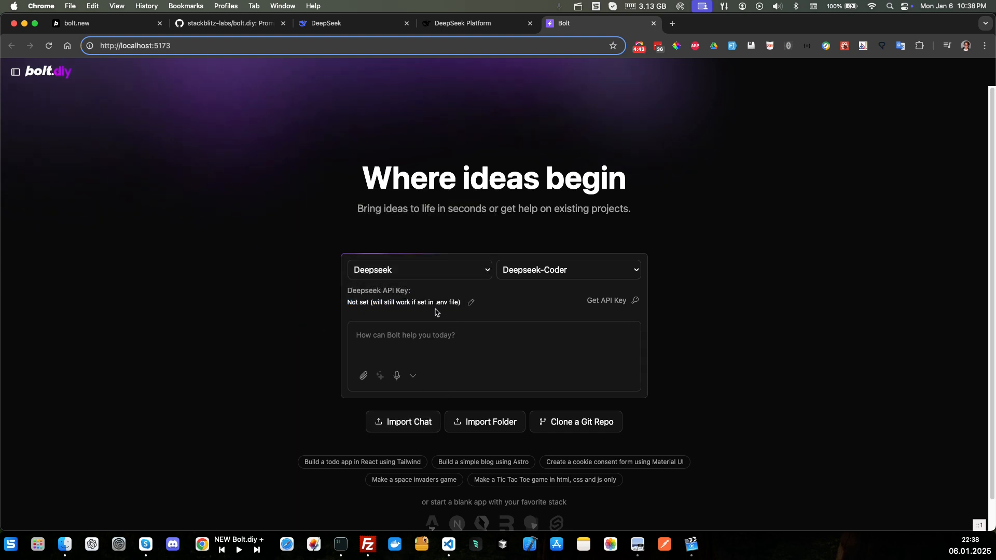
pyautogui.click(471, 303)
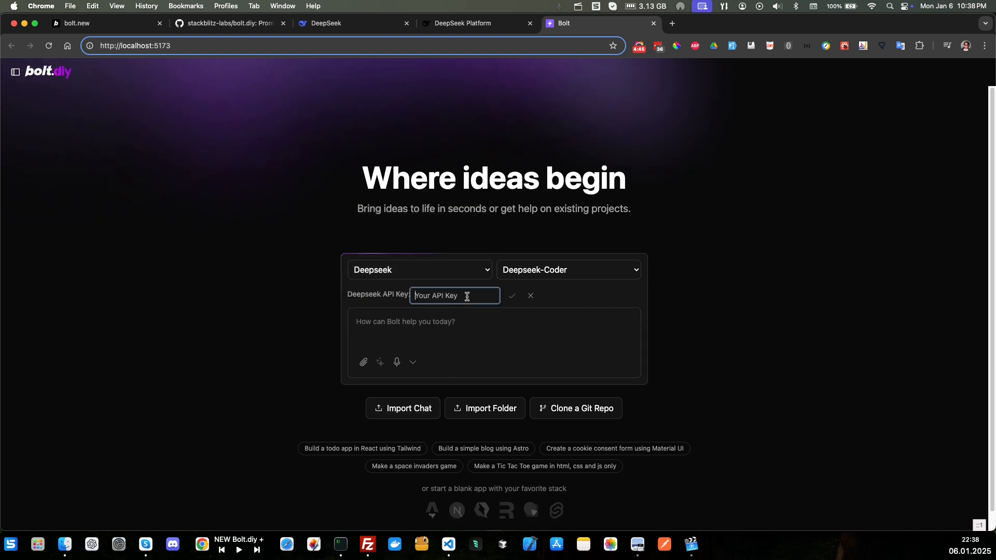
pyautogui.click(511, 296)
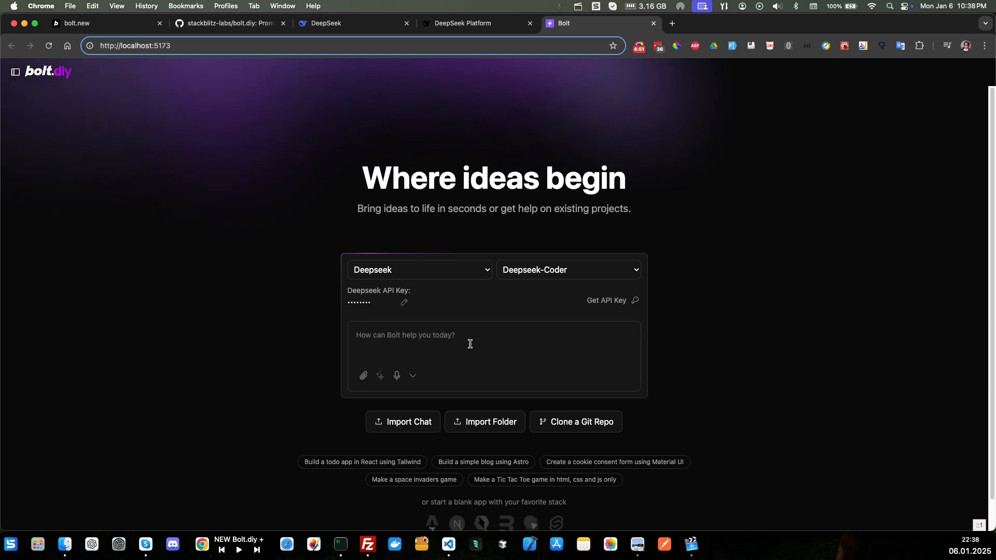
pyautogui.click(568, 269)
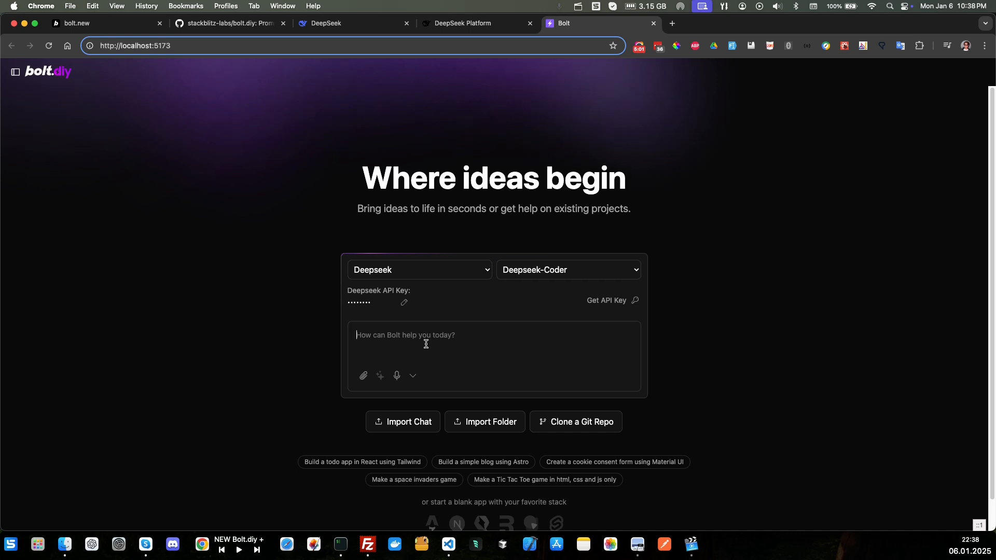
# - Type 'Please build a simple portfolio website for a freelance photographer, with sample images and sample content.'
pyautogui.write('Please')
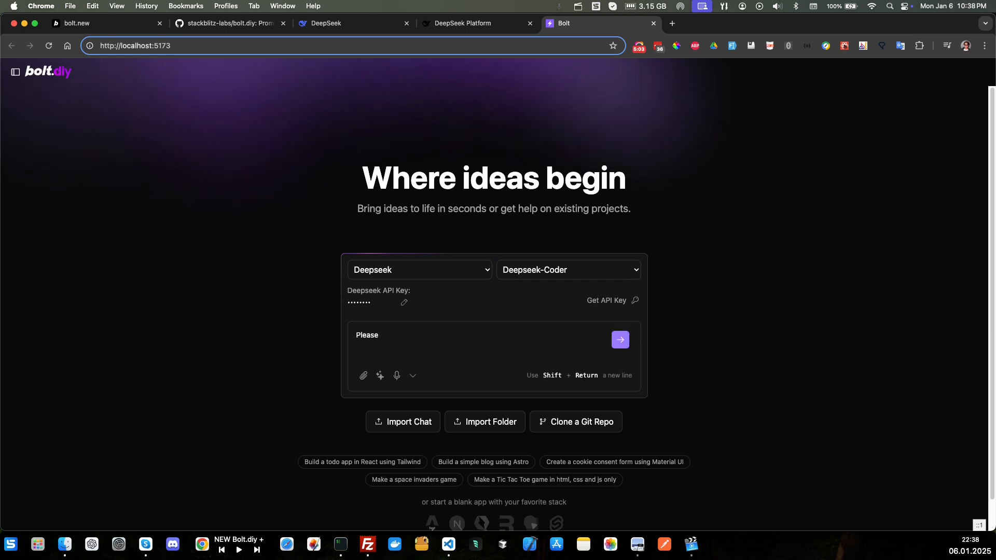
pyautogui.write('build a')
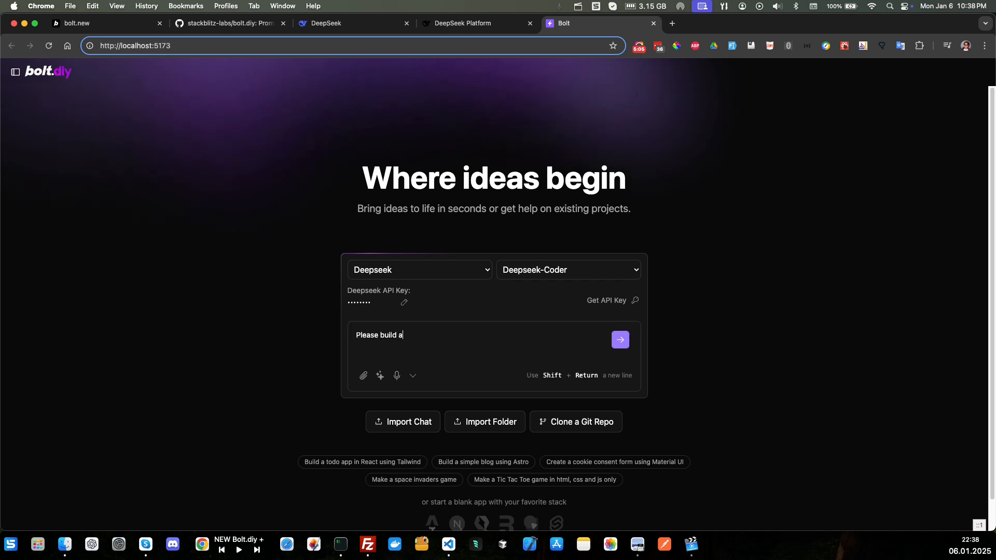
pyautogui.write('simple')
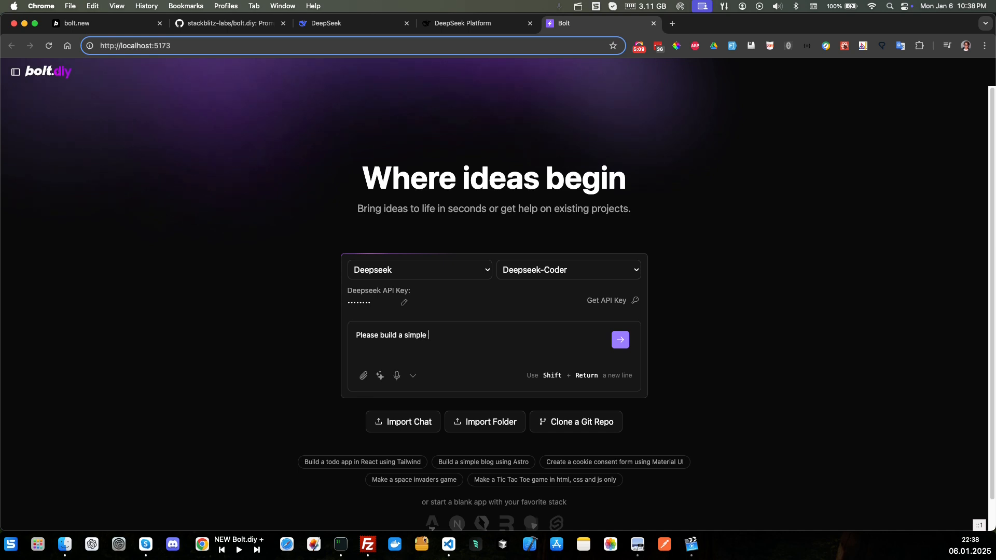
pyautogui.write('port')
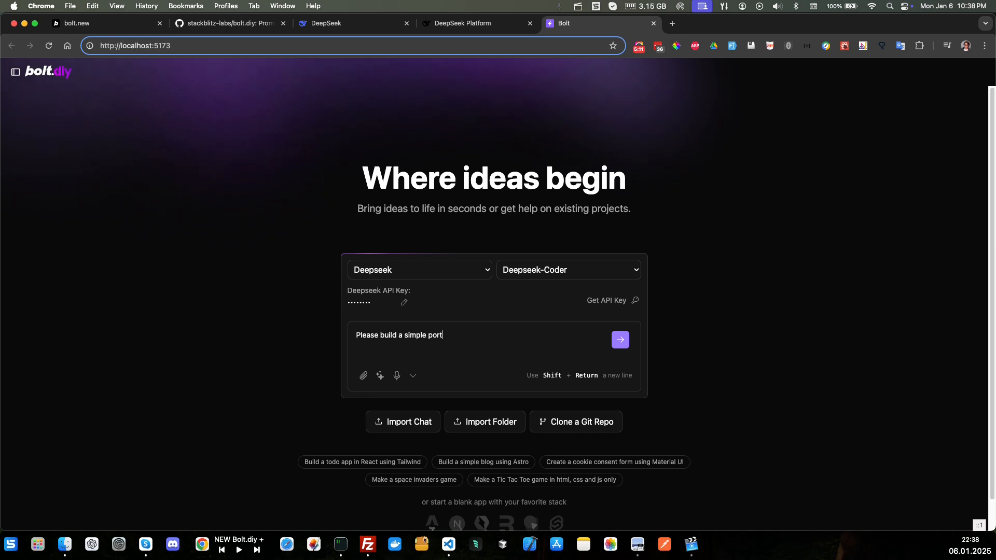
pyautogui.write('folio')
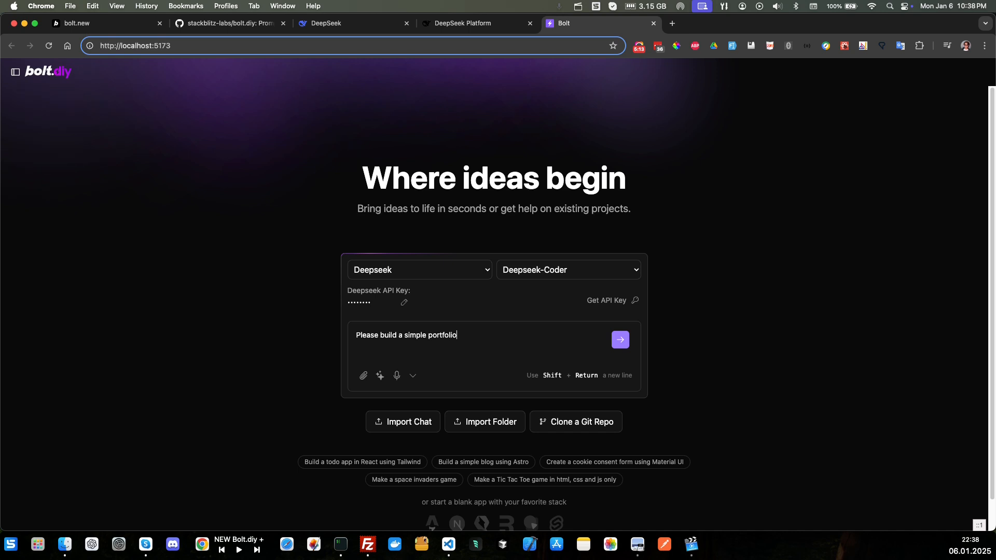
pyautogui.write('application')
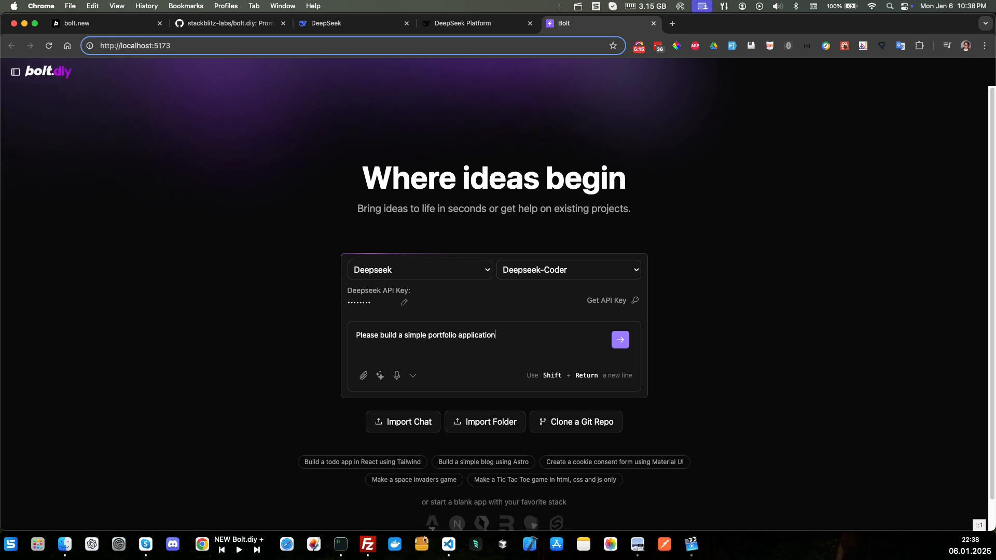
pyautogui.press('Backspace')
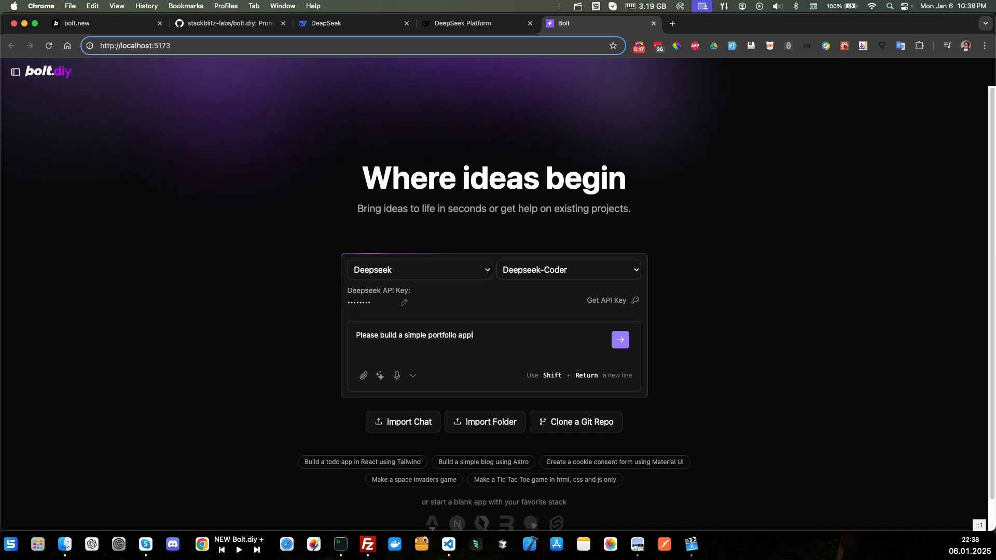
pyautogui.write('web')
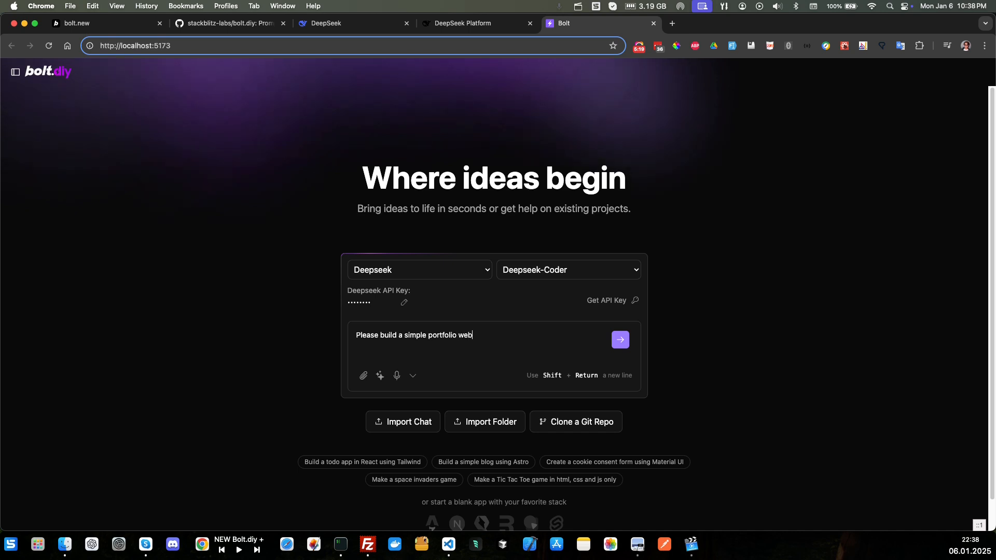
pyautogui.write('site for a f')
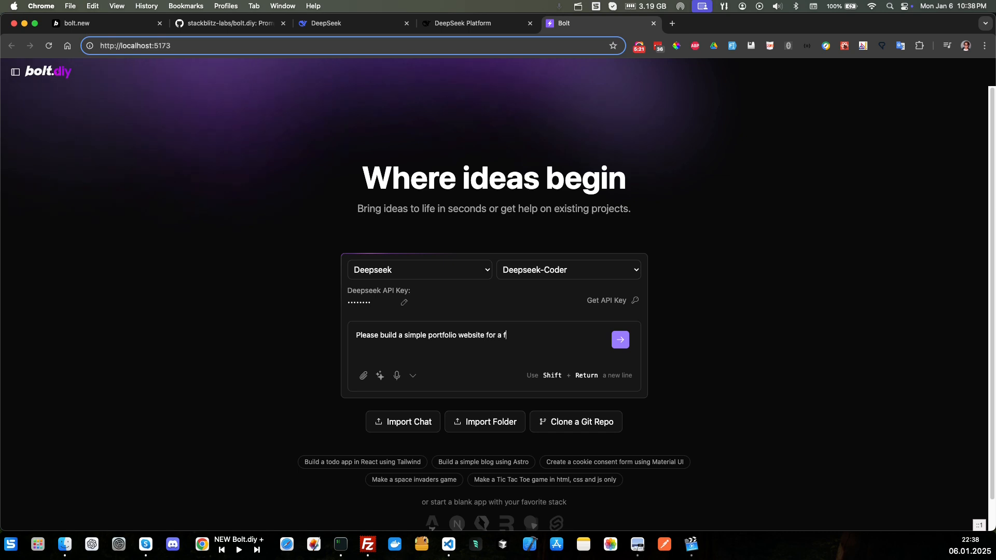
pyautogui.write('reelance pht')
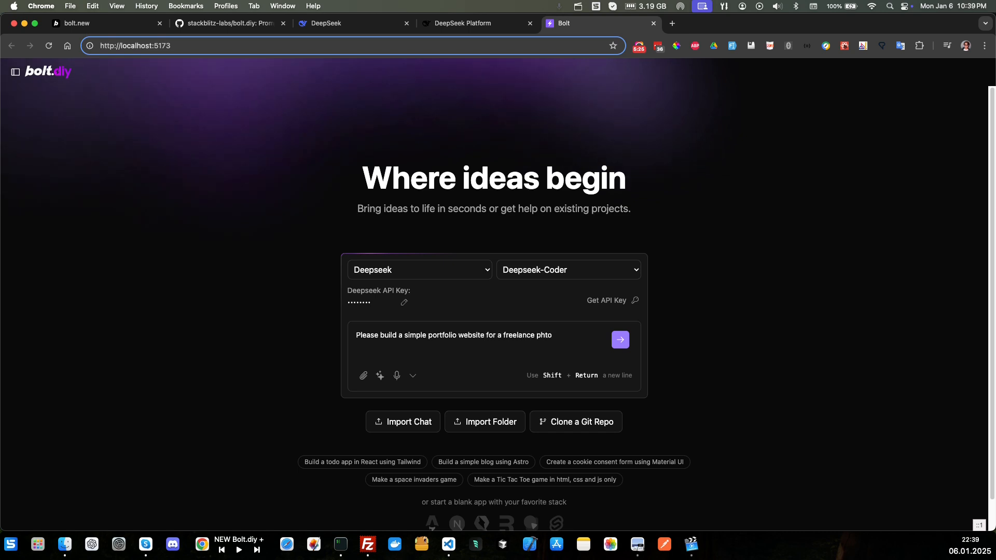
pyautogui.write('ographer. with e')
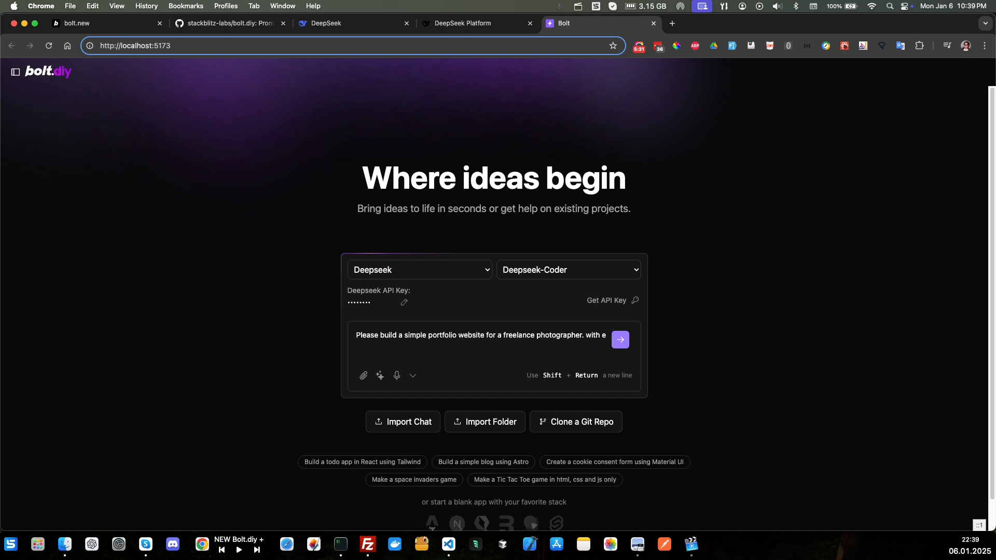
pyautogui.write('sample')
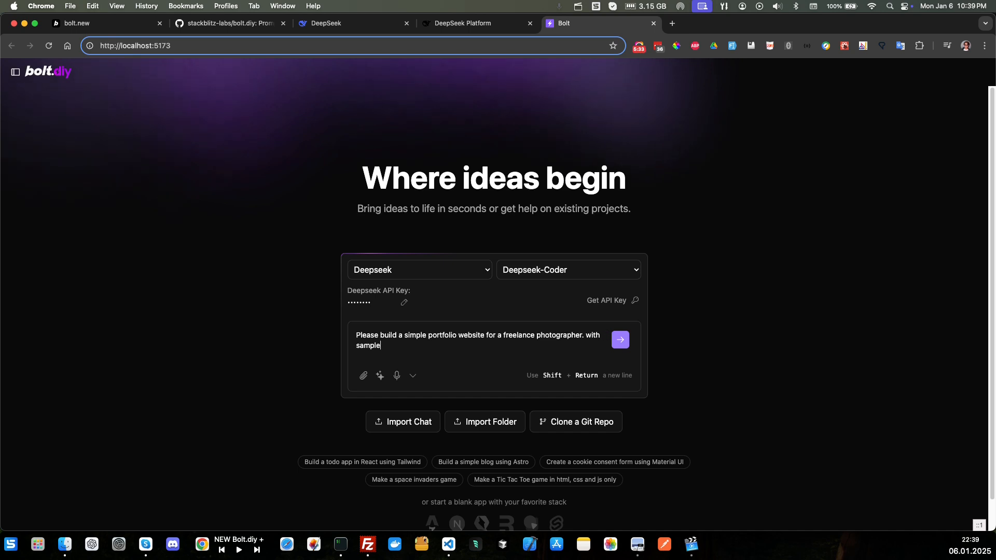
pyautogui.write('ima')
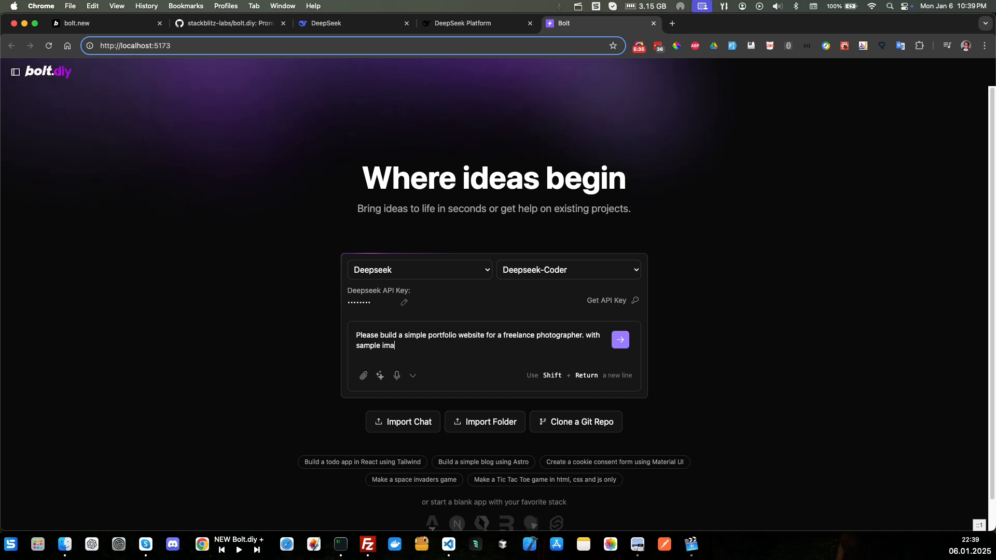
pyautogui.write('ges and')
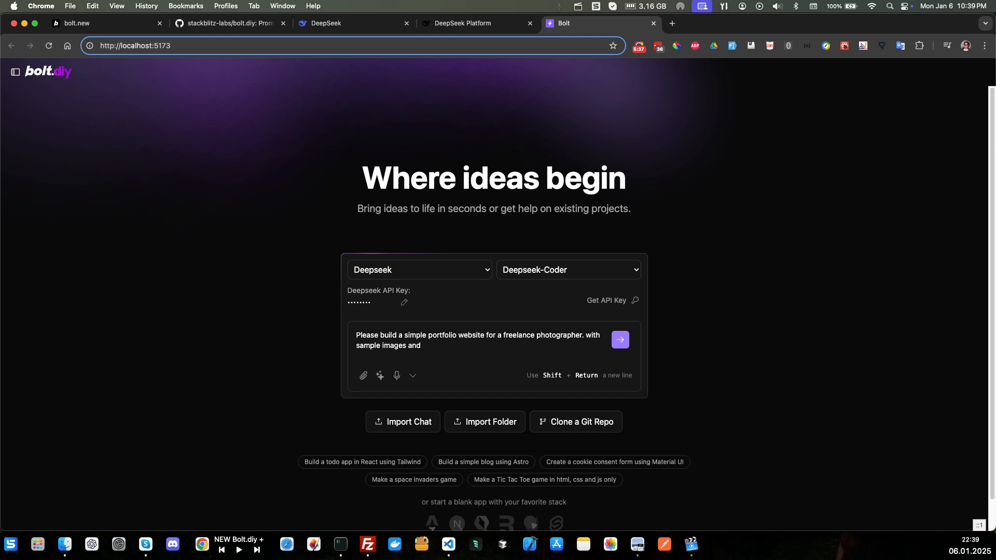
pyautogui.write('sam')
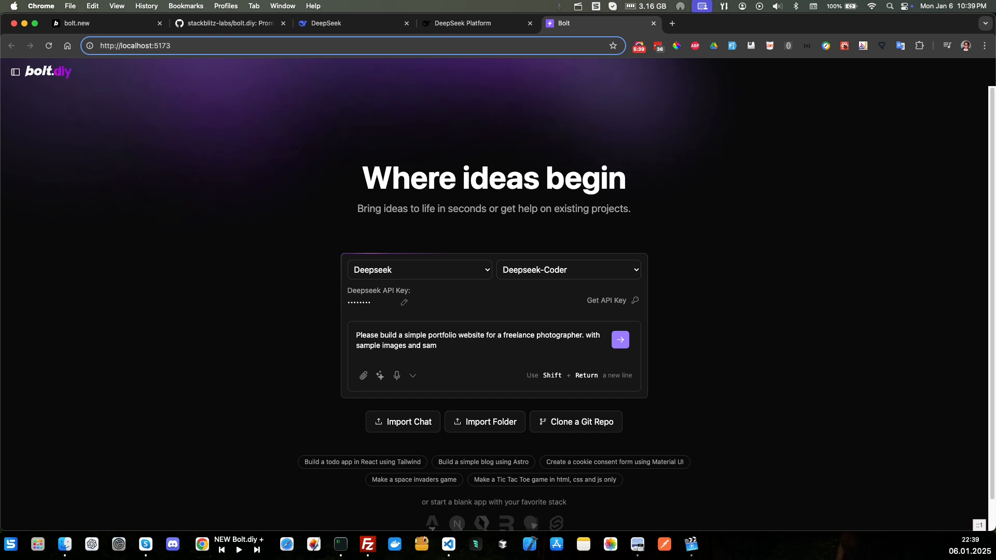
pyautogui.write('ple cont')
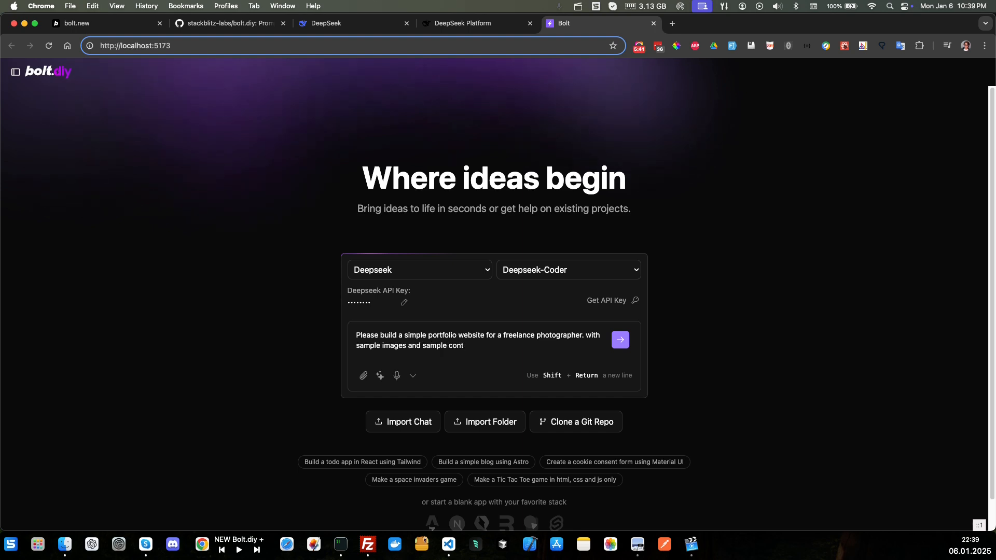
pyautogui.write('ent.')
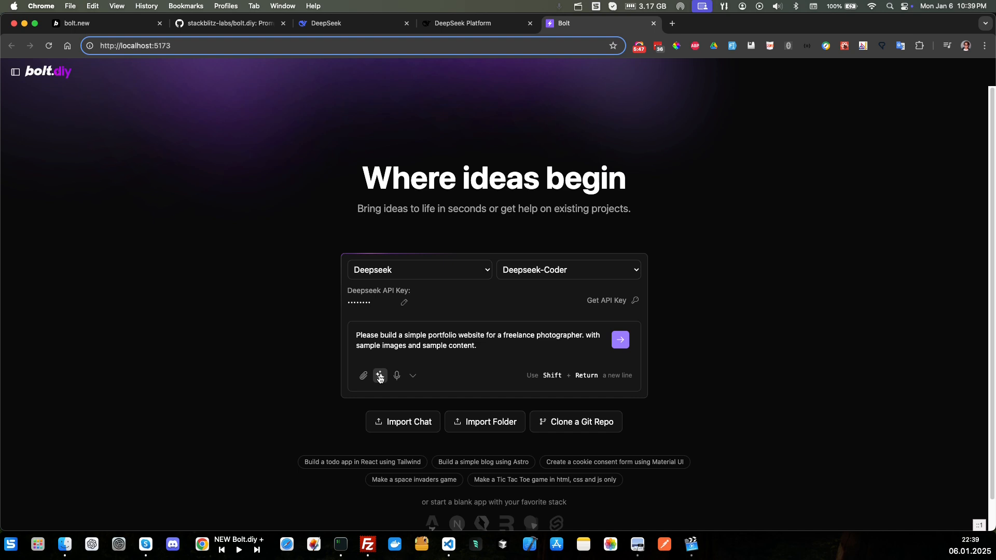
pyautogui.moveTo(380, 375)
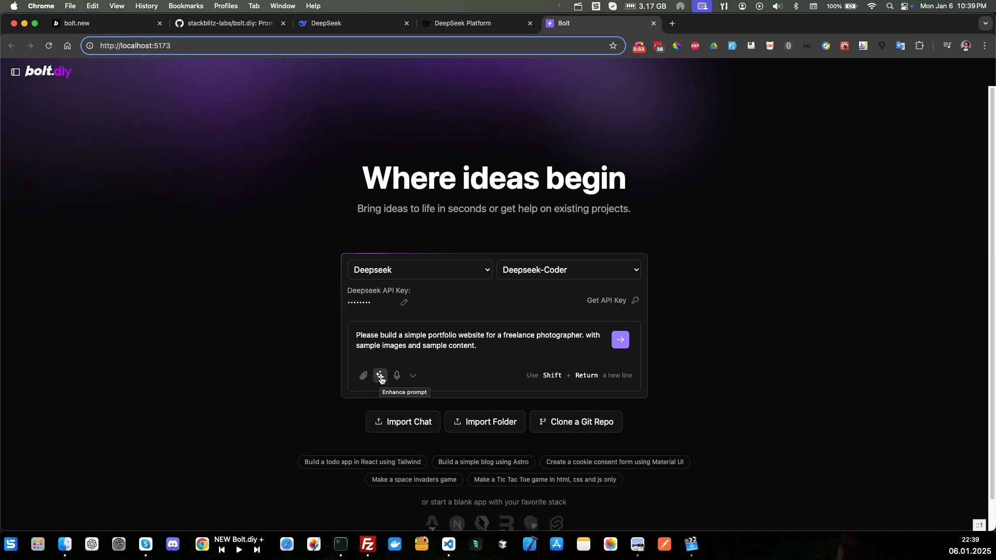
pyautogui.moveTo(478, 348)
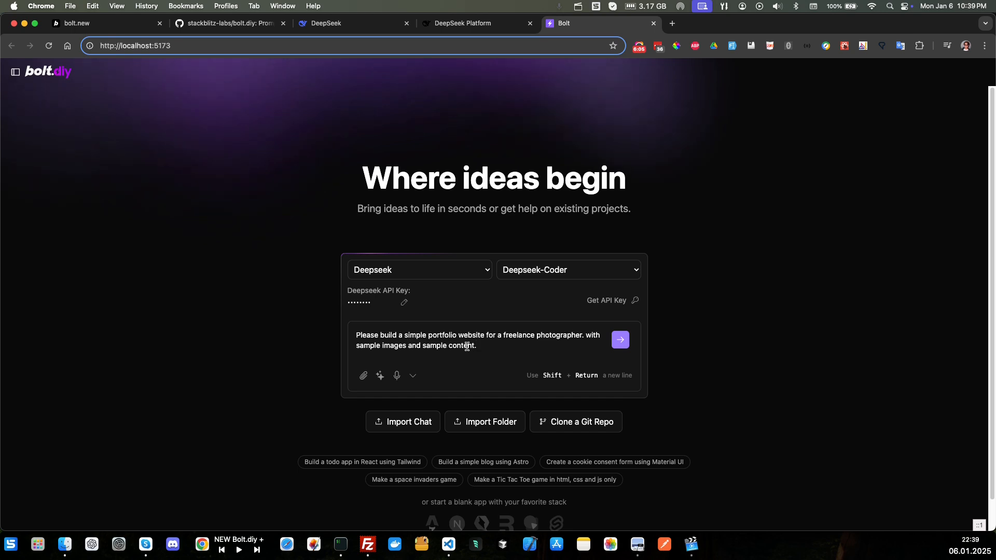
pyautogui.moveTo(317, 416)
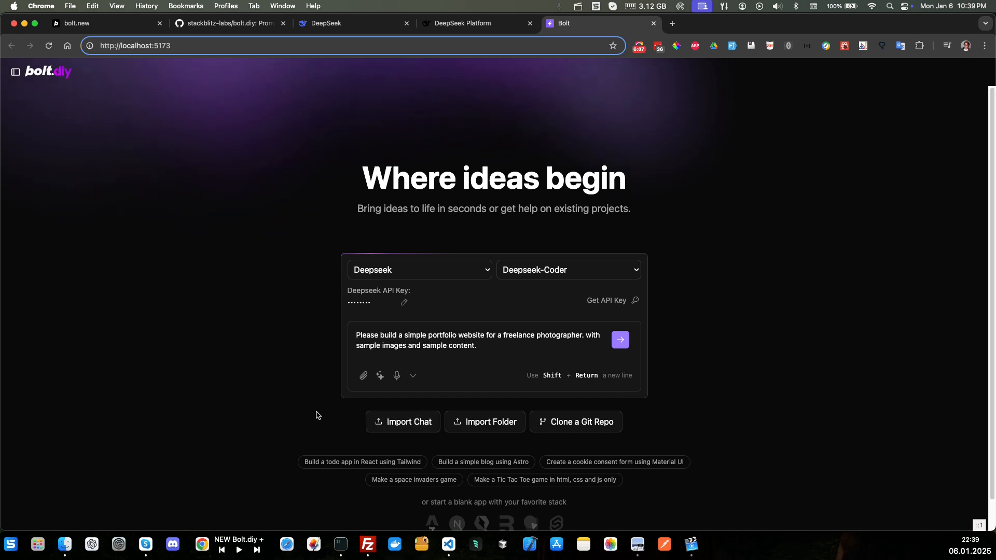
pyautogui.moveTo(487, 391)
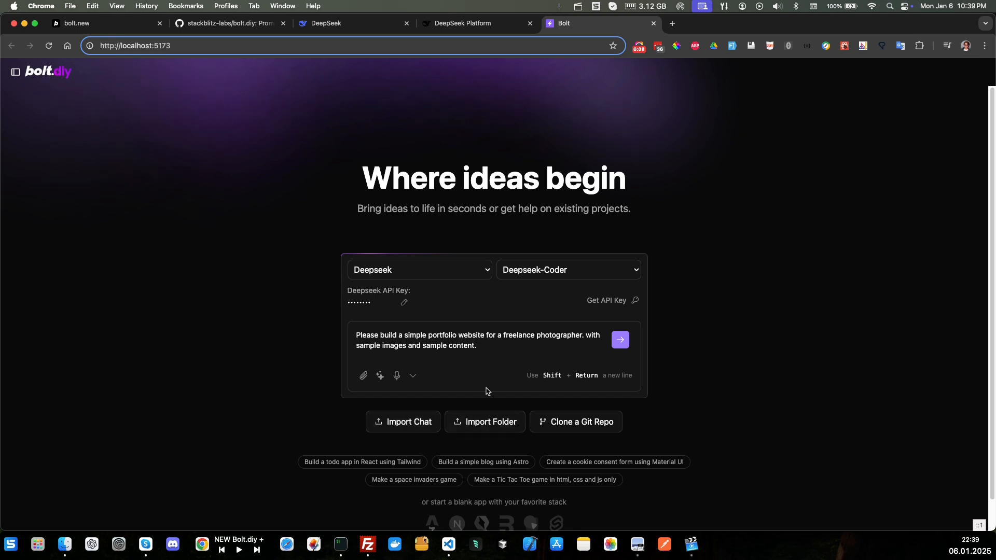
pyautogui.moveTo(402, 421)
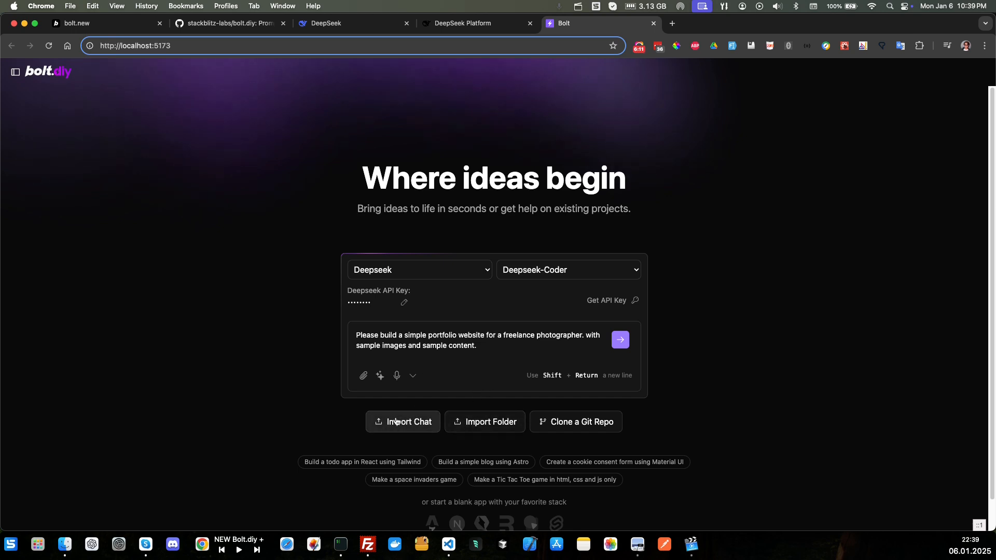
pyautogui.moveTo(181, 204)
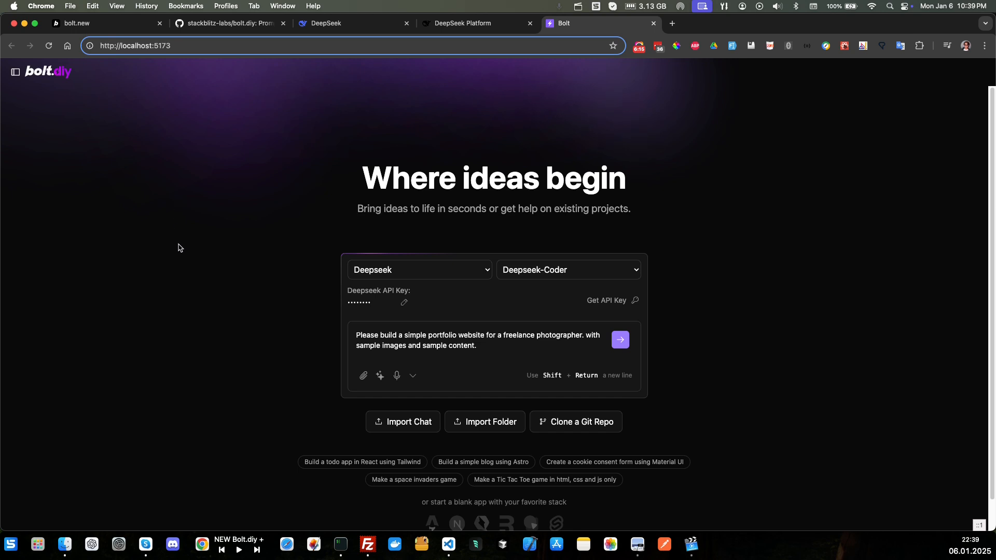
pyautogui.moveTo(337, 432)
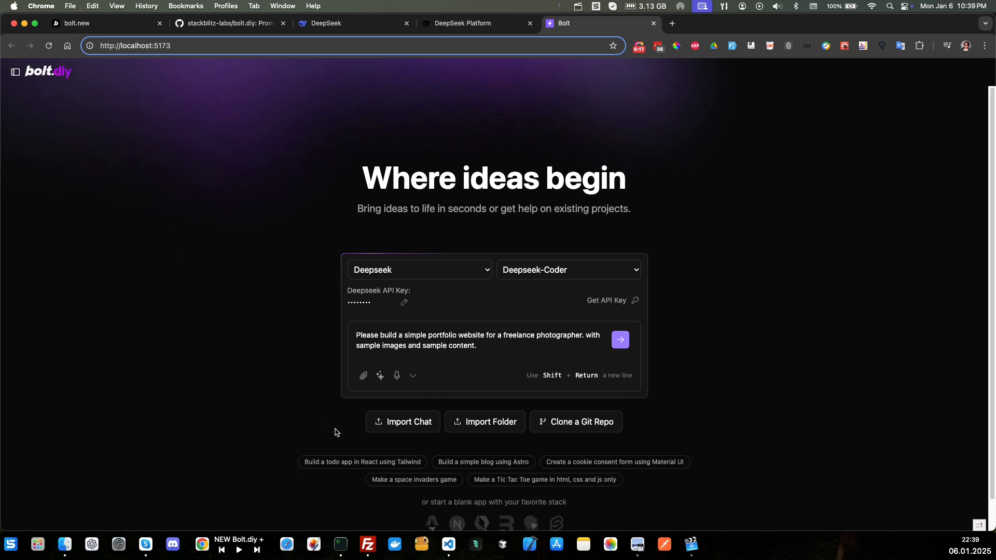
pyautogui.moveTo(450, 408)
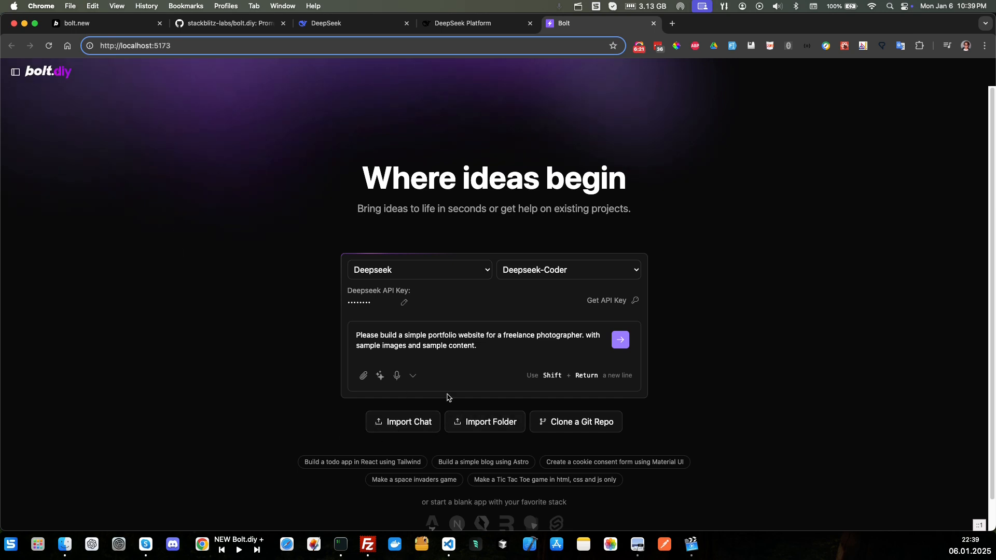
pyautogui.moveTo(581, 427)
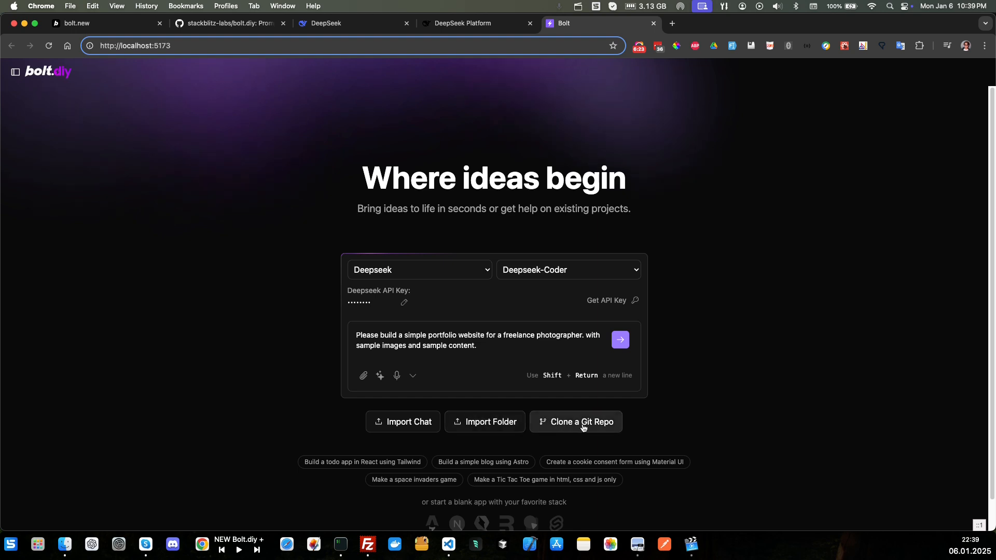
pyautogui.moveTo(561, 364)
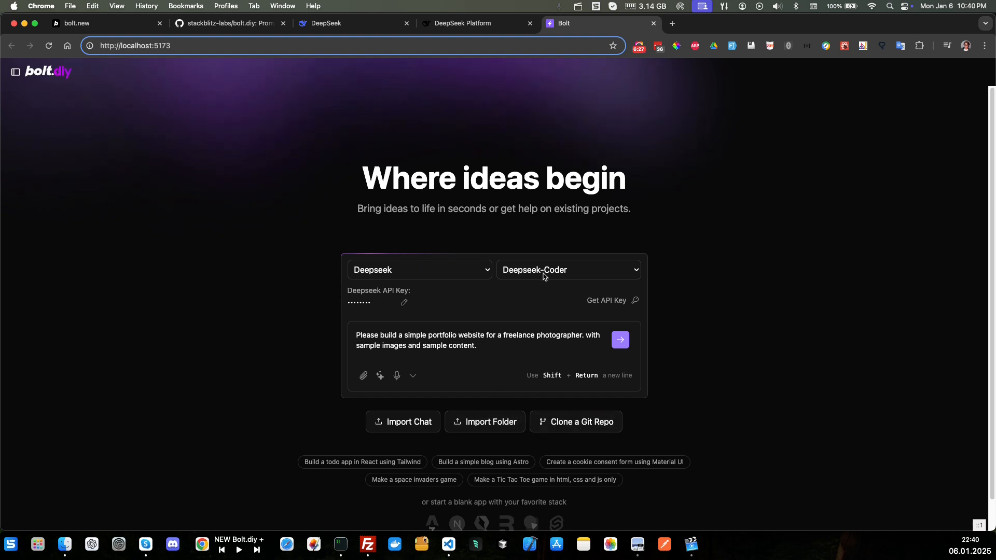
pyautogui.moveTo(435, 274)
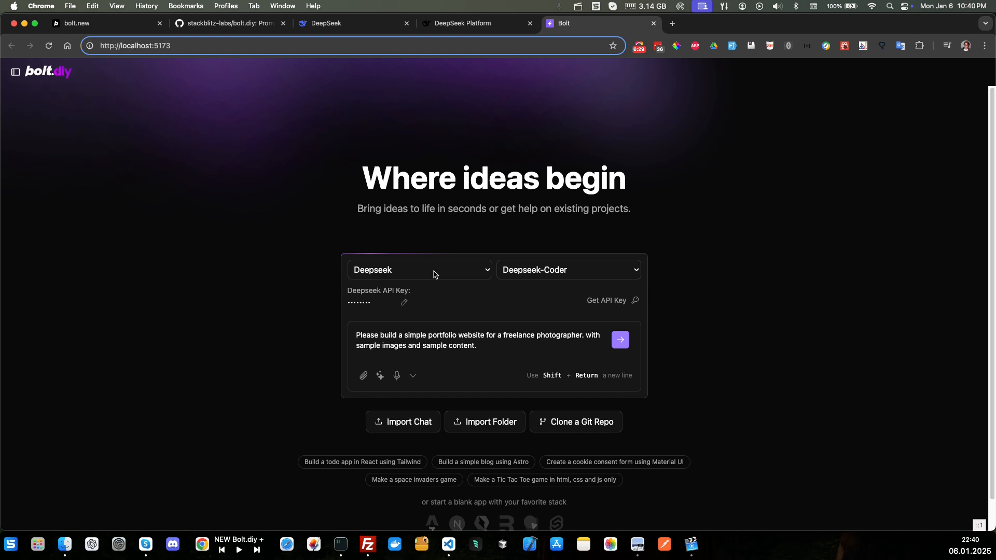
pyautogui.moveTo(594, 359)
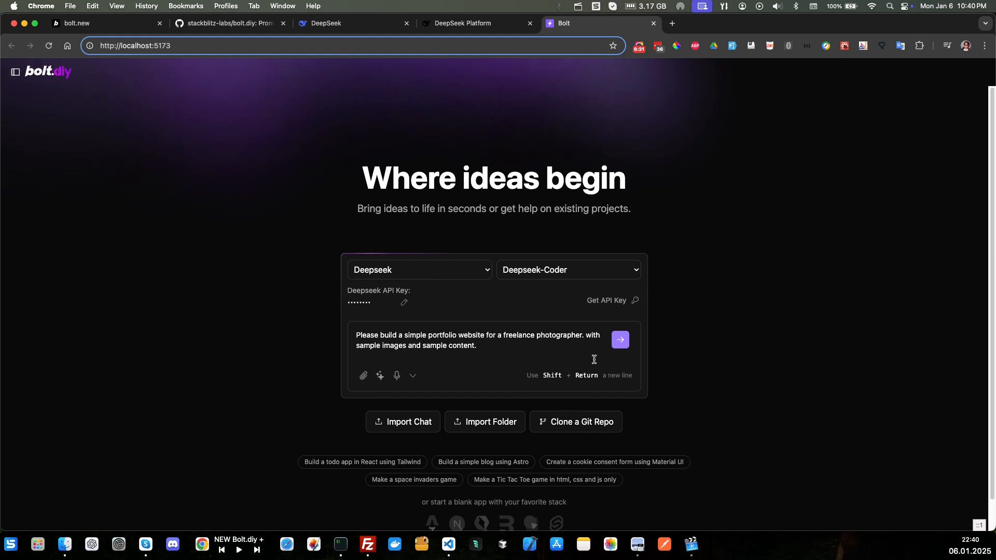
# - Submit the photographer portfolio prompt to bolt.diy
pyautogui.click(620, 340)
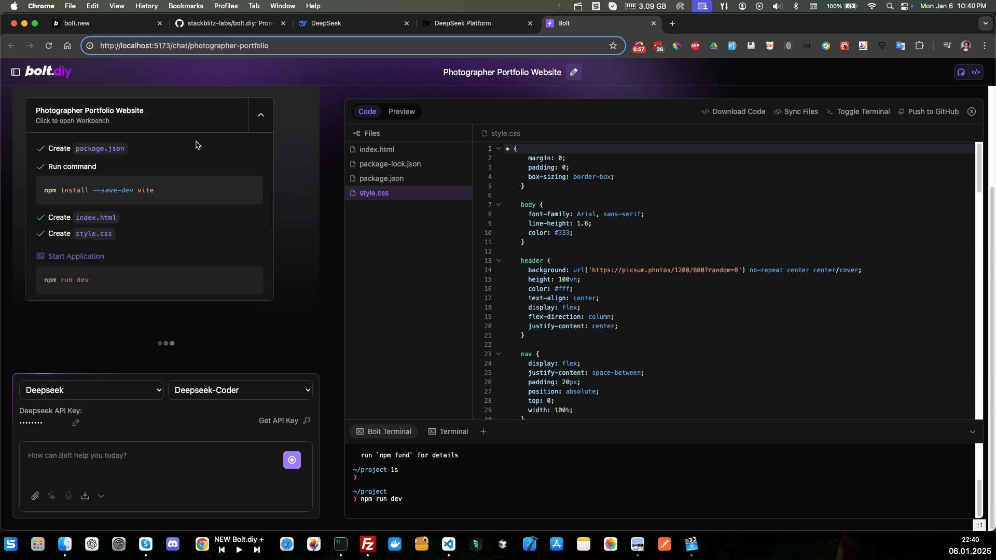
# - Preview the running portfolio site, toggling Code and back, and find only a blank white page
pyautogui.click(401, 111)
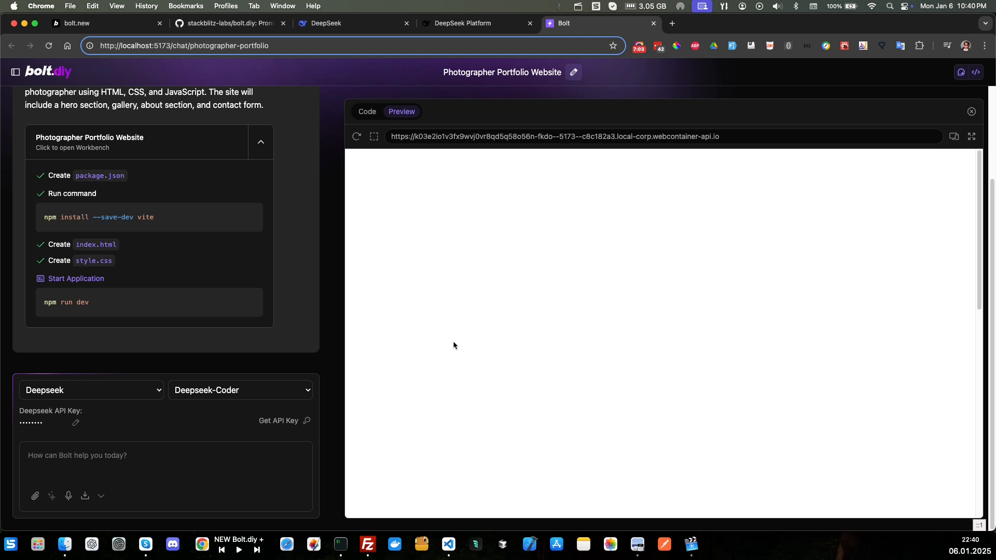
pyautogui.moveTo(436, 278)
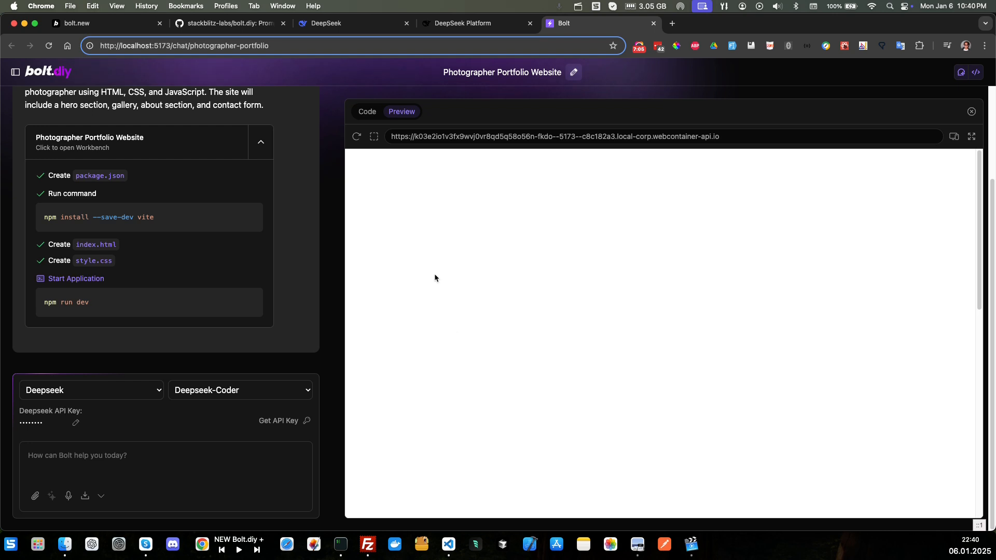
pyautogui.moveTo(504, 196)
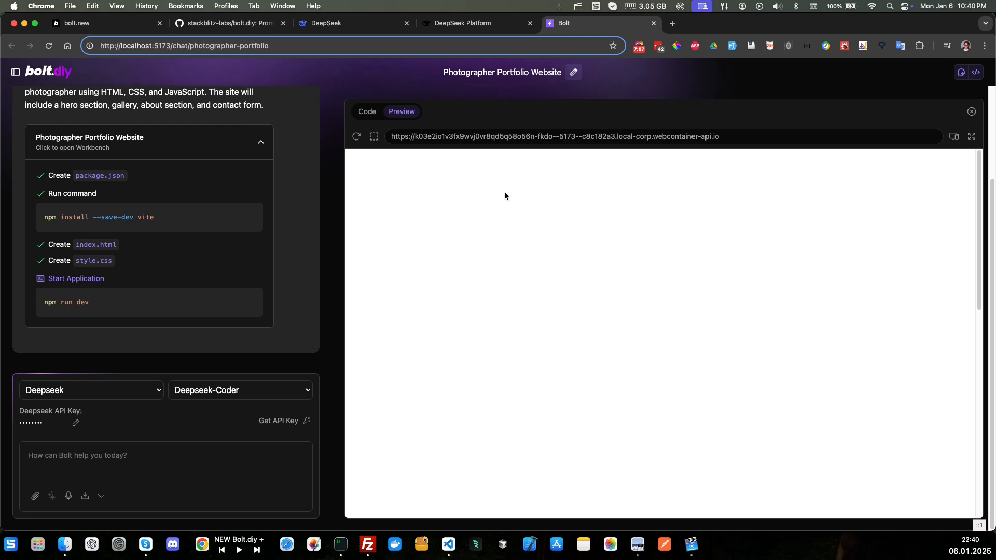
pyautogui.click(367, 111)
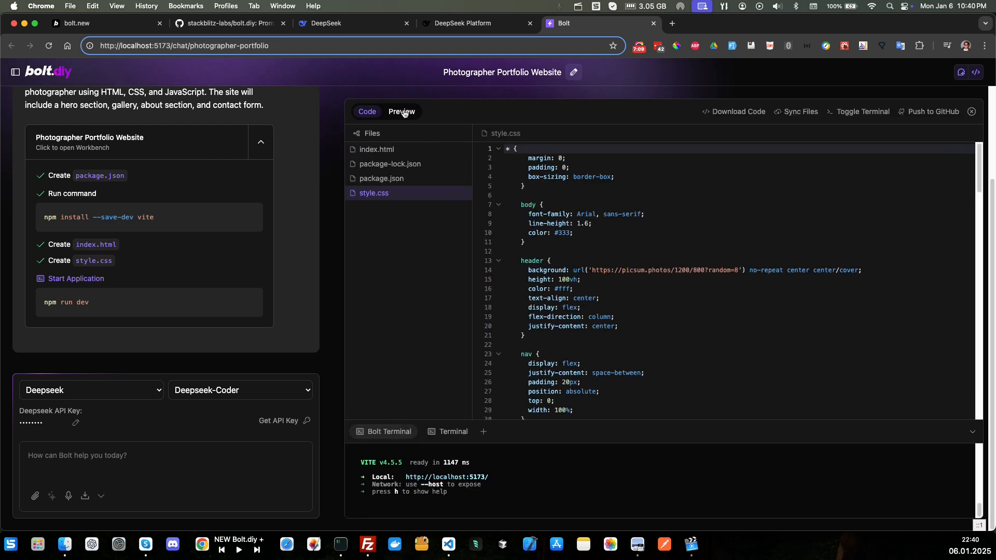
pyautogui.click(401, 111)
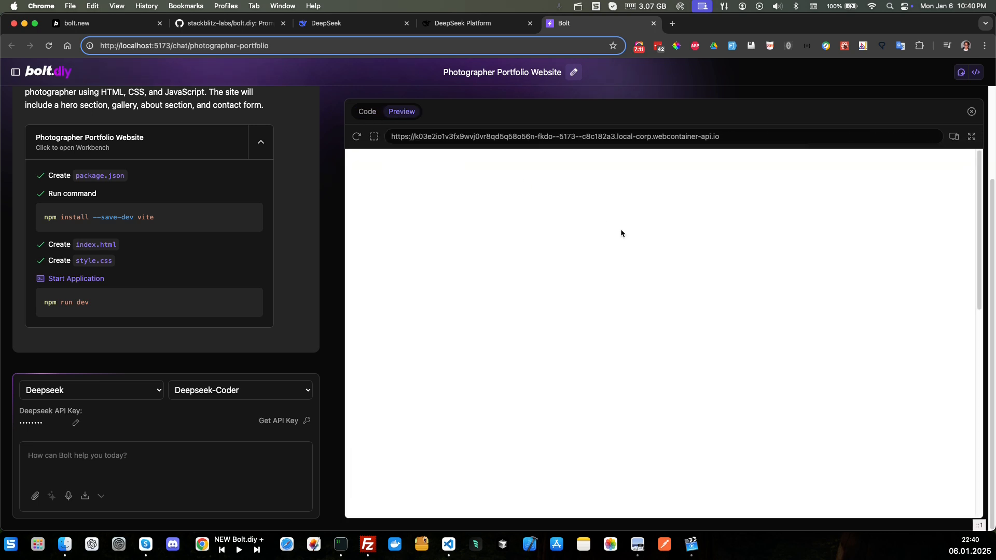
pyautogui.moveTo(526, 223)
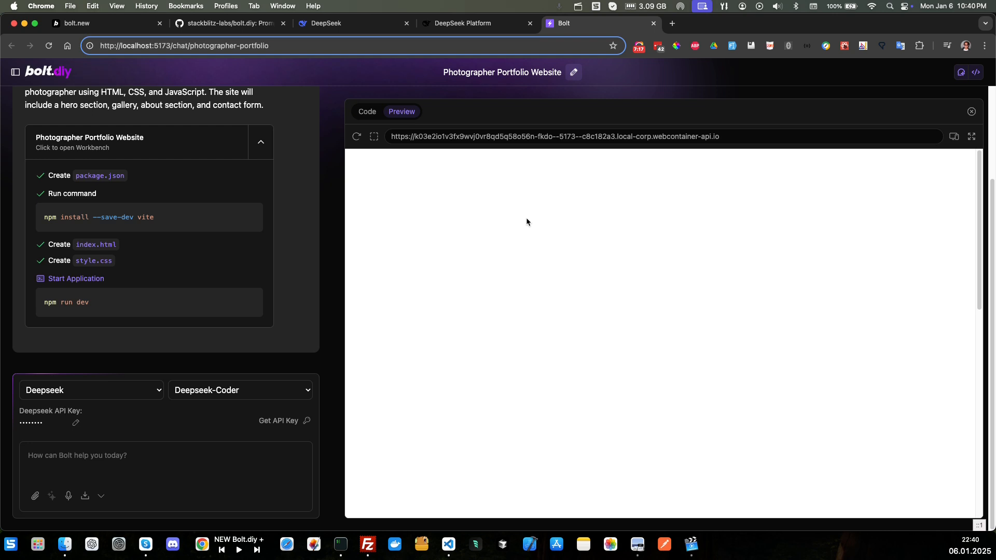
pyautogui.click(461, 23)
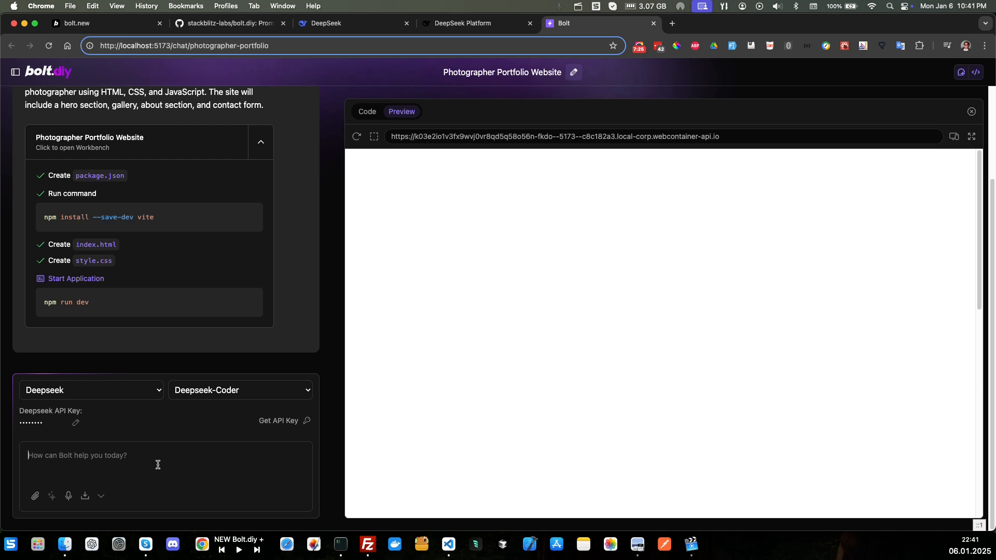
# - Send 'All I see is a blank screen' to the AI
pyautogui.write('Ai')
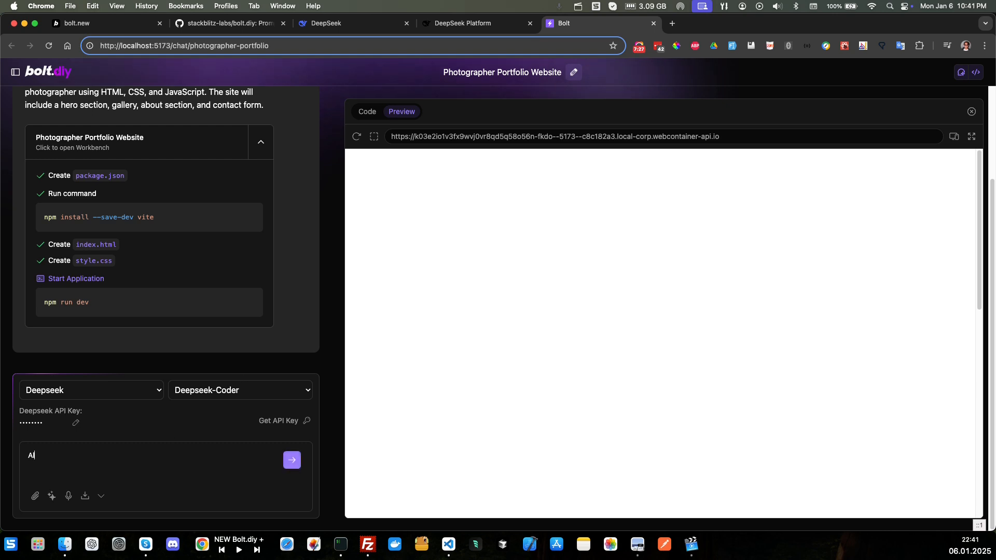
pyautogui.write('ll I see is a')
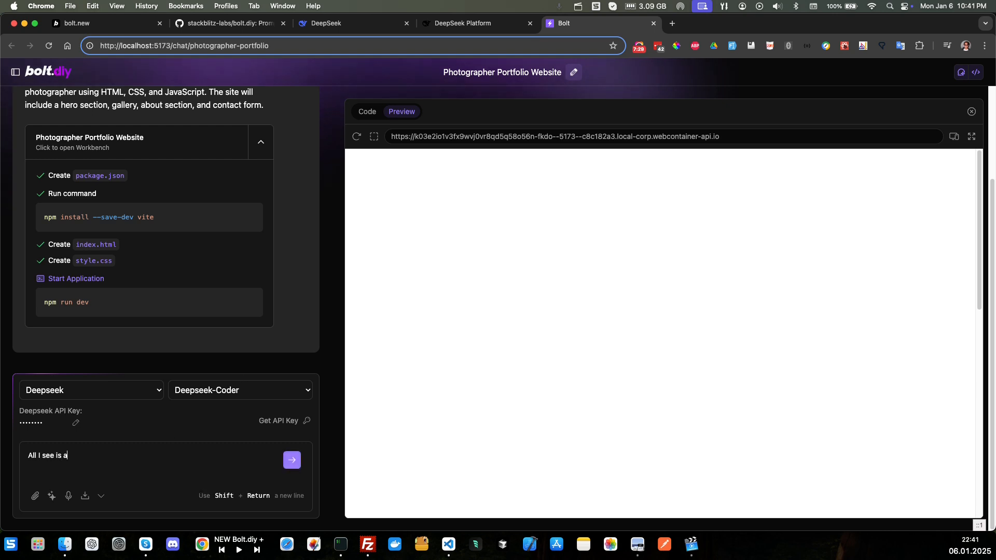
pyautogui.write('blank s')
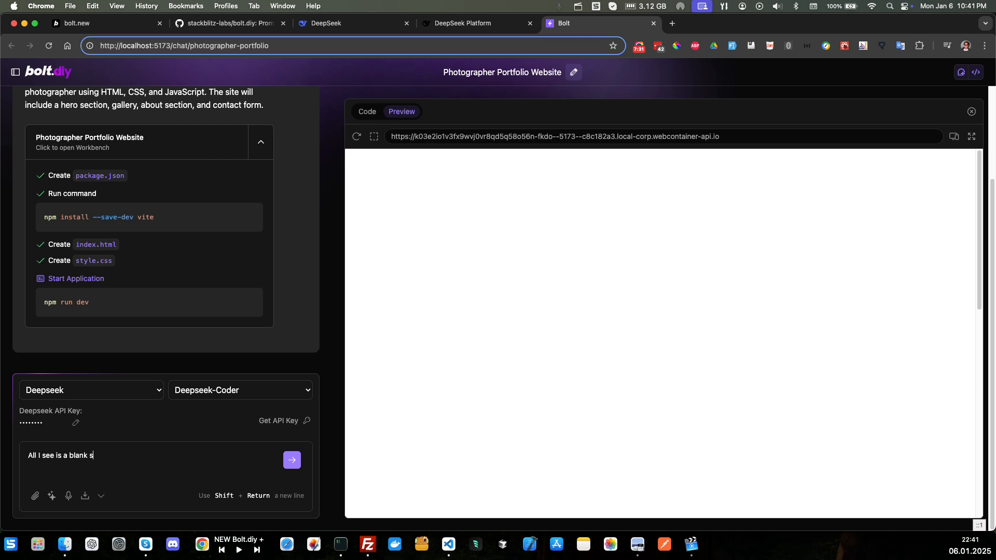
pyautogui.click(291, 460)
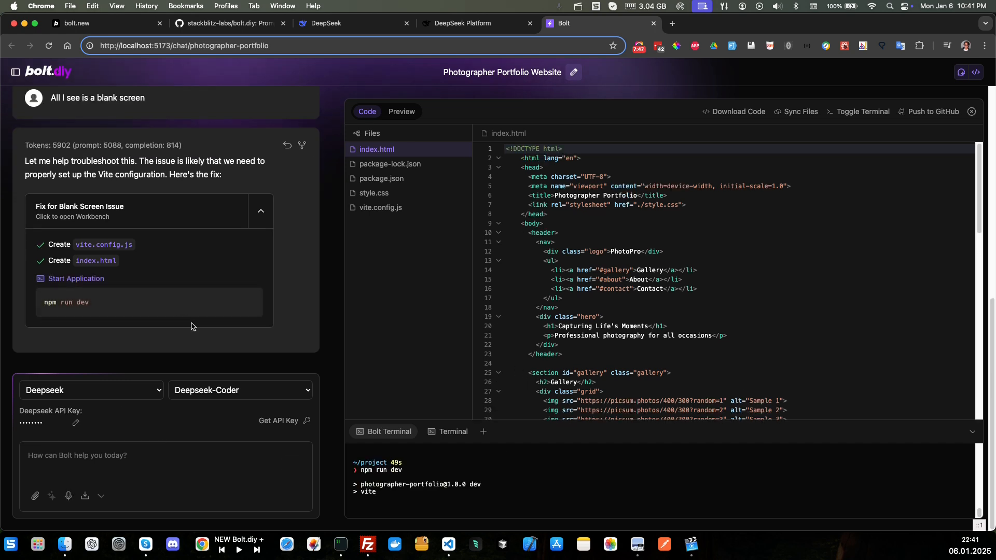
pyautogui.click(401, 111)
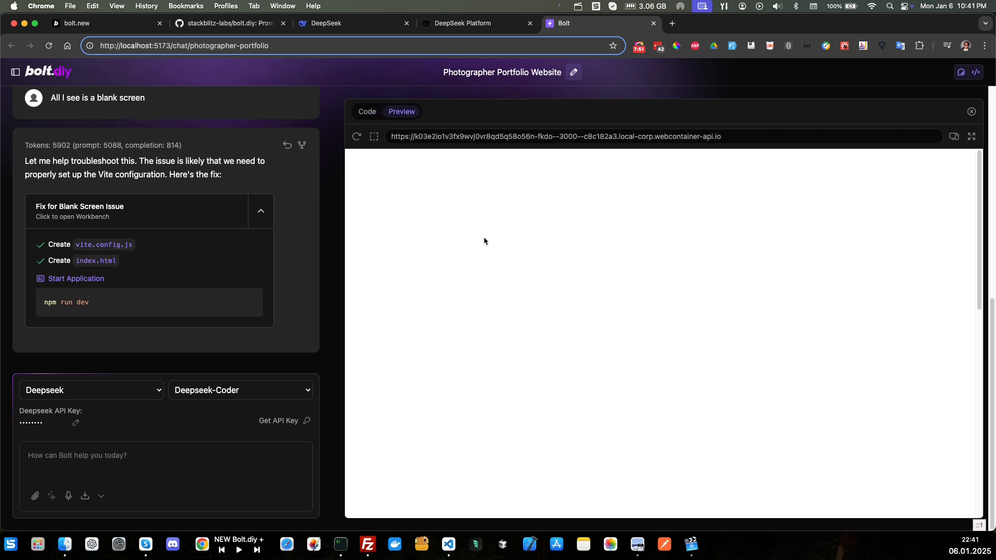
pyautogui.scroll(-3)
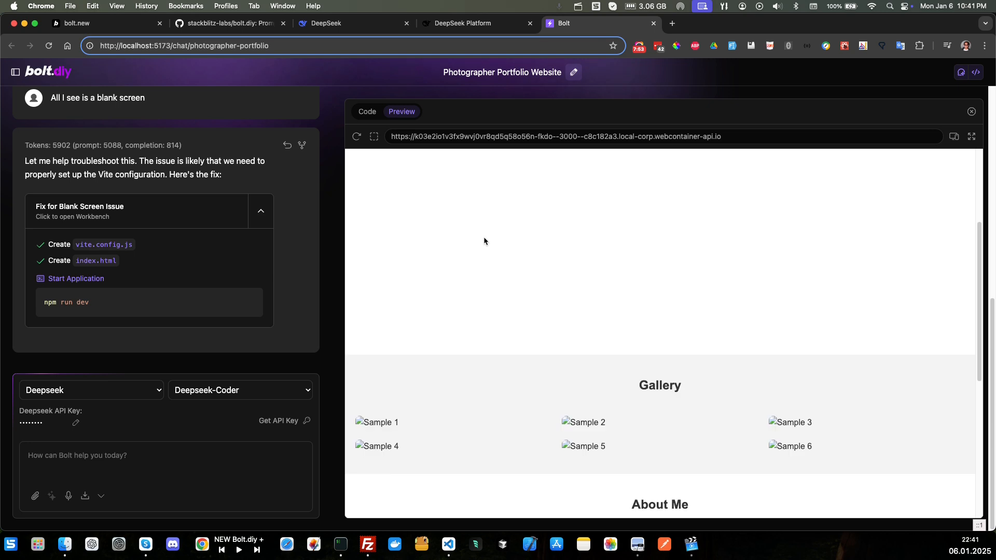
pyautogui.moveTo(563, 305)
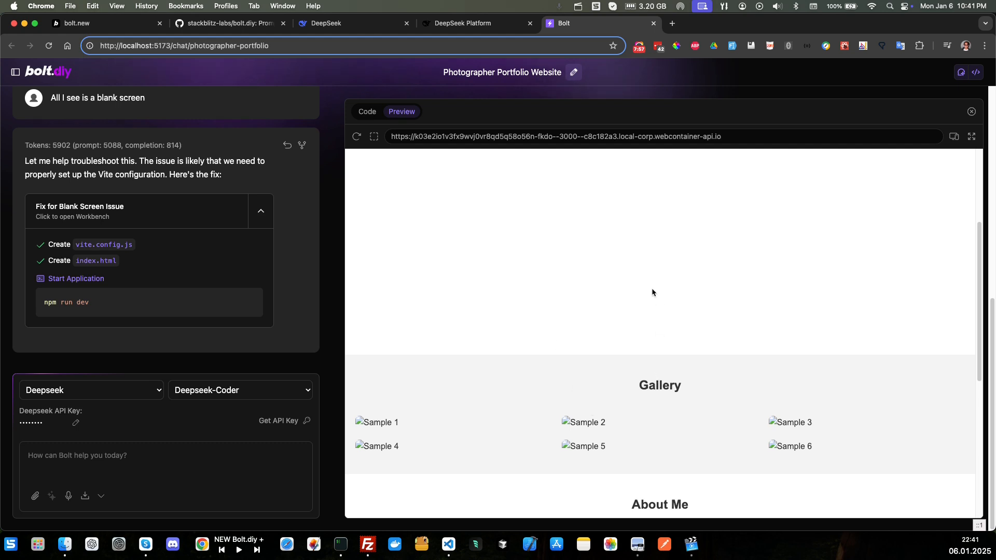
pyautogui.scroll(-3)
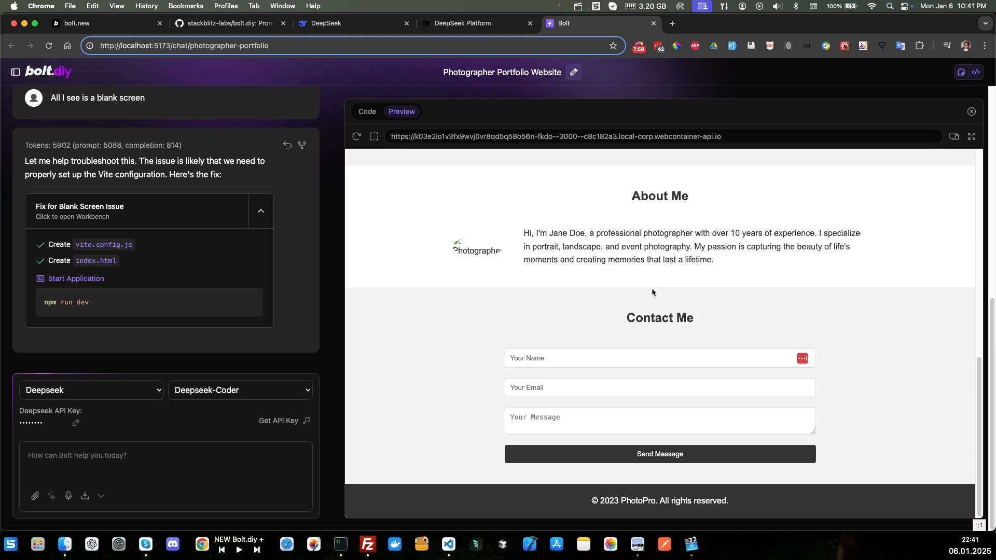
pyautogui.moveTo(730, 316)
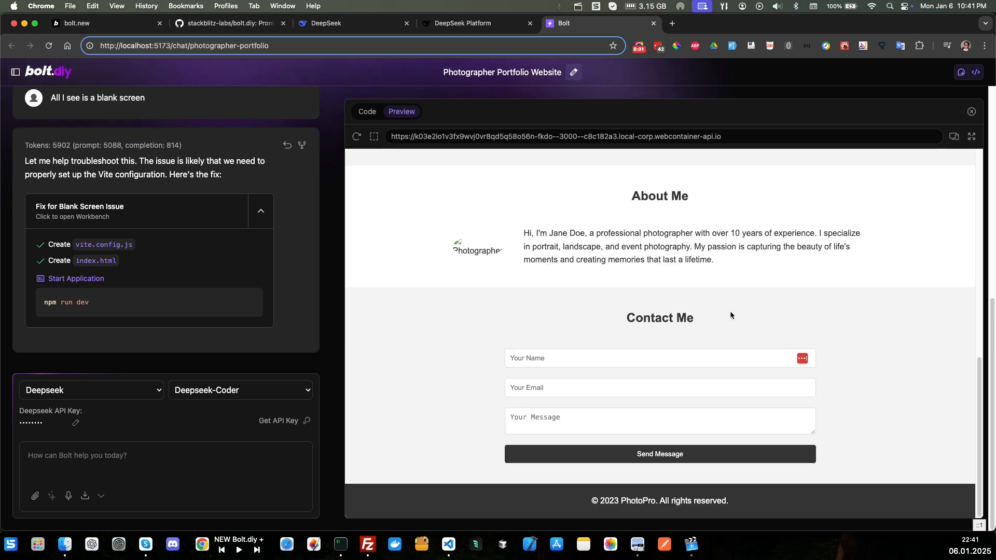
pyautogui.click(356, 136)
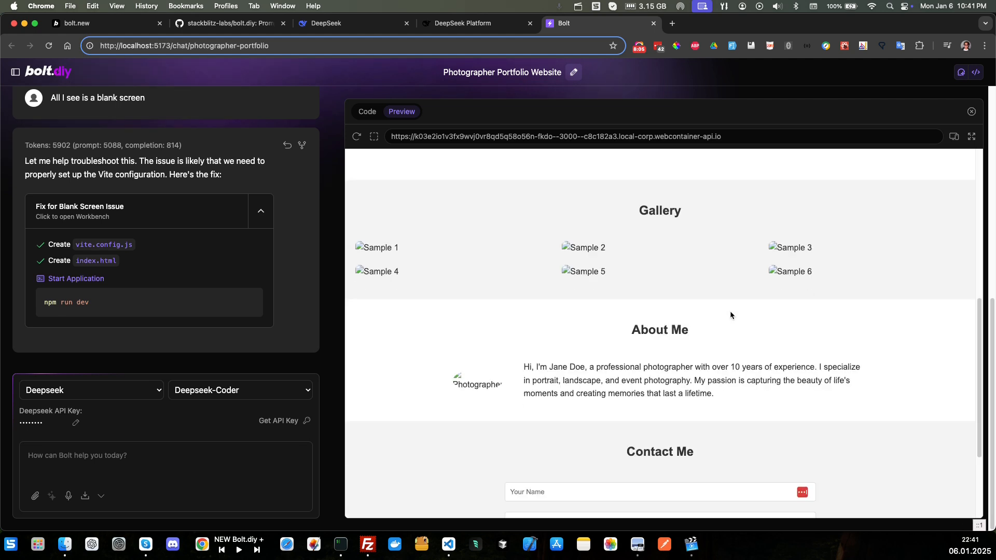
pyautogui.moveTo(216, 456)
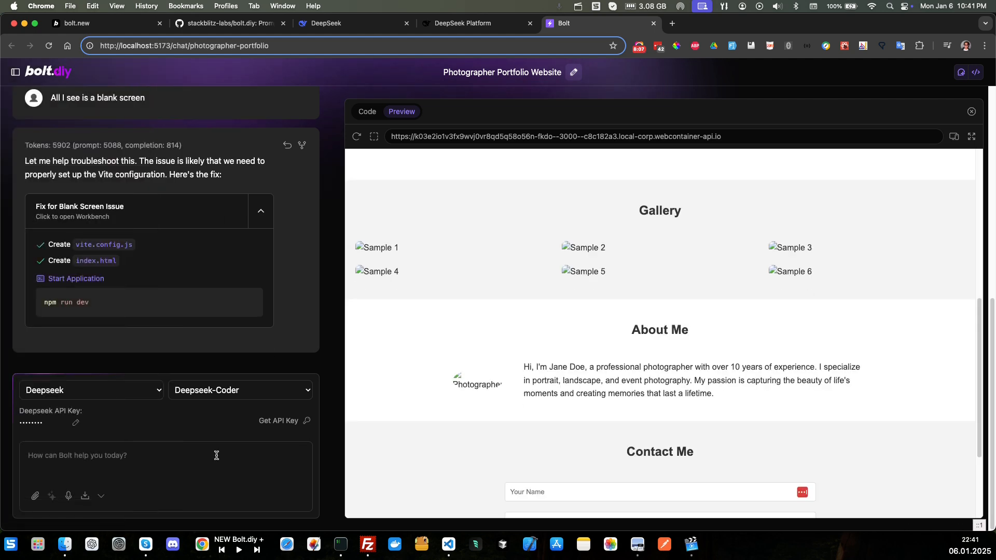
# - Send a message that a large blank space atop the screen hides content until scrolling
pyautogui.write('the top pa')
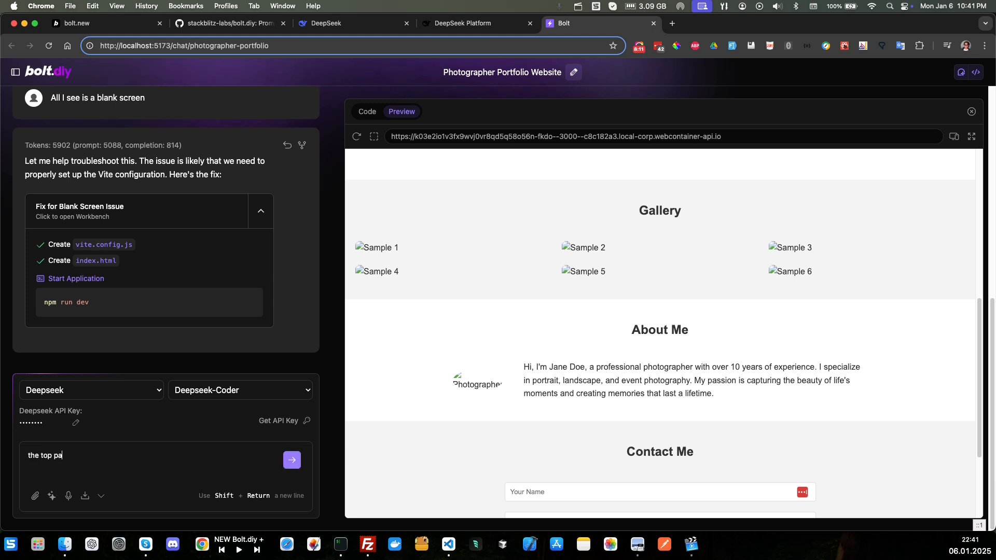
pyautogui.write('rt of the')
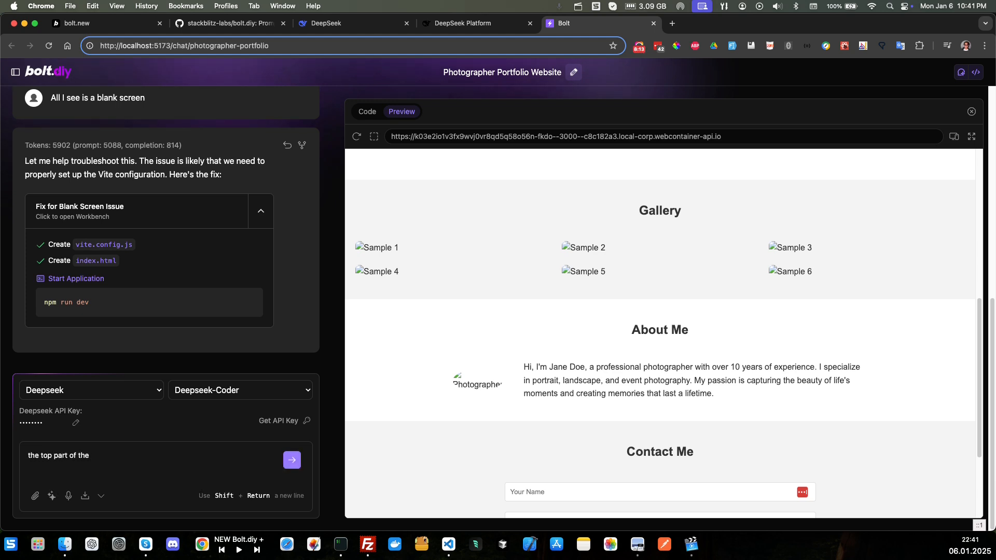
pyautogui.write('screen h')
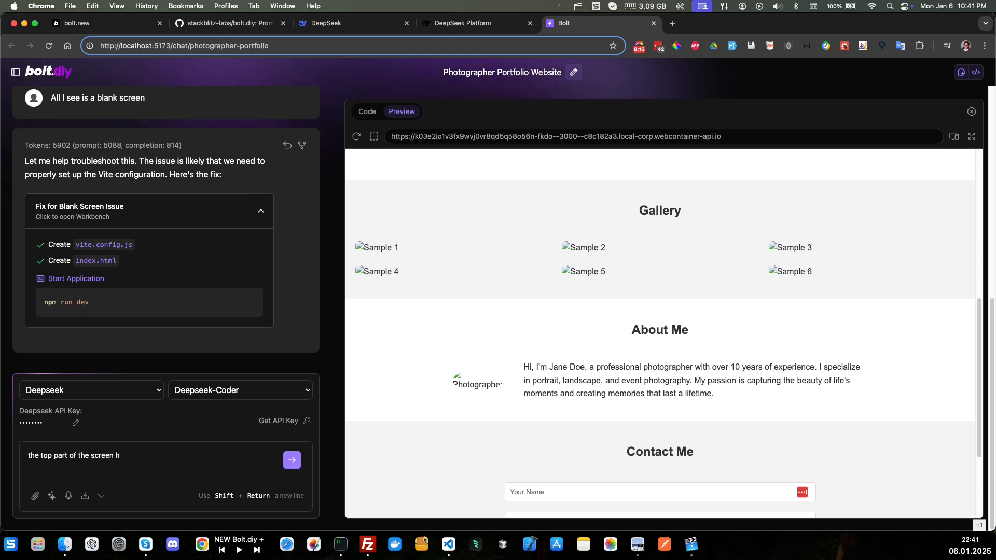
pyautogui.press('Backspace')
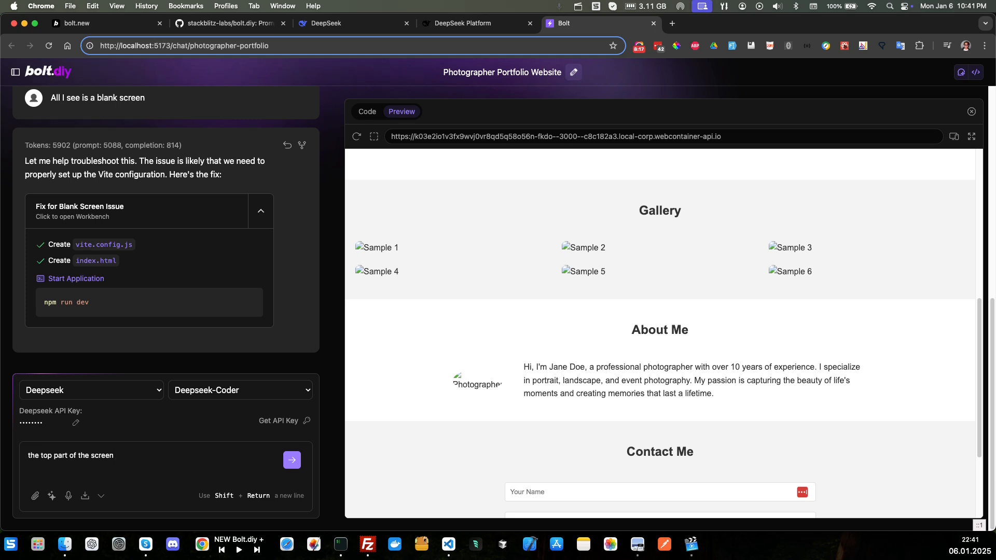
pyautogui.write('has a lo')
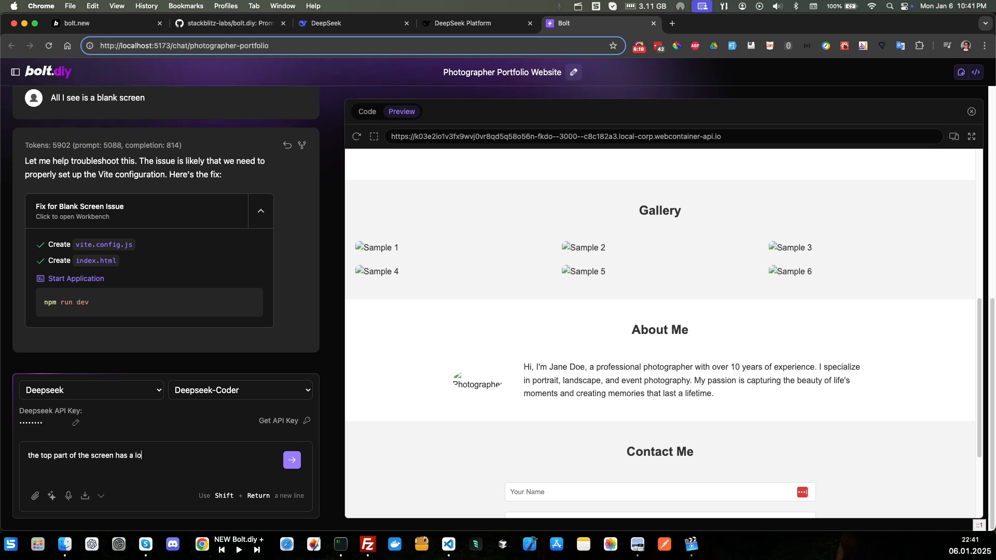
pyautogui.write('arge blank')
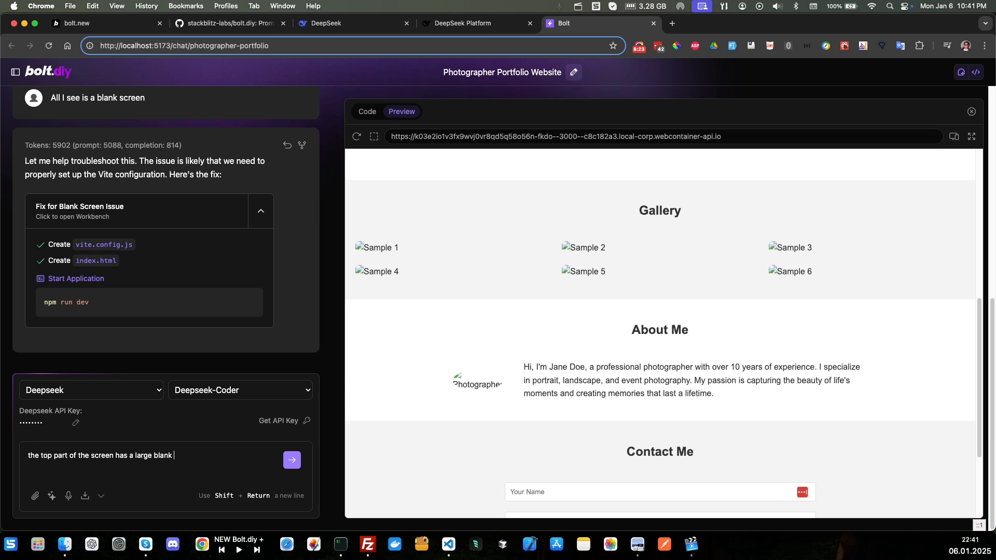
pyautogui.write('space. you have to s')
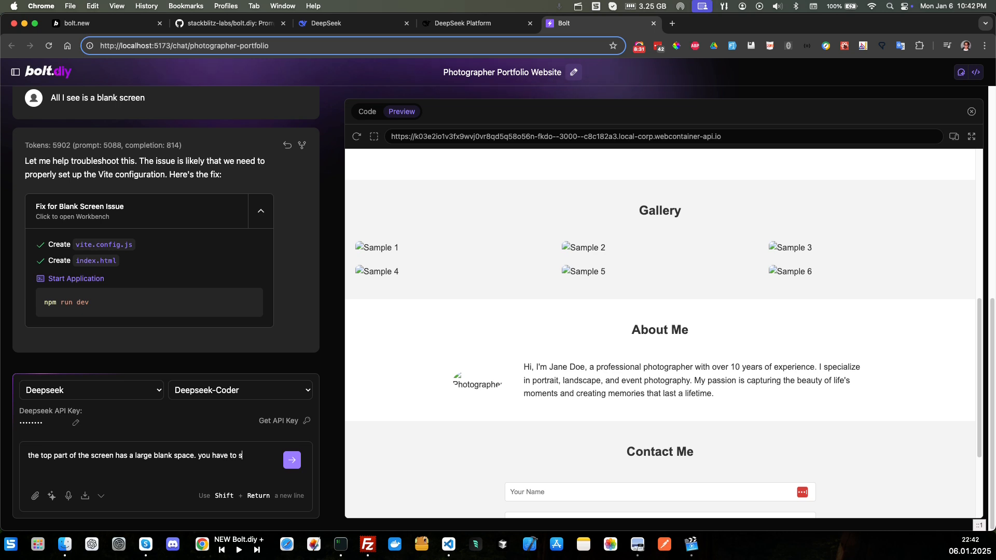
pyautogui.write('croll')
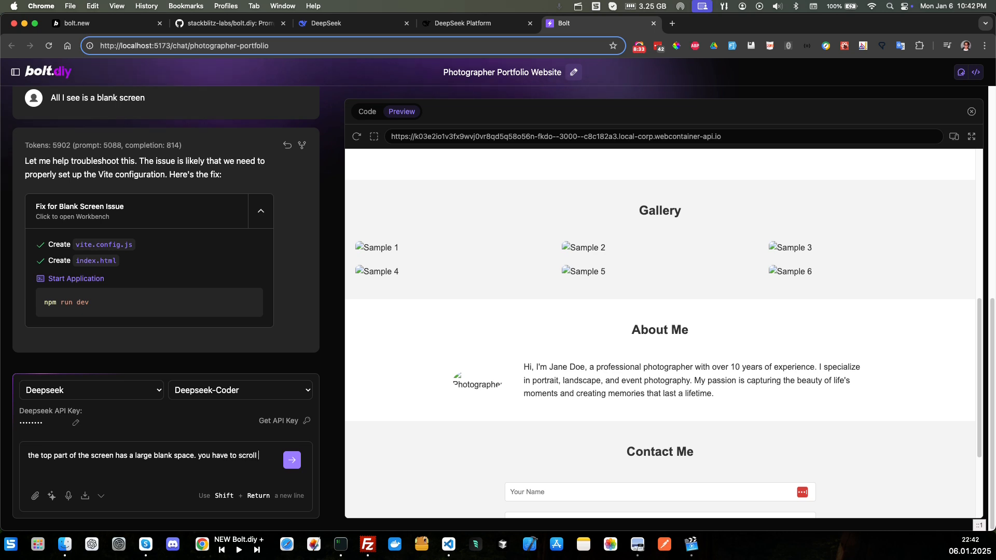
pyautogui.write('down')
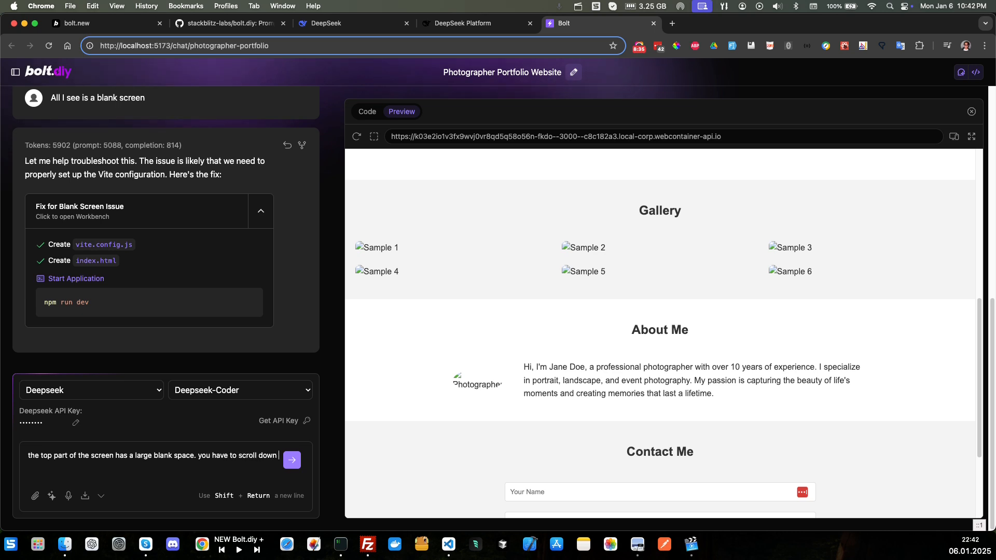
pyautogui.write('befor you s')
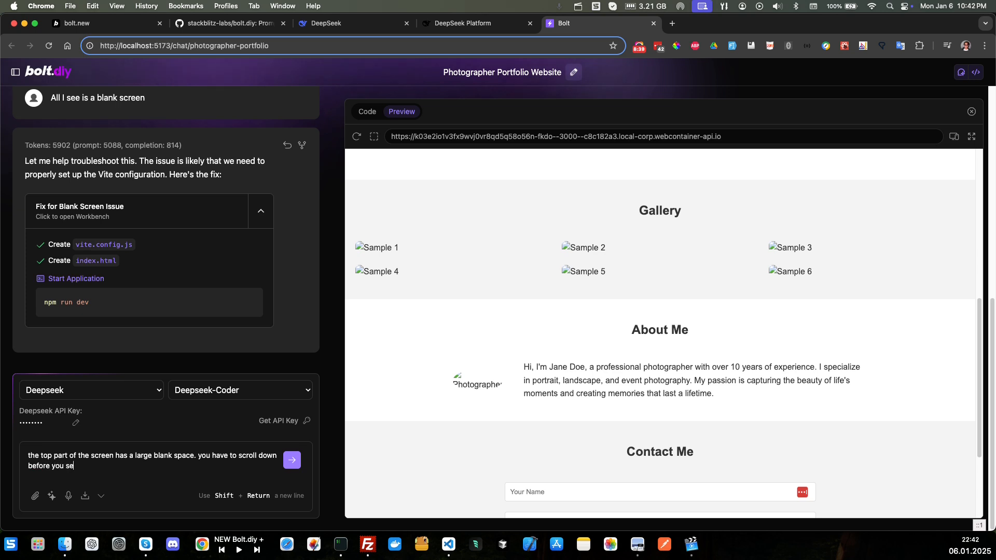
pyautogui.write('en any')
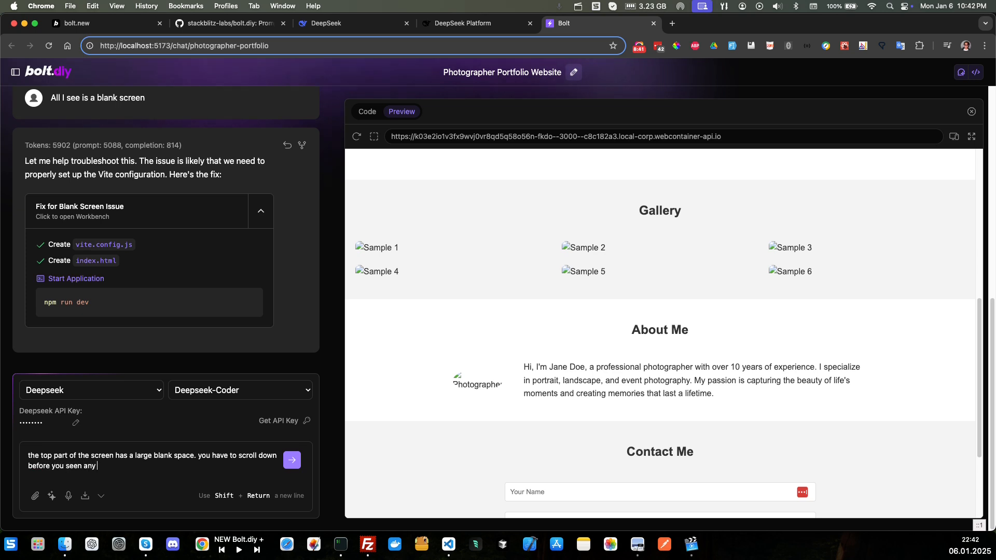
pyautogui.write('conent')
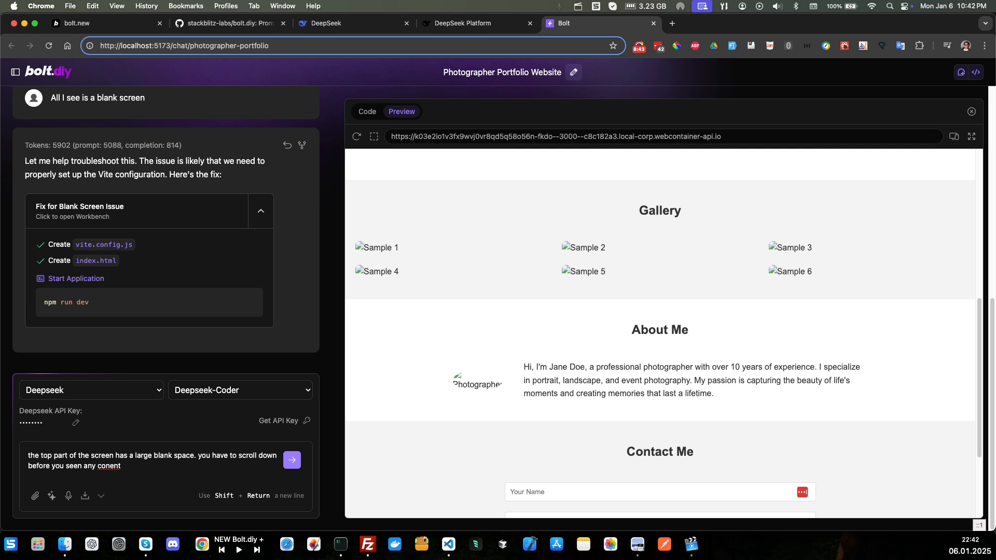
pyautogui.click(292, 460)
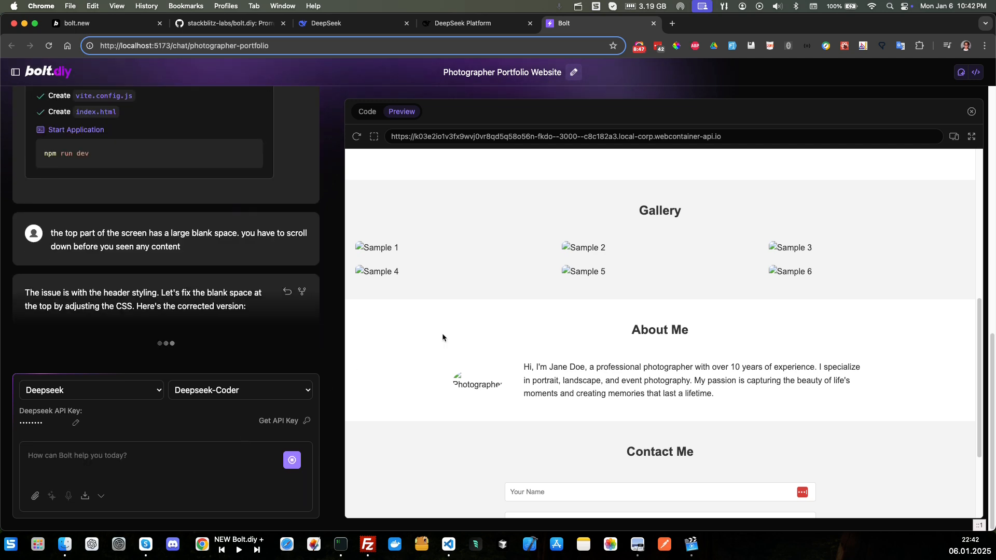
# - Watch the header-spacing fix land in style.css, check the still-blank preview, and return to the code
pyautogui.click(367, 111)
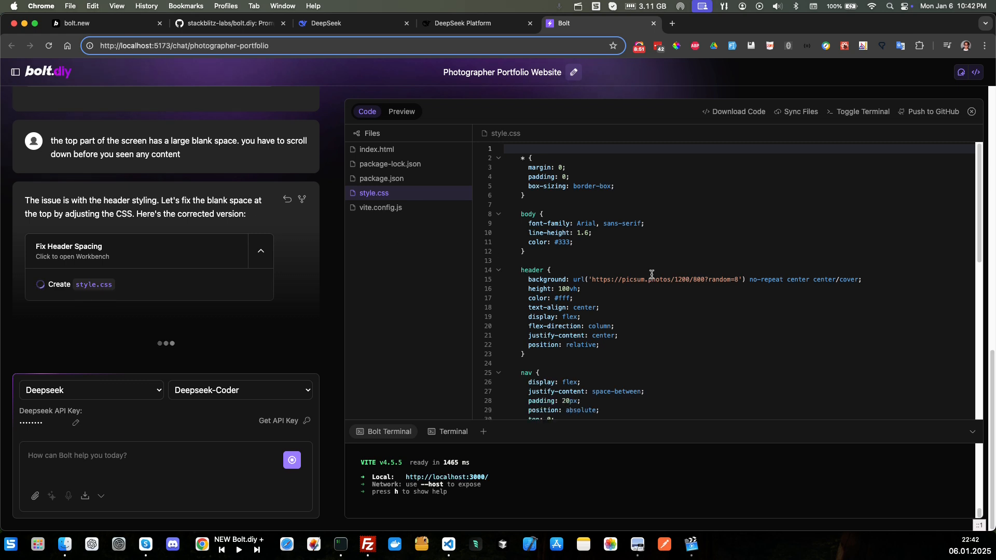
pyautogui.moveTo(580, 322)
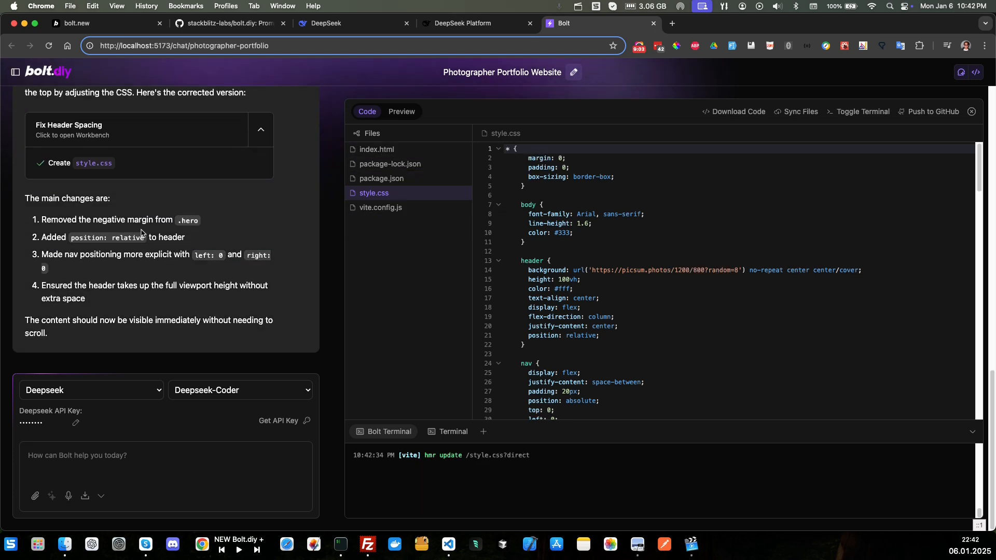
pyautogui.moveTo(402, 113)
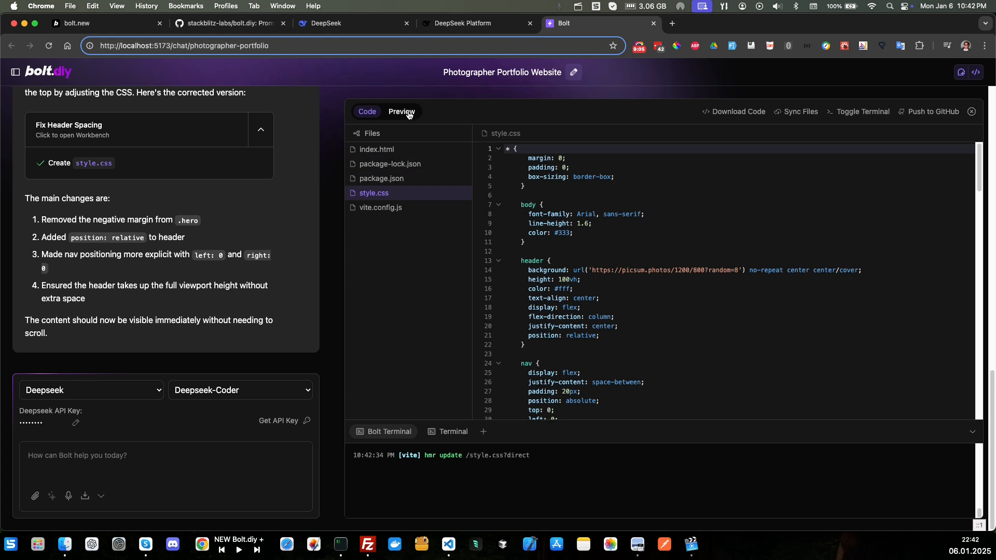
pyautogui.click(402, 112)
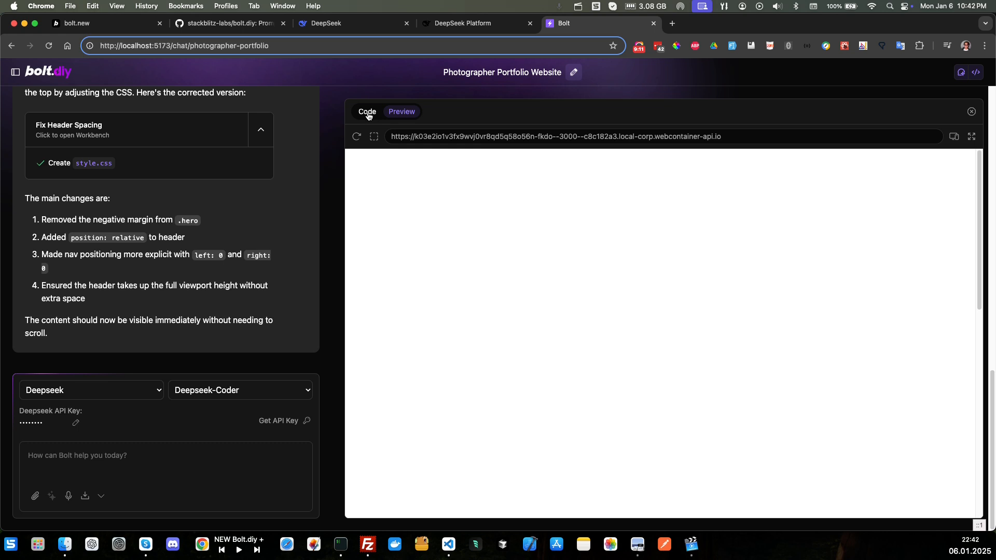
pyautogui.click(366, 111)
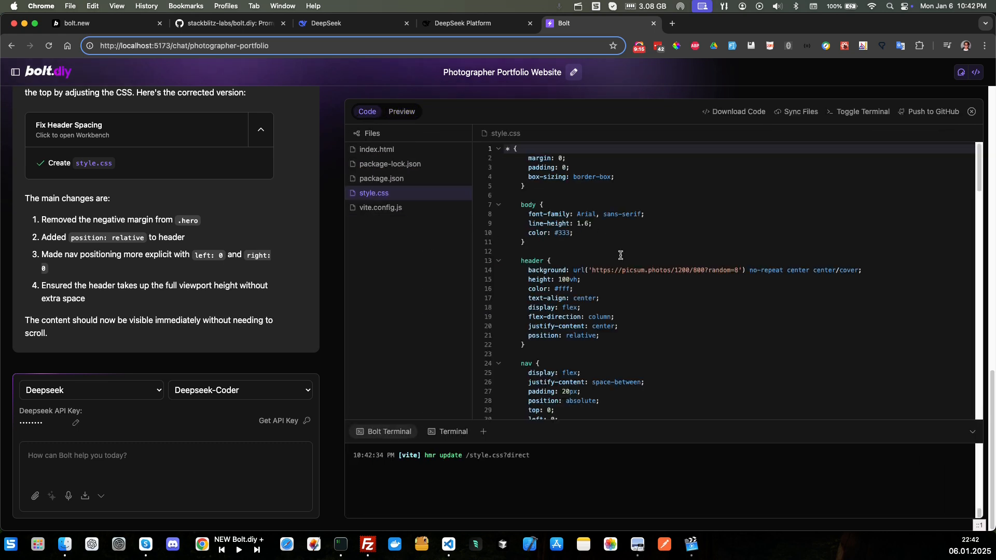
pyautogui.moveTo(227, 329)
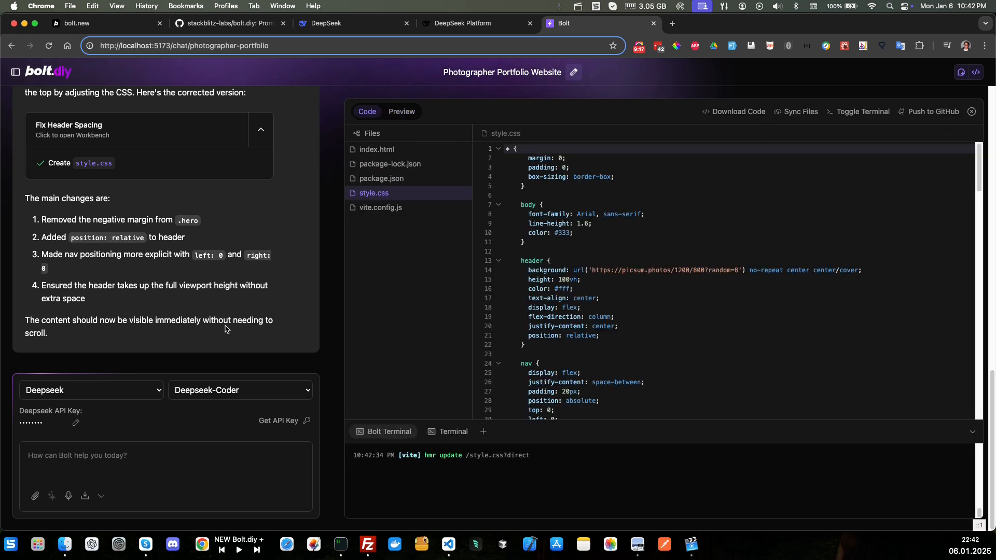
pyautogui.moveTo(379, 518)
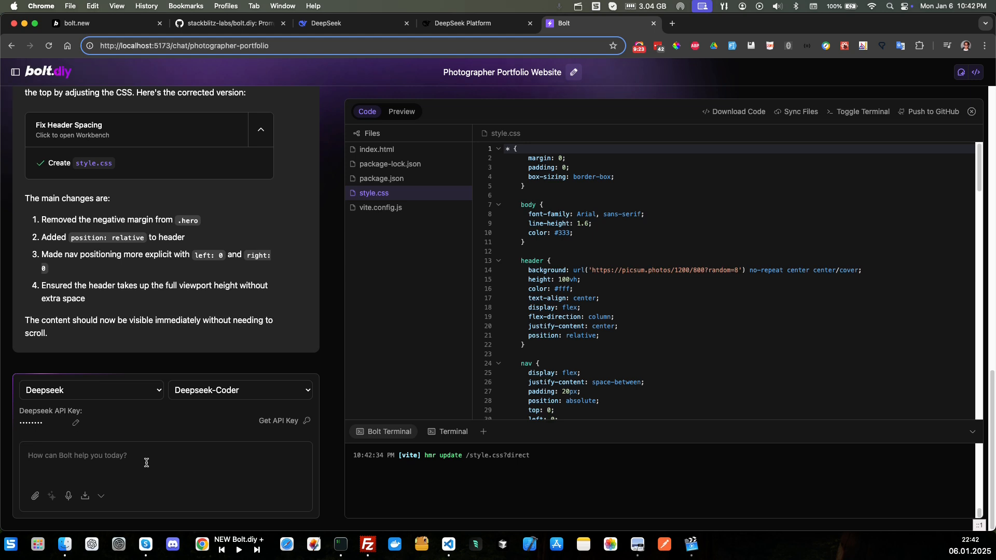
# - Send 'That did not fix the issue' and follow the complete header fix into style.css
pyautogui.write('That')
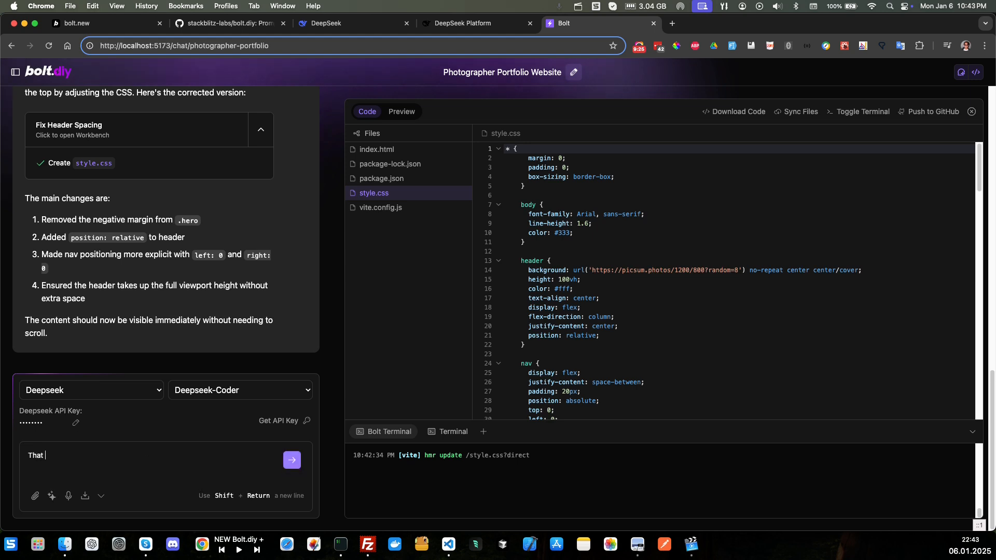
pyautogui.write('did not fix th')
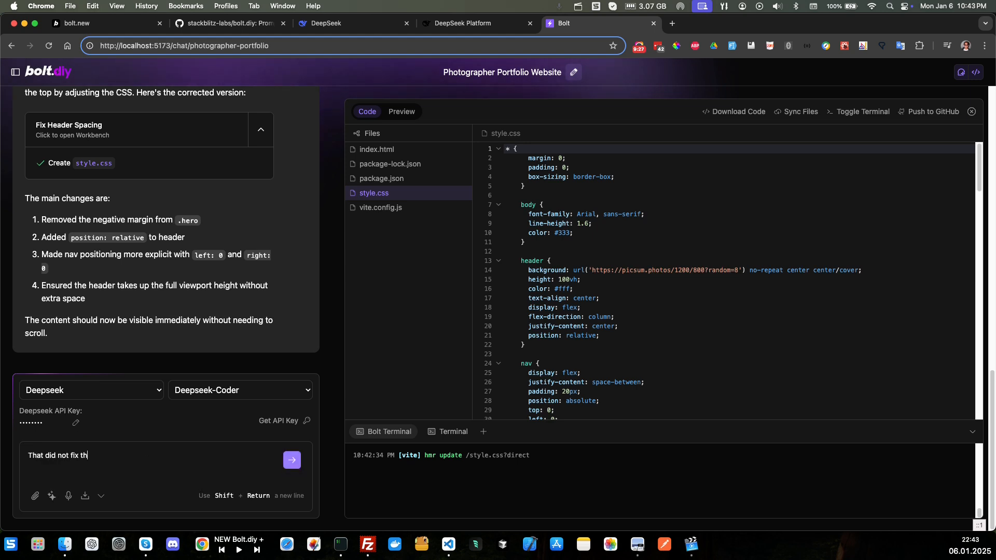
pyautogui.write('e issu')
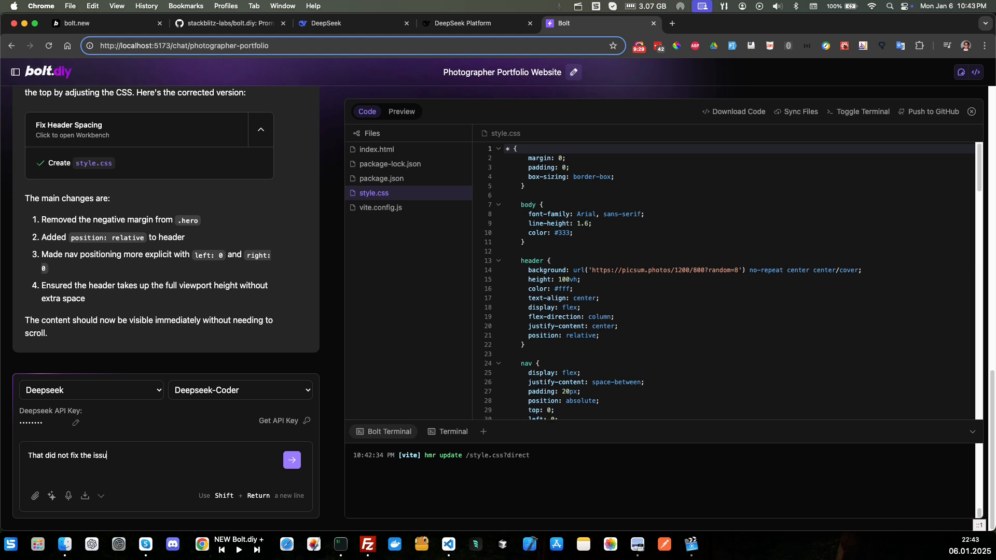
pyautogui.click(291, 459)
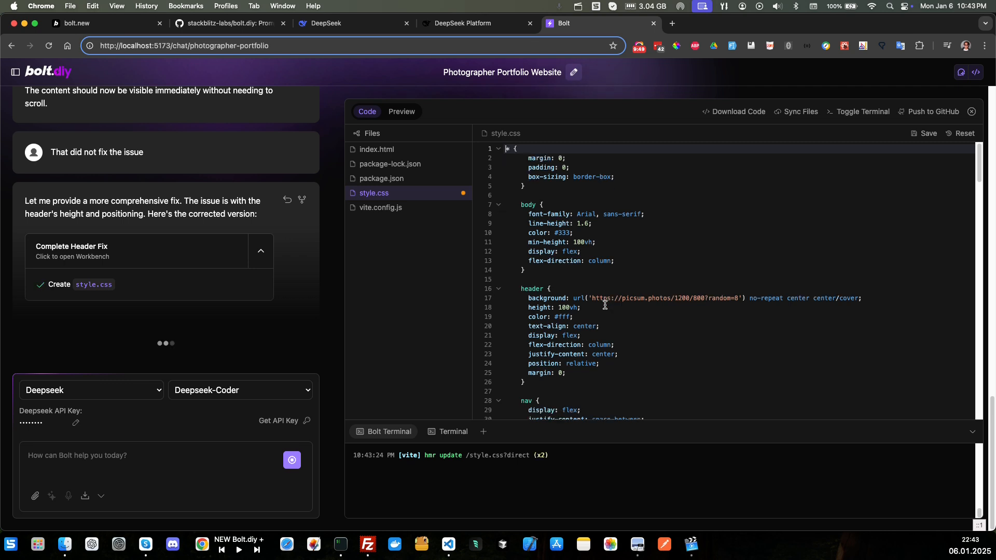
pyautogui.scroll(-3)
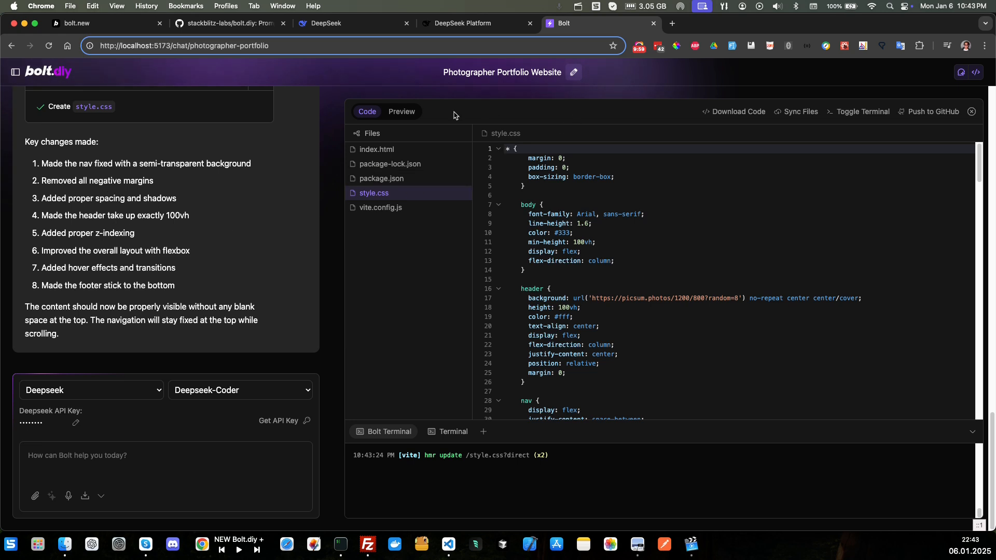
# - Preview the rebuilt site showing the PhotoPro nav bar and 'Capturing Life's Moments' heading
pyautogui.click(401, 111)
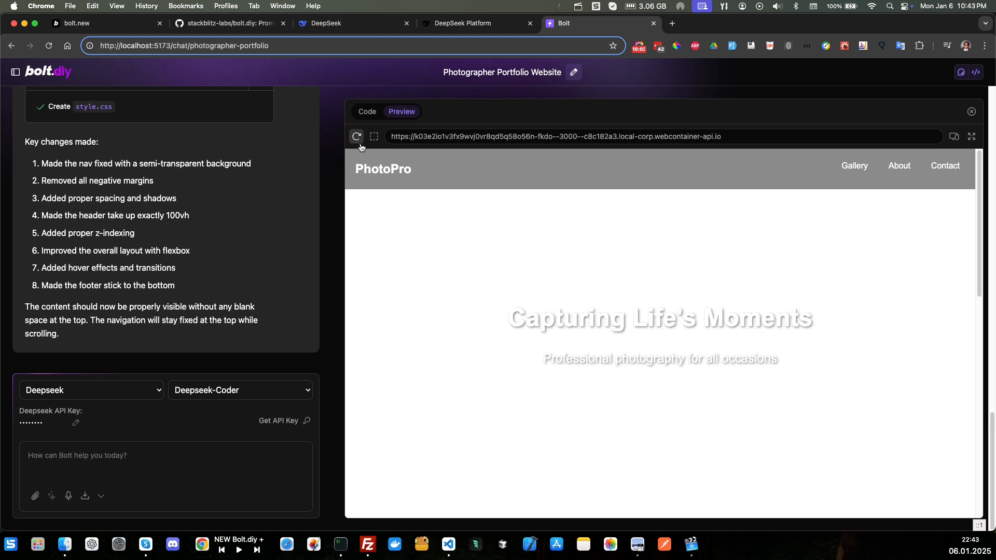
pyautogui.scroll(-3)
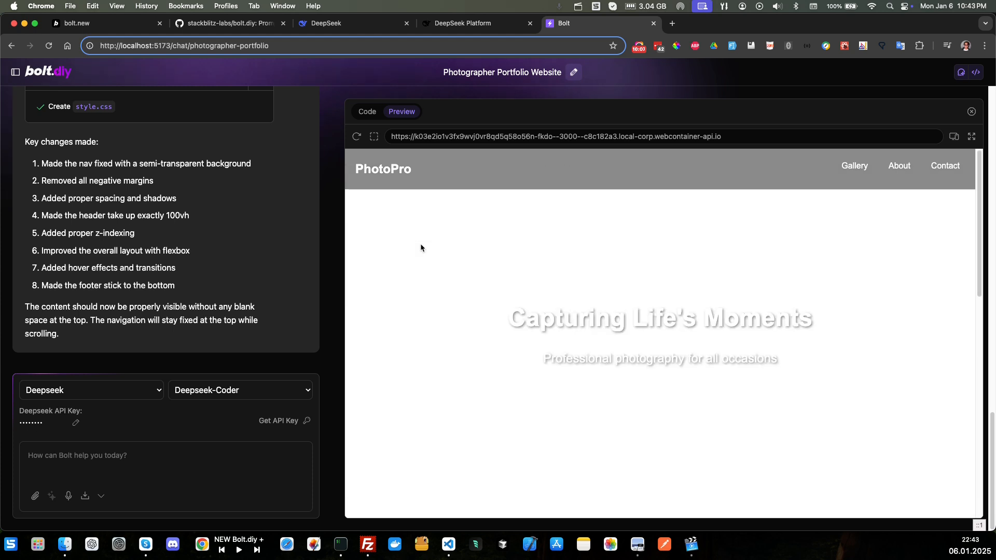
pyautogui.click(140, 462)
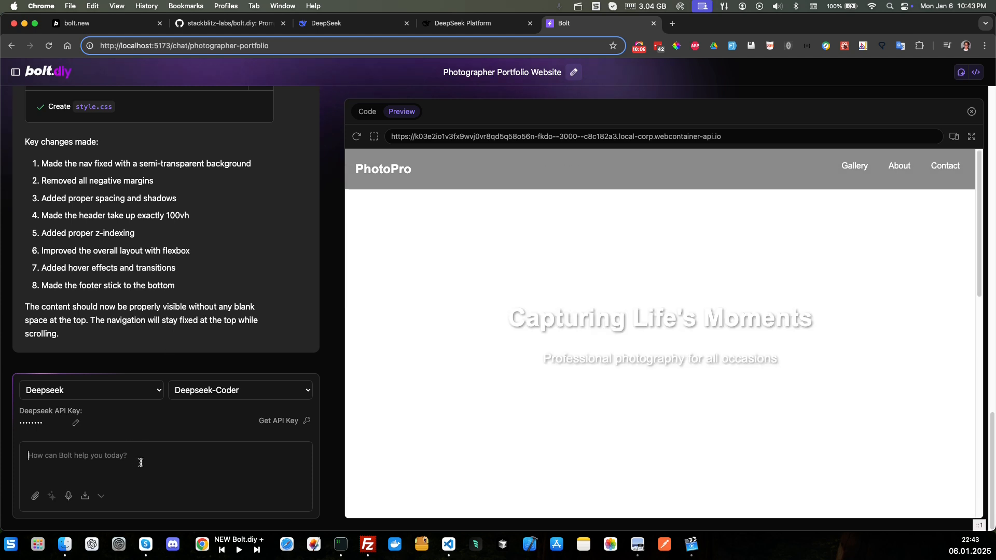
# - Send 'none of the images are showing' and view the image-loading fix in the code
pyautogui.write('none o')
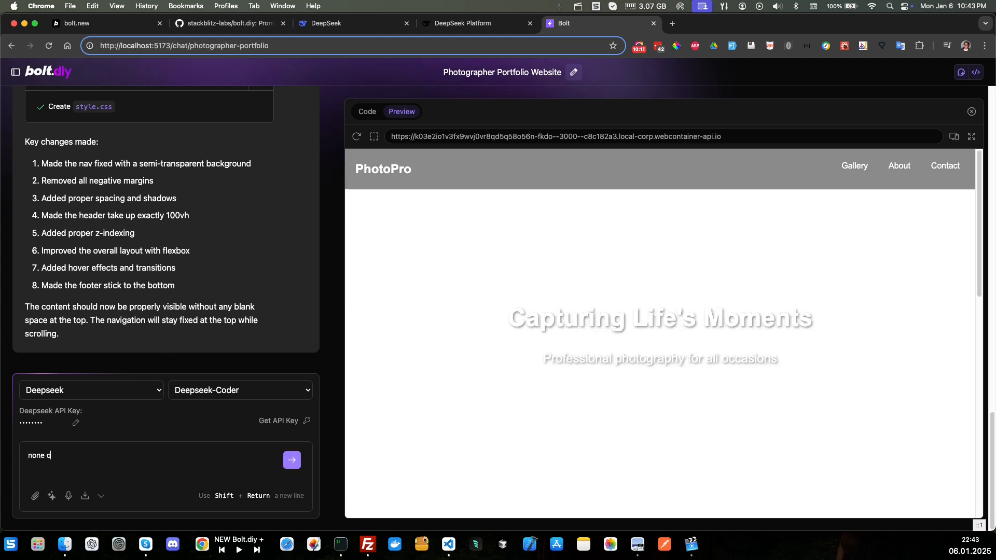
pyautogui.write('f the image')
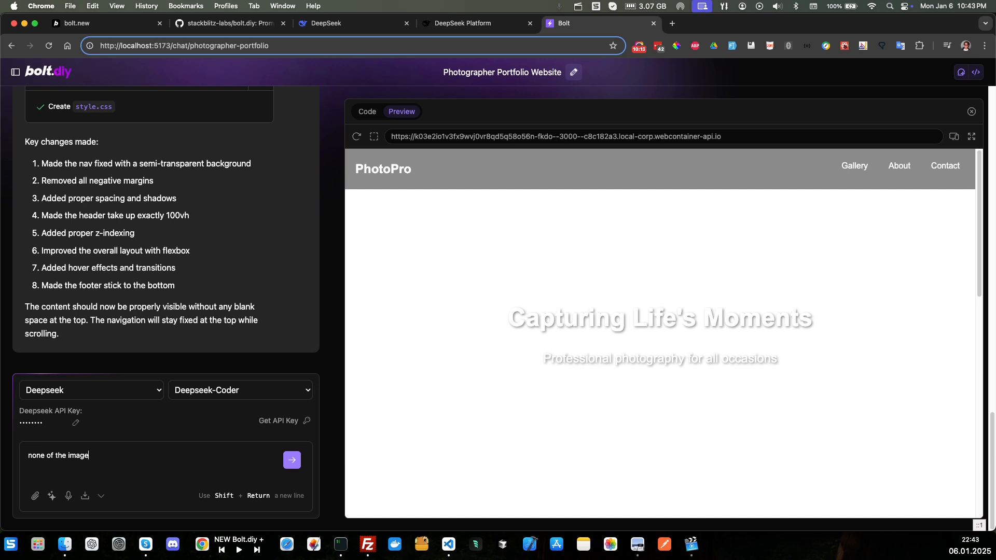
pyautogui.write('s are showing')
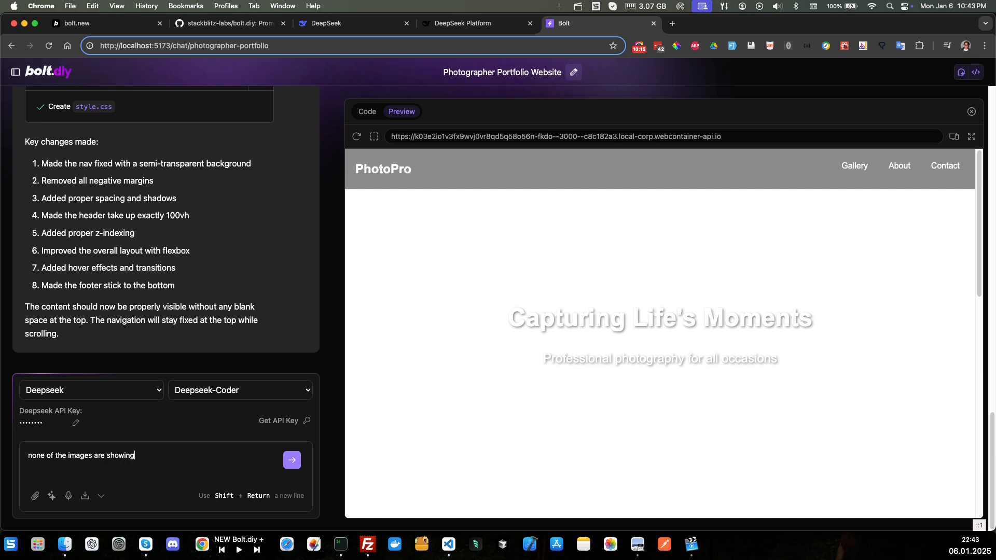
pyautogui.click(292, 459)
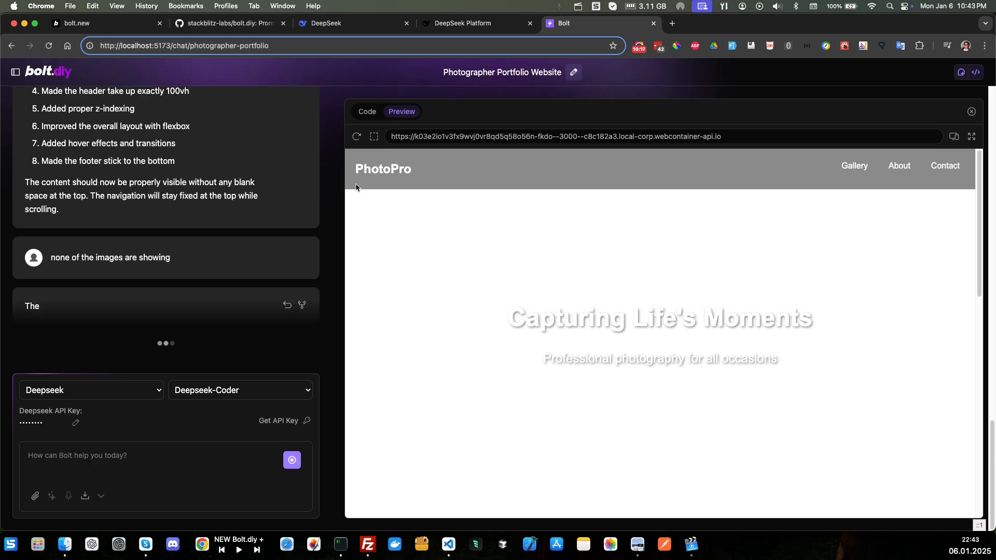
pyautogui.click(366, 111)
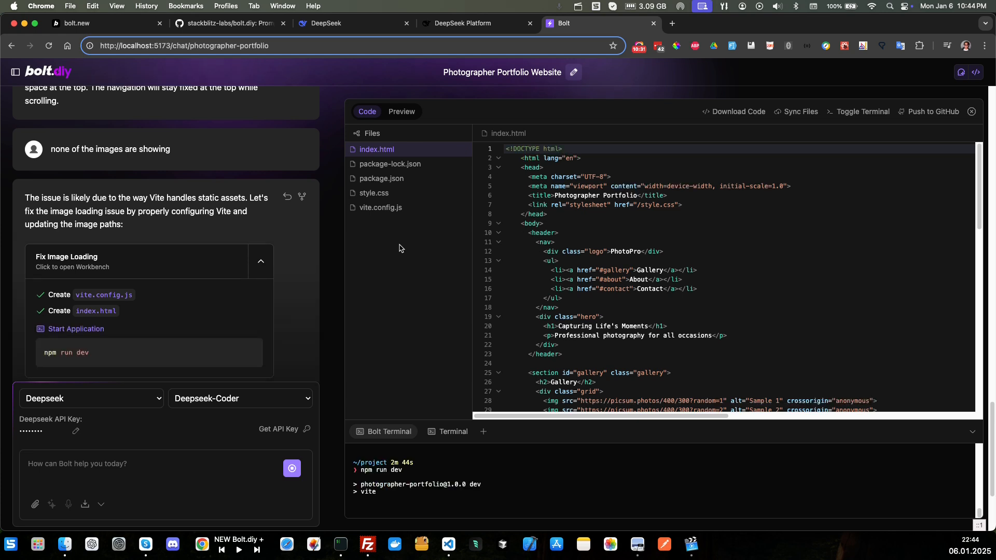
# - Scroll the preview through the gallery photos, About Me portrait and Contact form, then back up
pyautogui.click(401, 111)
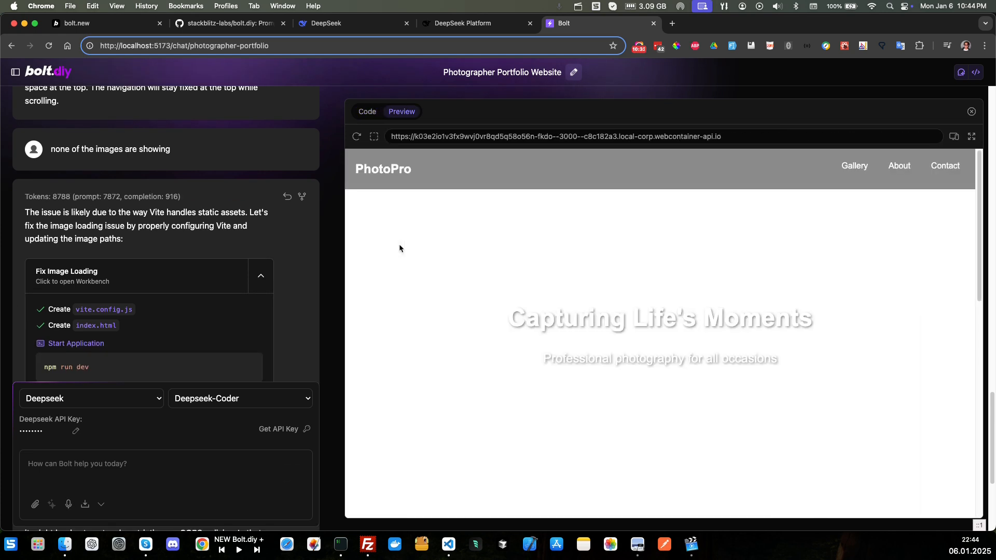
pyautogui.moveTo(400, 248)
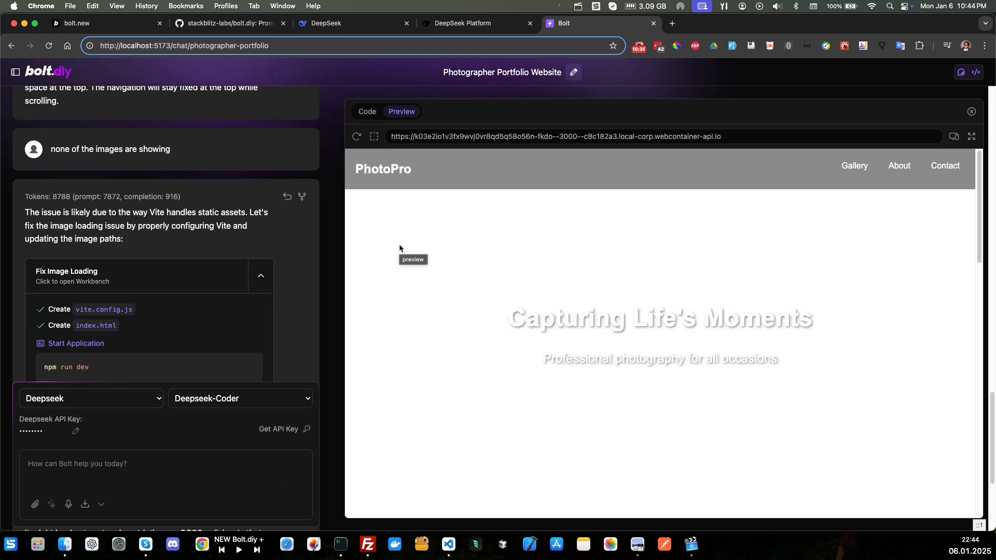
pyautogui.moveTo(719, 314)
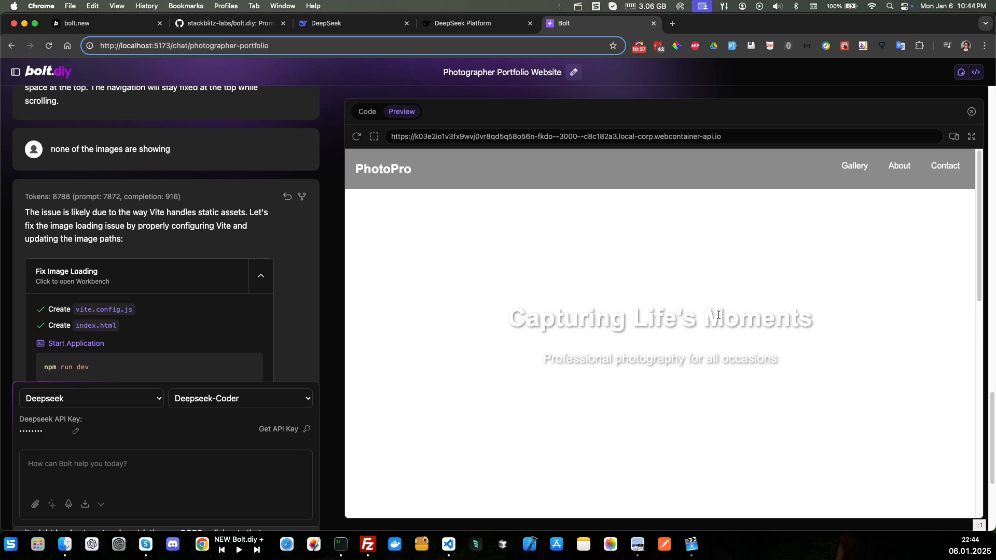
pyautogui.scroll(-3)
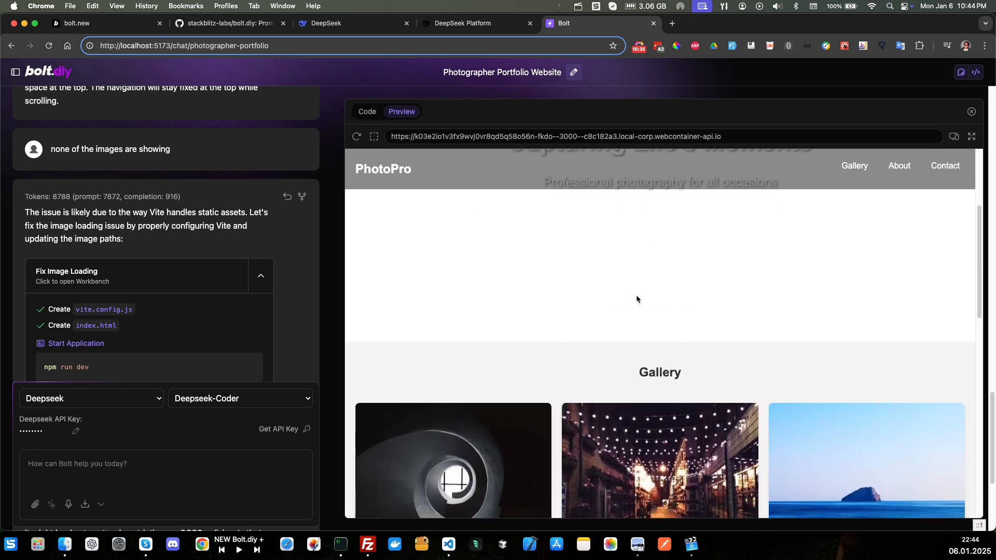
pyautogui.scroll(-3)
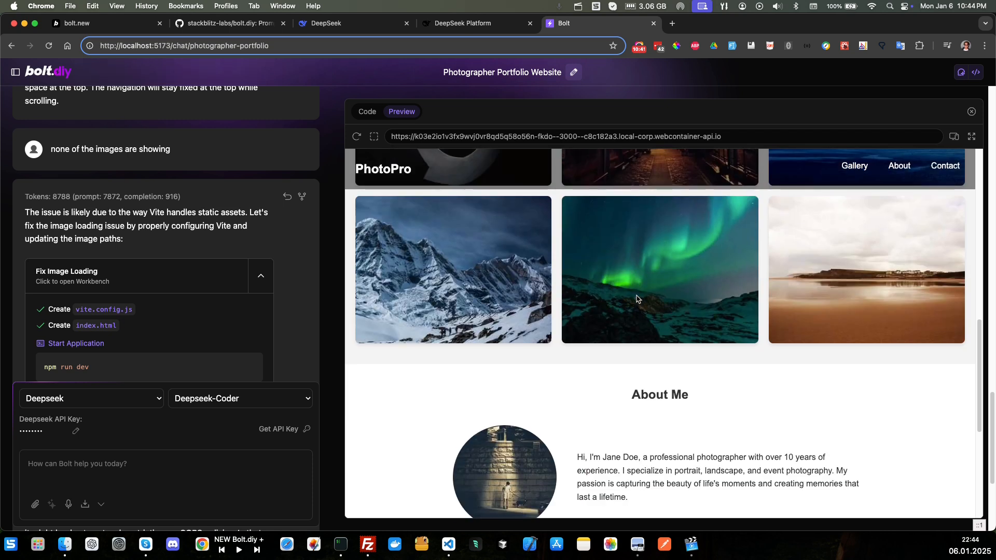
pyautogui.scroll(-3)
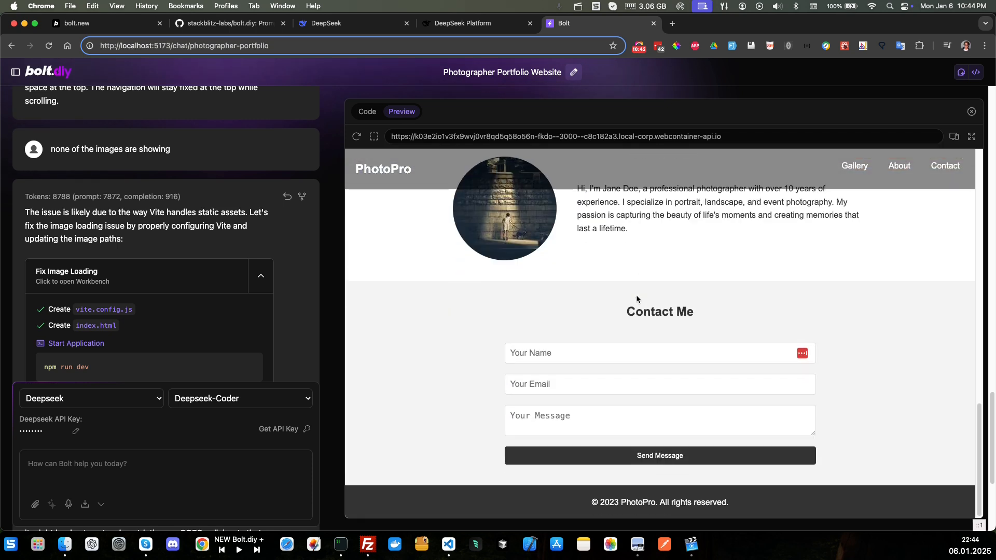
pyautogui.scroll(3)
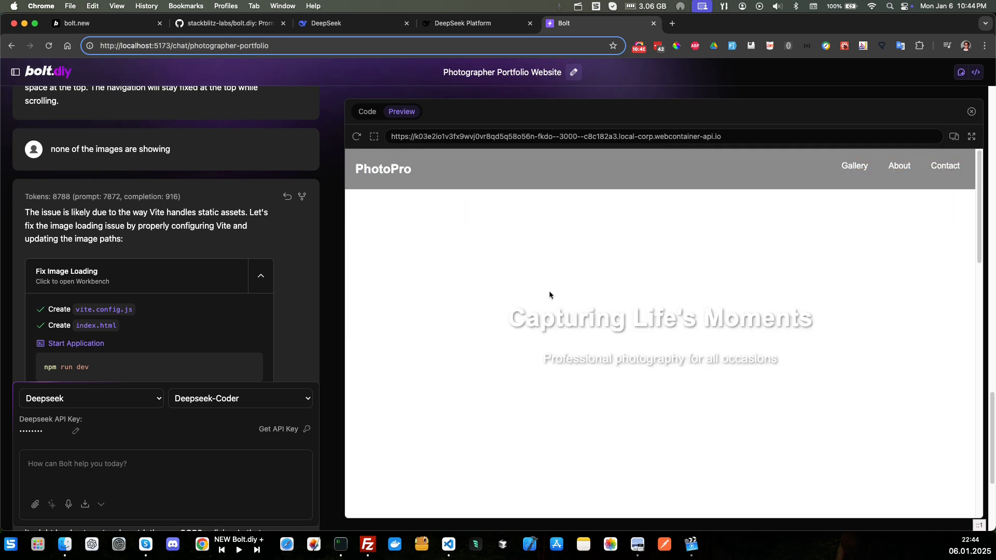
pyautogui.moveTo(512, 320)
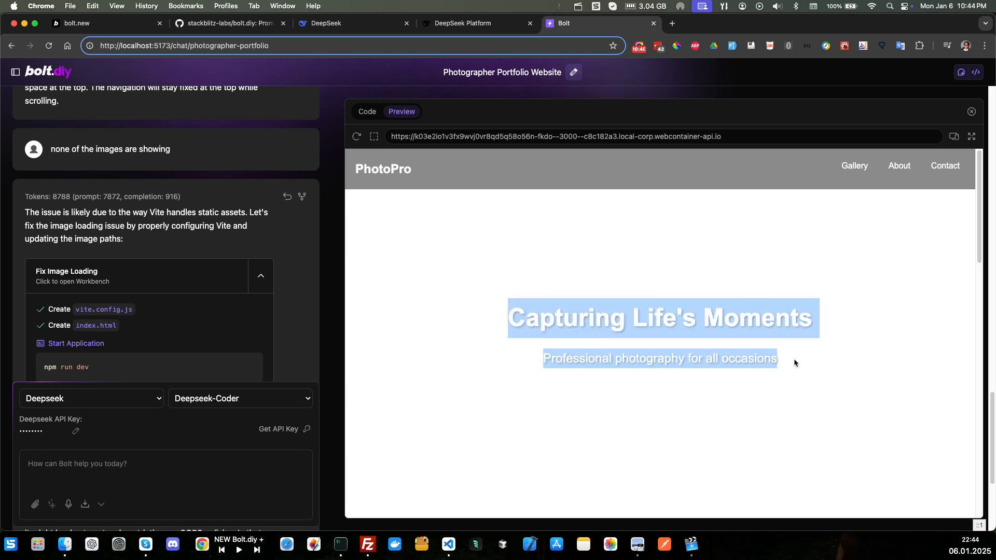
pyautogui.moveTo(89, 493)
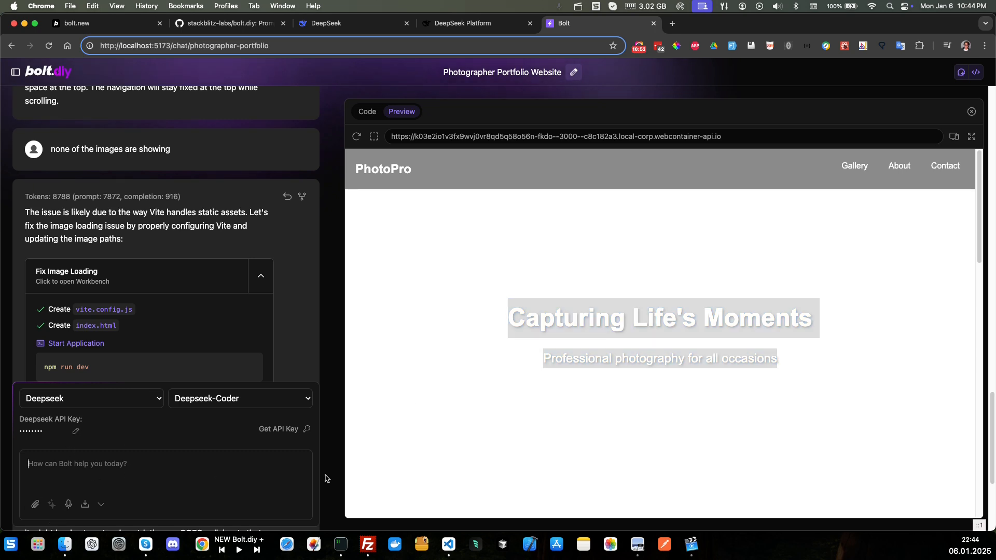
# - Send a message that page images are fixed but the hero background still isn't displaying
pyautogui.write('the b')
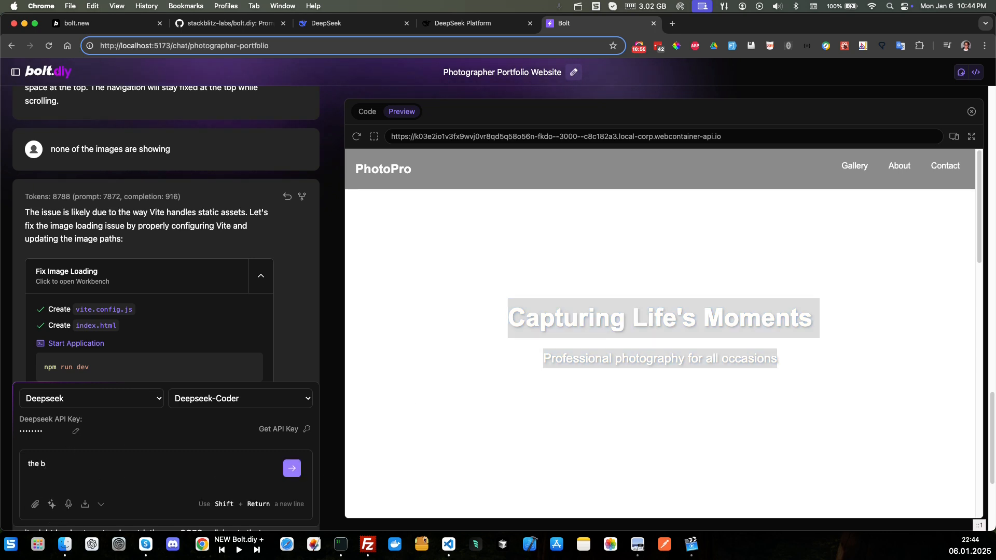
pyautogui.press('Backspace')
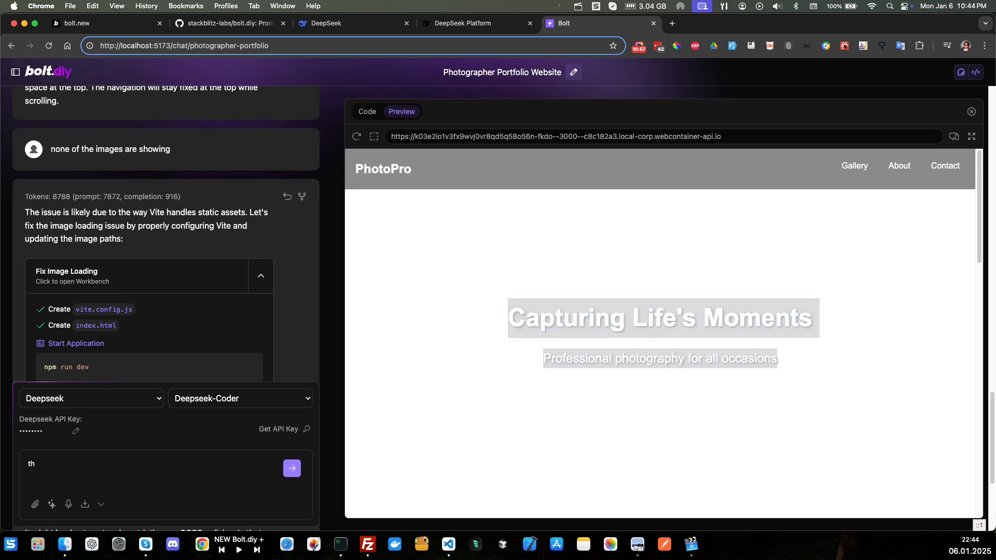
pyautogui.write('at')
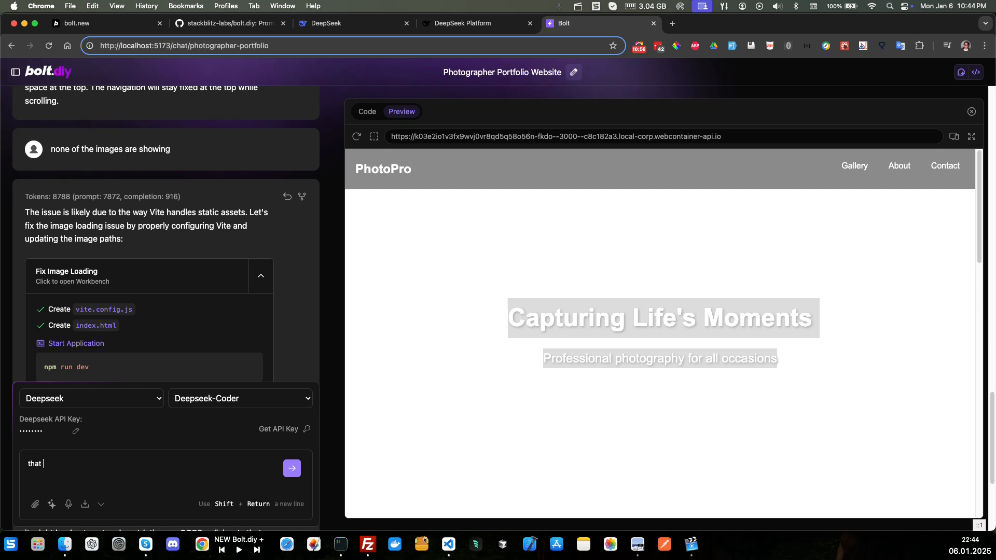
pyautogui.write('fixed')
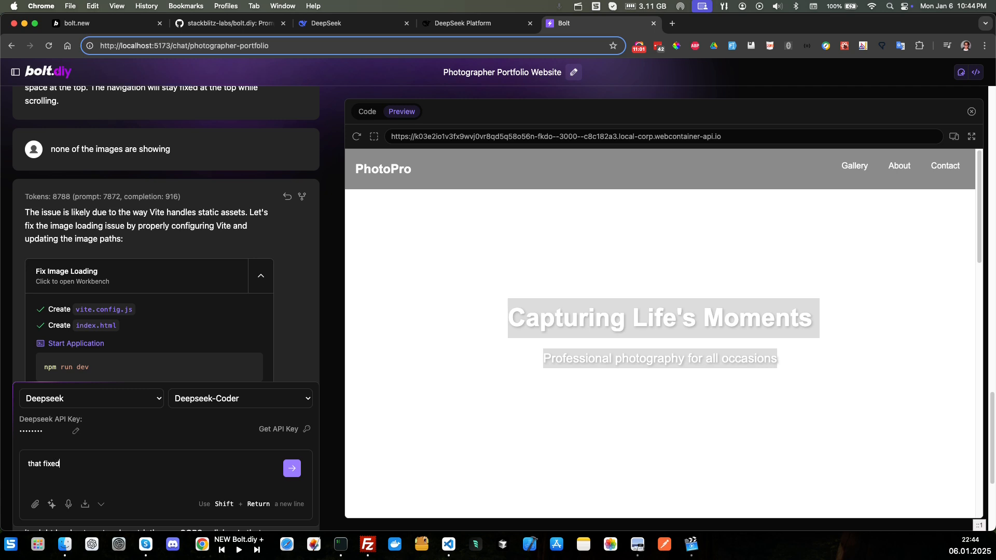
pyautogui.write('the images')
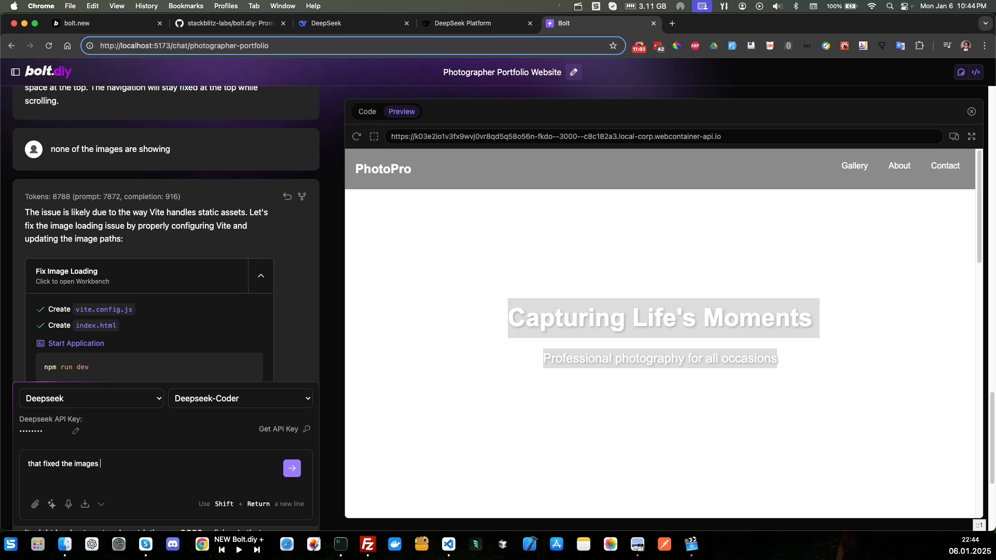
pyautogui.write('on the p')
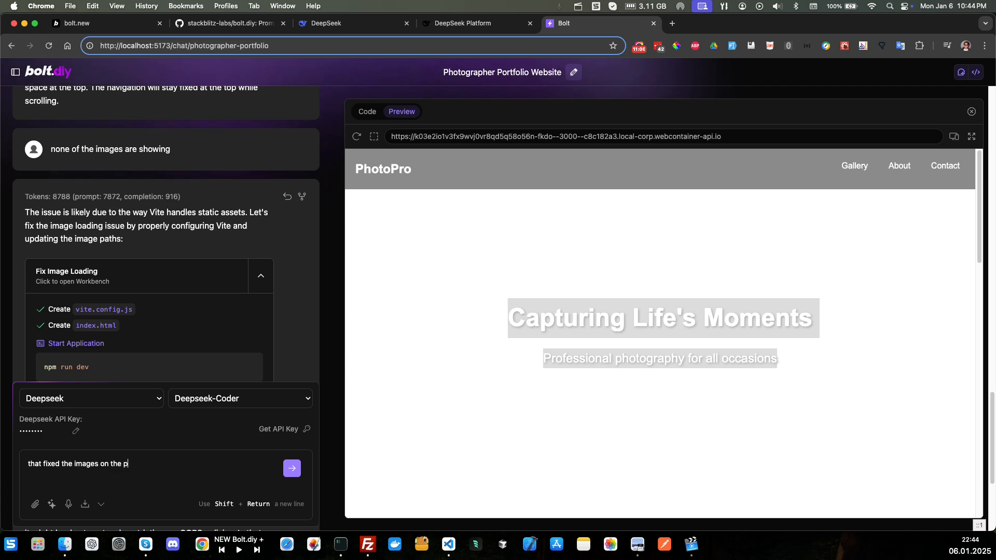
pyautogui.write('age bu')
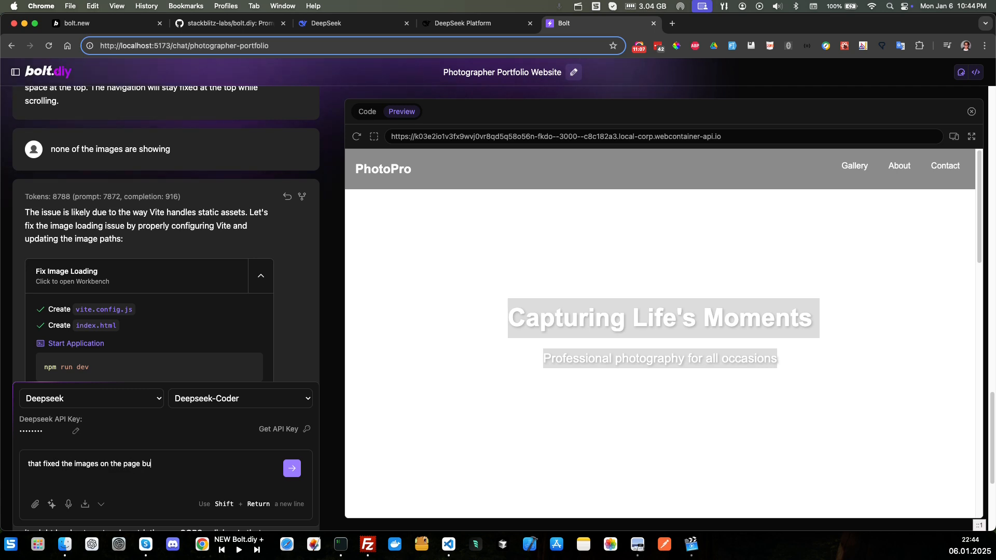
pyautogui.write('t the')
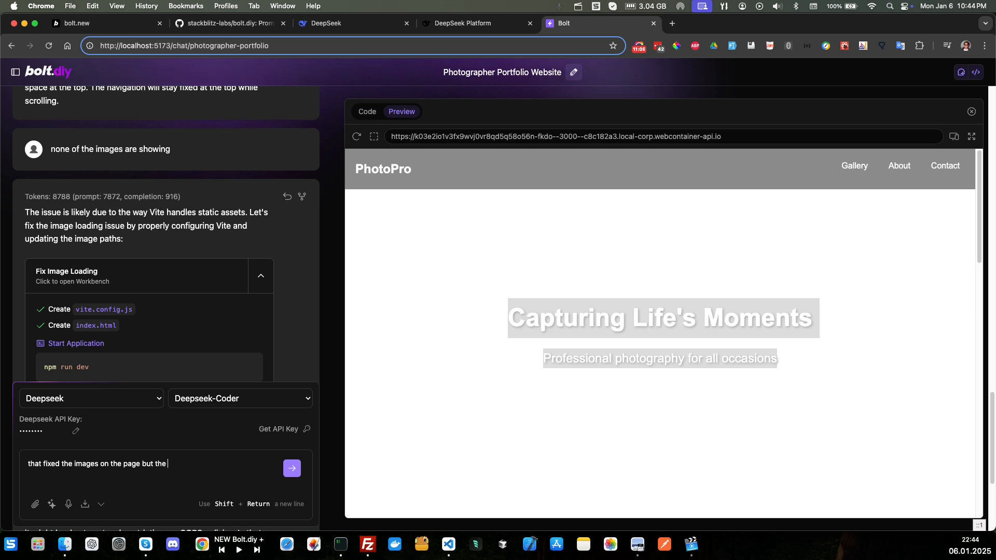
pyautogui.write('background image on the hero')
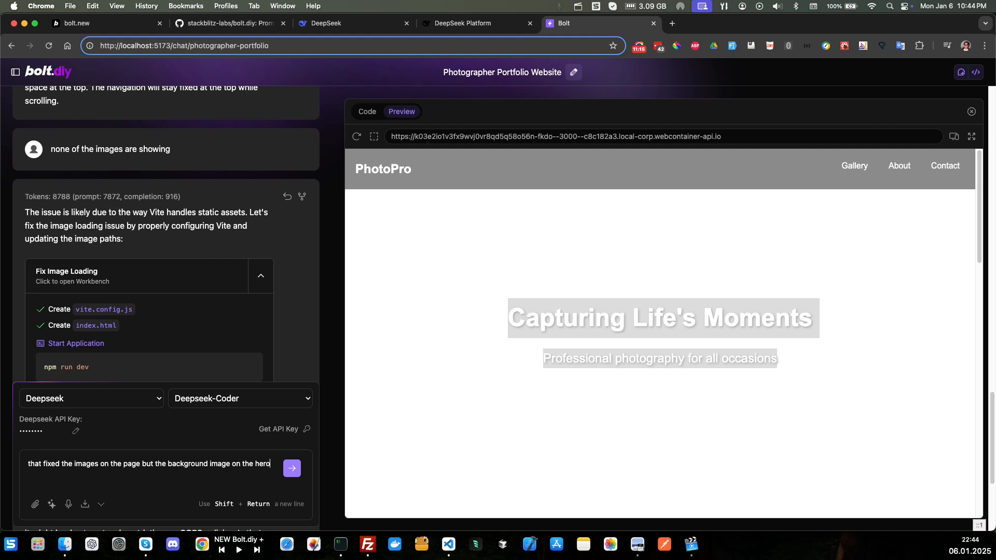
pyautogui.write('section is s')
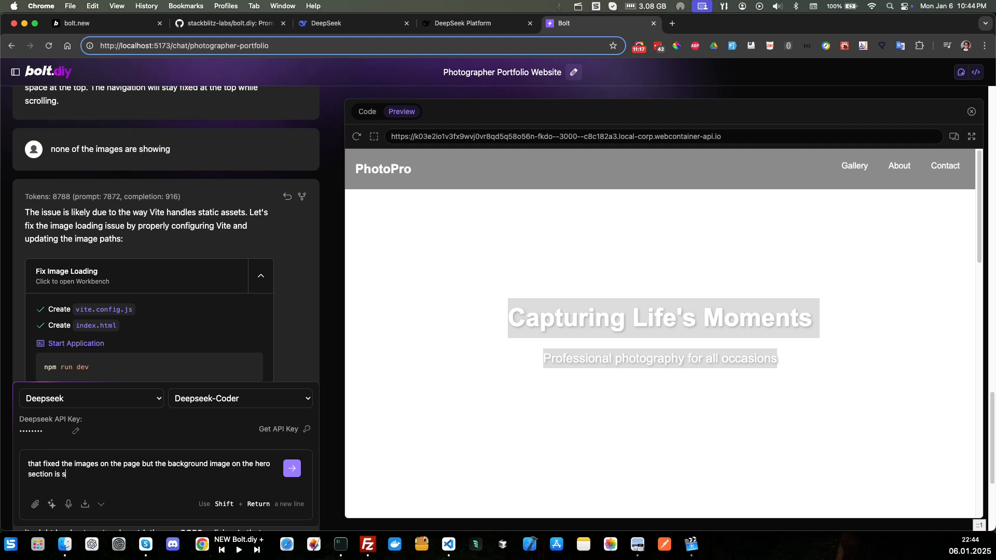
pyautogui.write('till not')
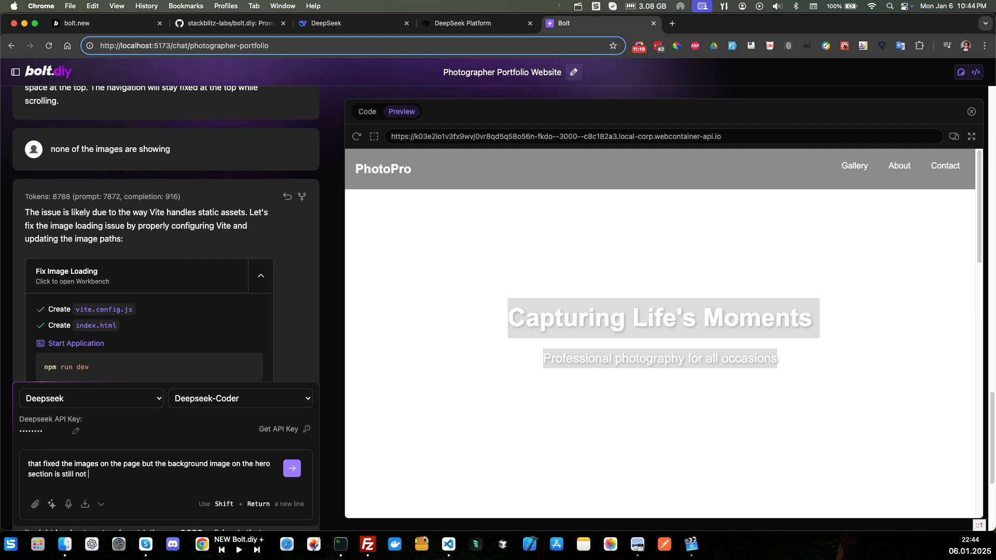
pyautogui.write('displayin')
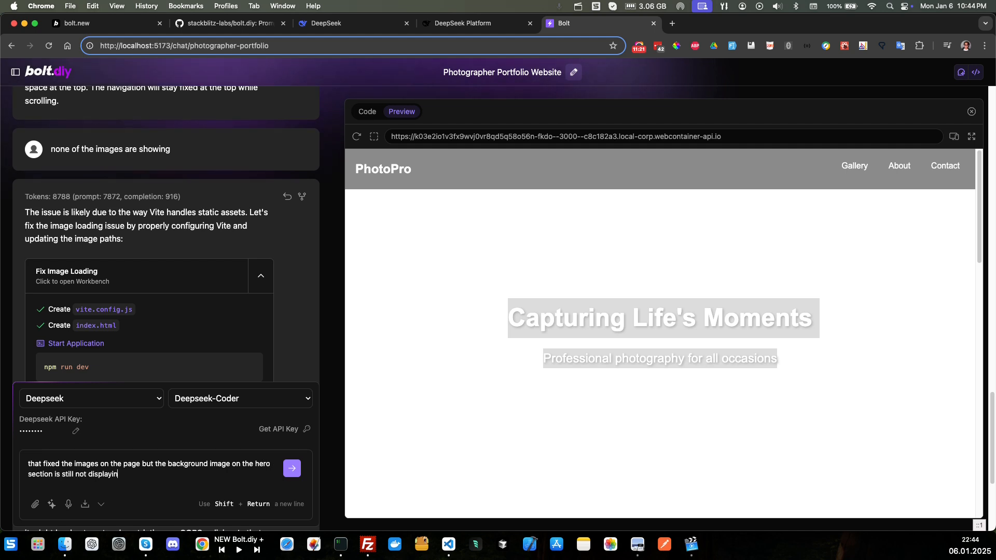
pyautogui.click(292, 468)
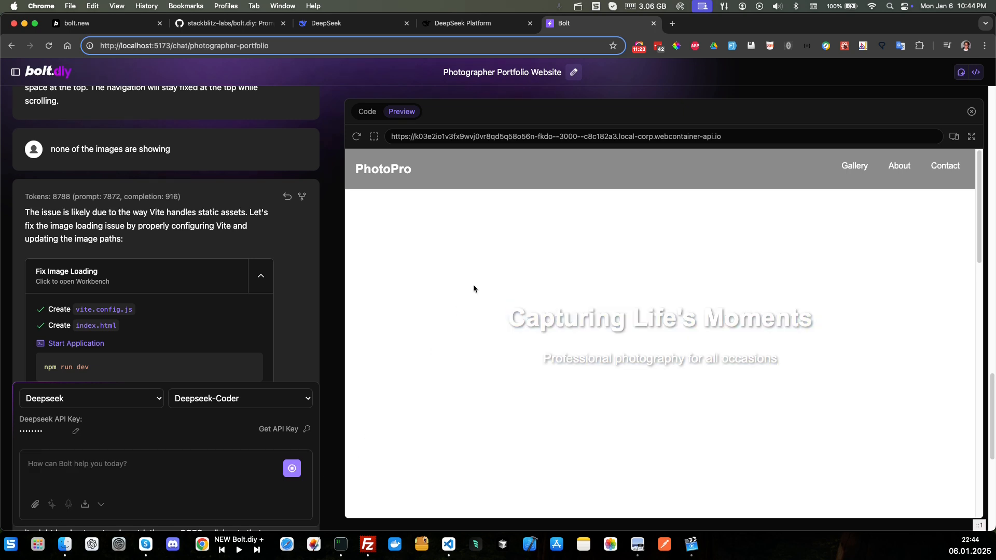
# - Follow the Unsplash hero background update to style.css, then preview the still-plain hero
pyautogui.click(366, 112)
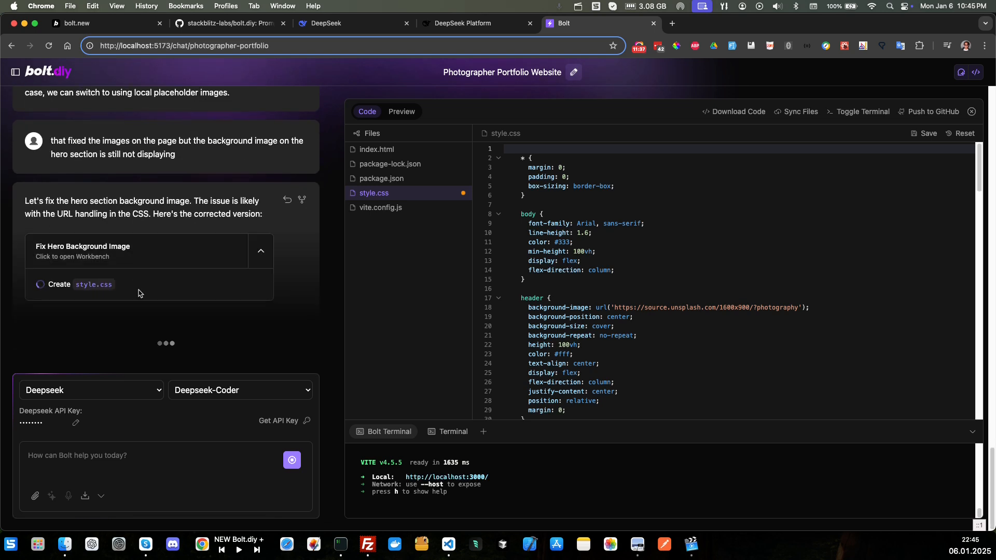
pyautogui.moveTo(198, 212)
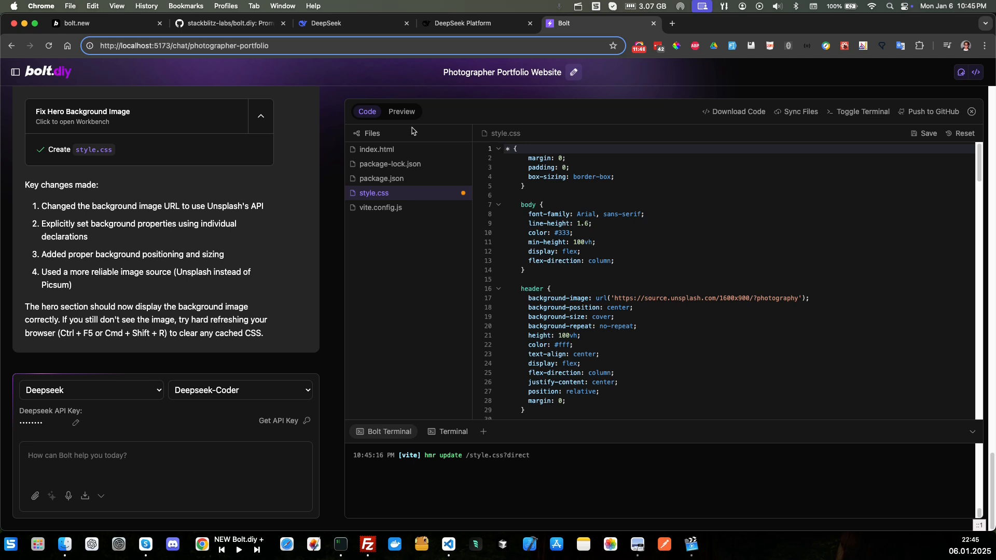
pyautogui.click(401, 111)
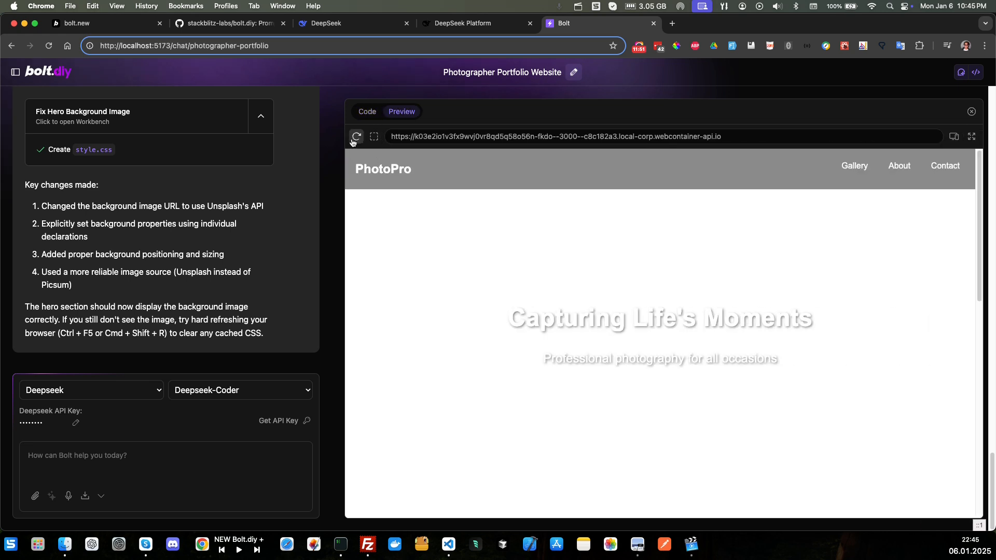
pyautogui.moveTo(12, 375)
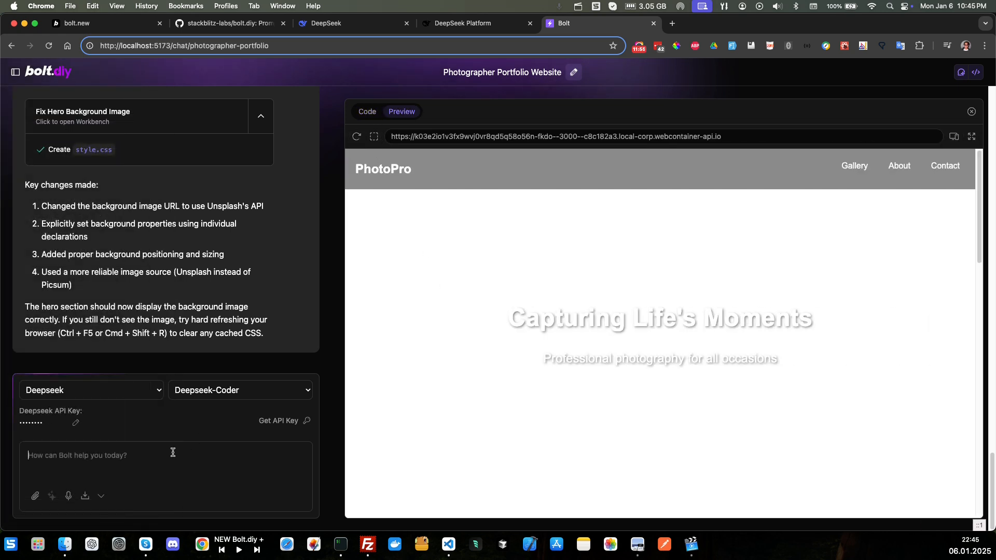
# - Report to the assistant that the hero background image is still not displaying
pyautogui.write('the')
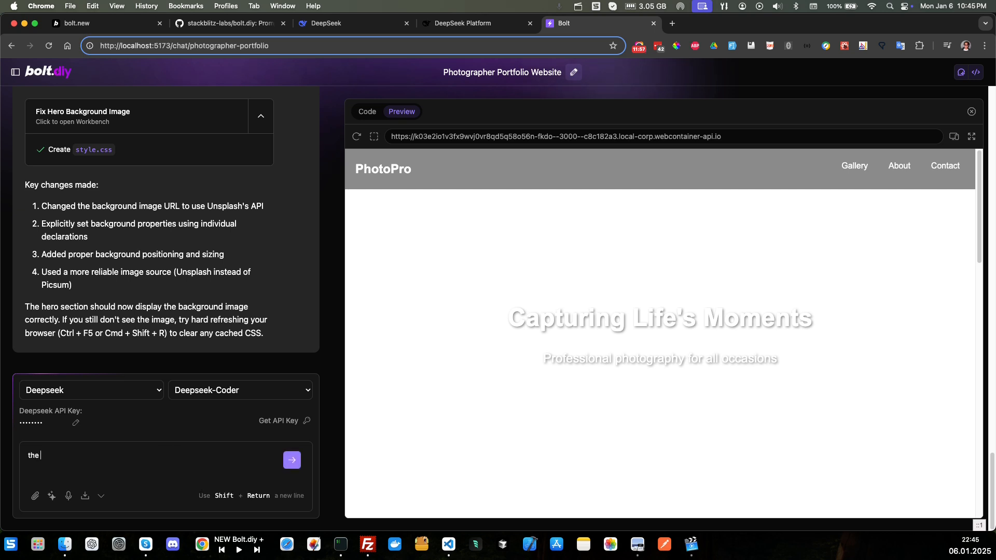
pyautogui.write('he')
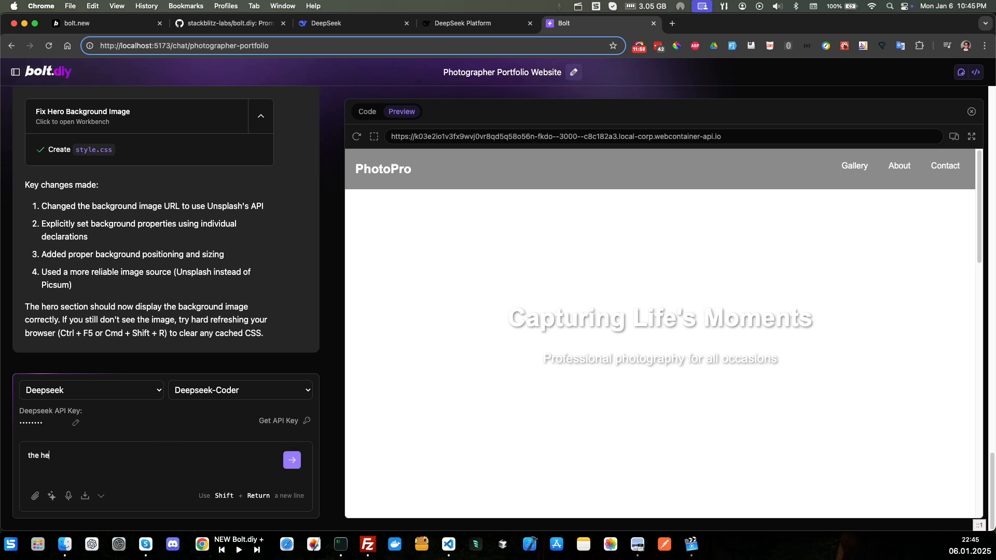
pyautogui.write('ro backg')
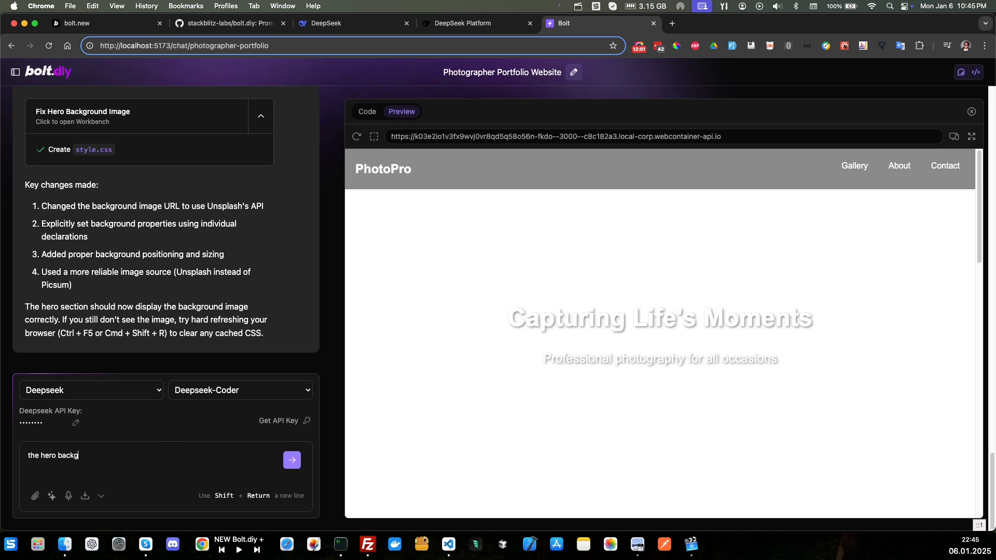
pyautogui.write('round image')
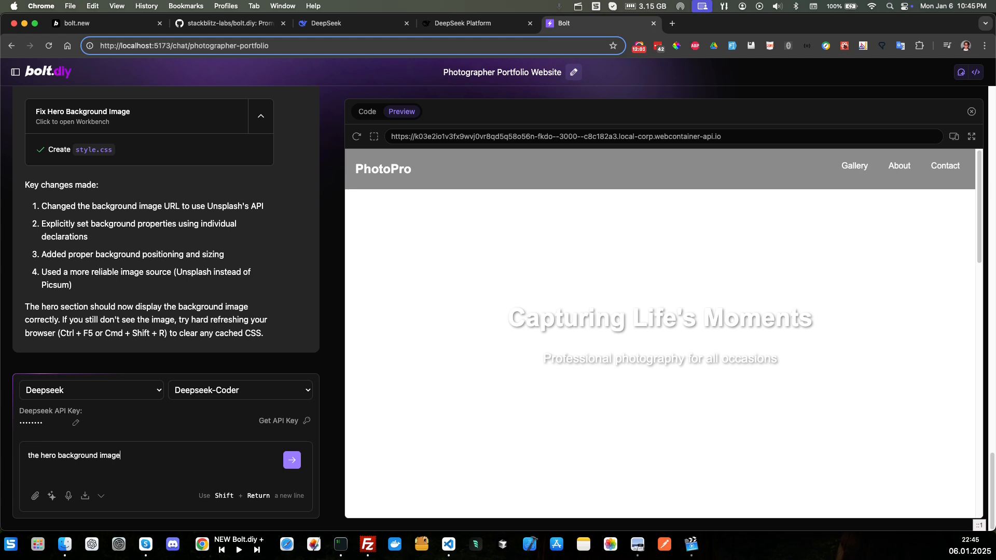
pyautogui.write('is sti')
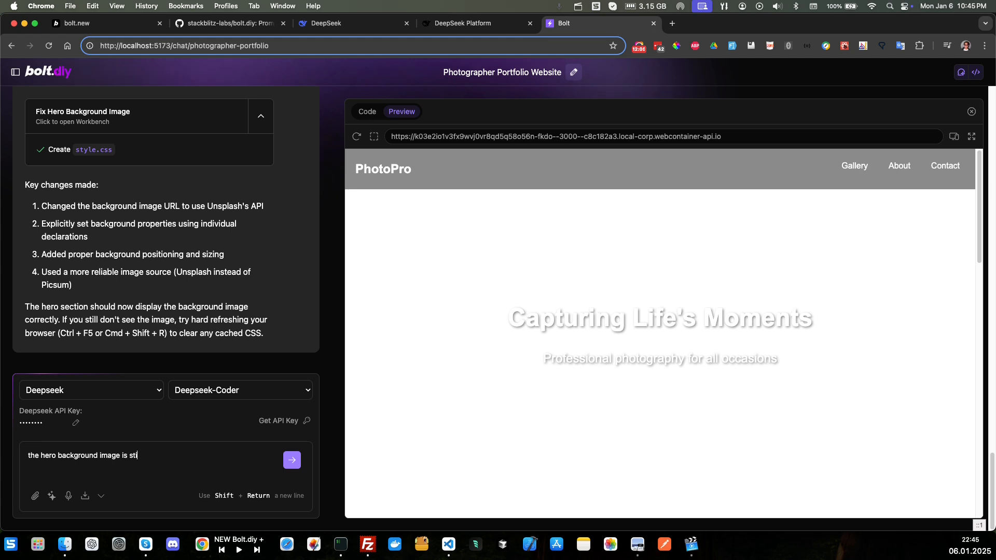
pyautogui.write('ll not di')
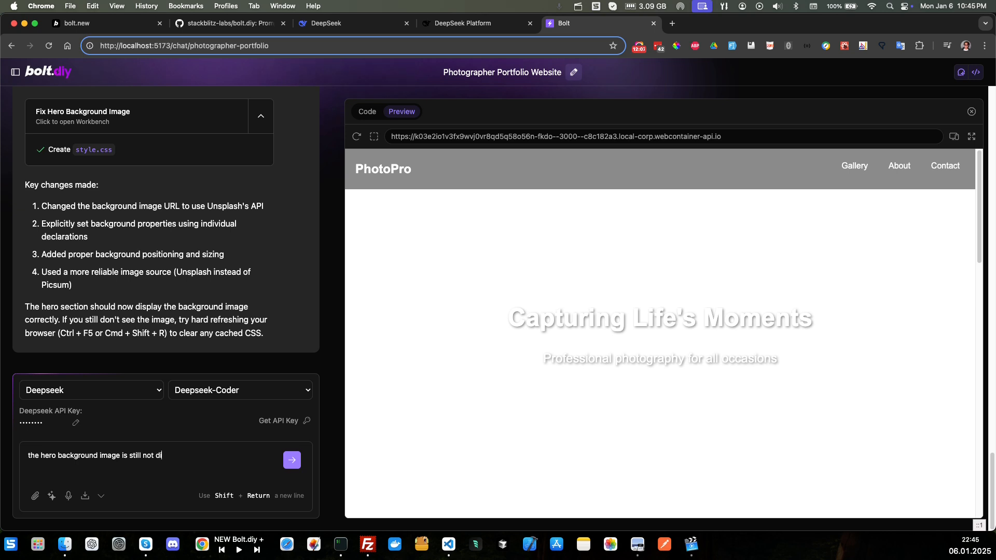
pyautogui.click(291, 460)
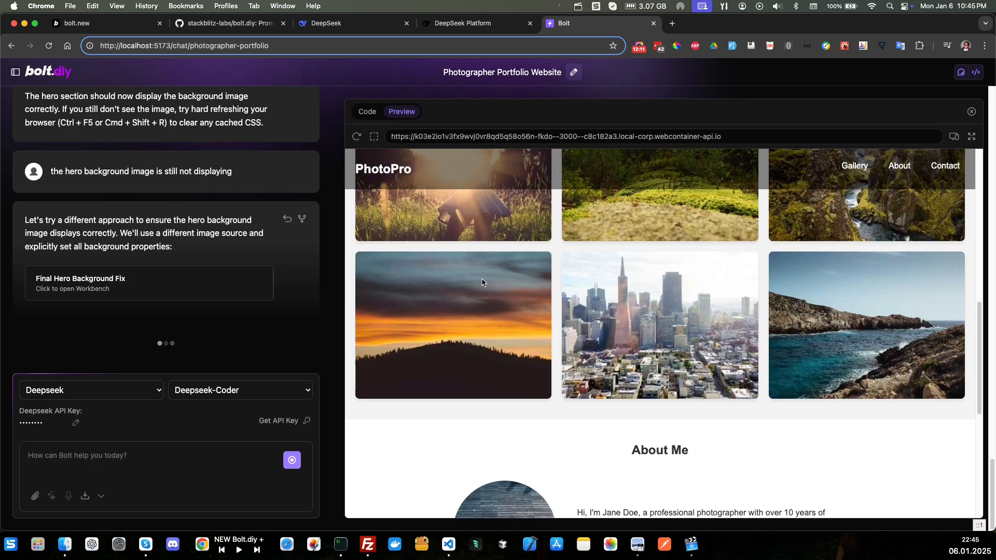
# - Review the 'Final Hero Background Fix' style.css changes in the Workbench code view
pyautogui.click(366, 111)
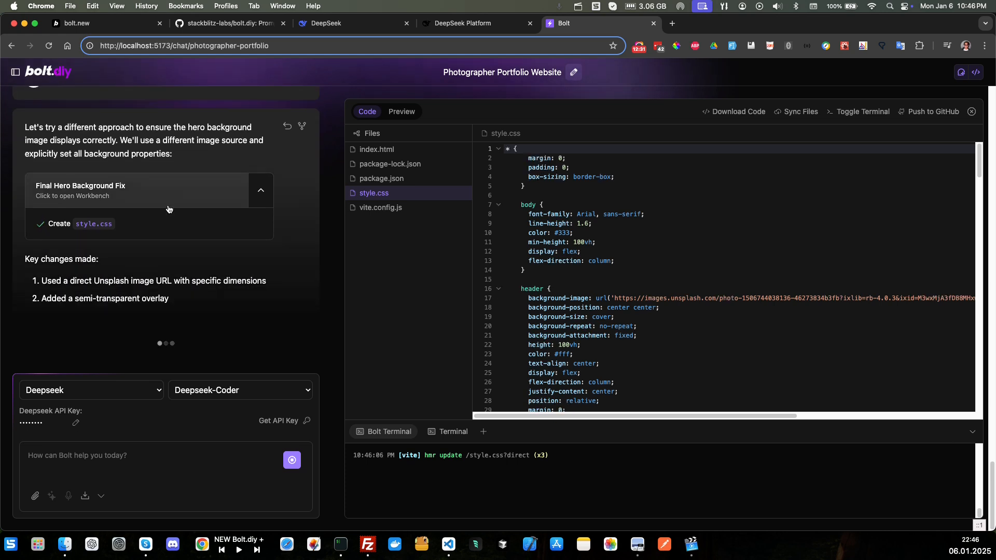
pyautogui.scroll(-3)
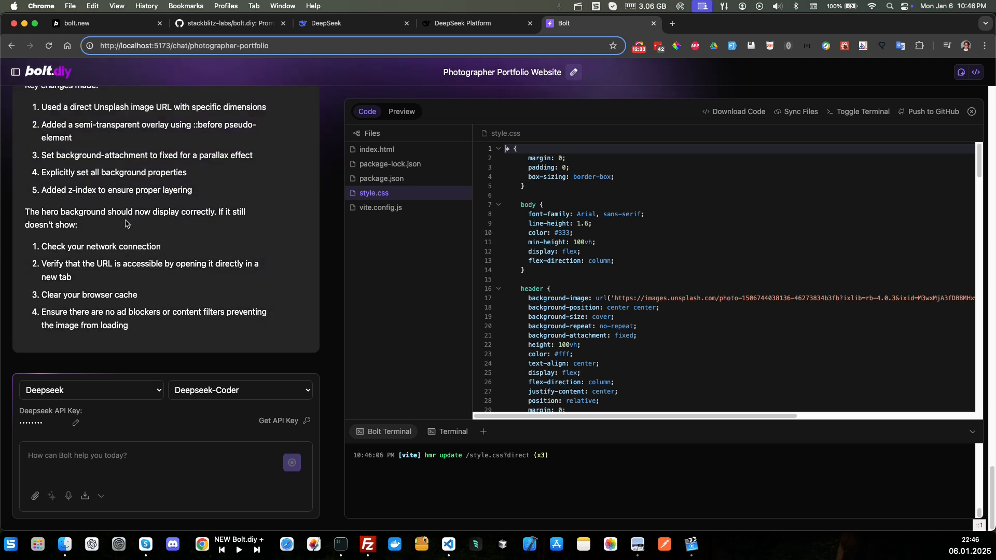
pyautogui.scroll(3)
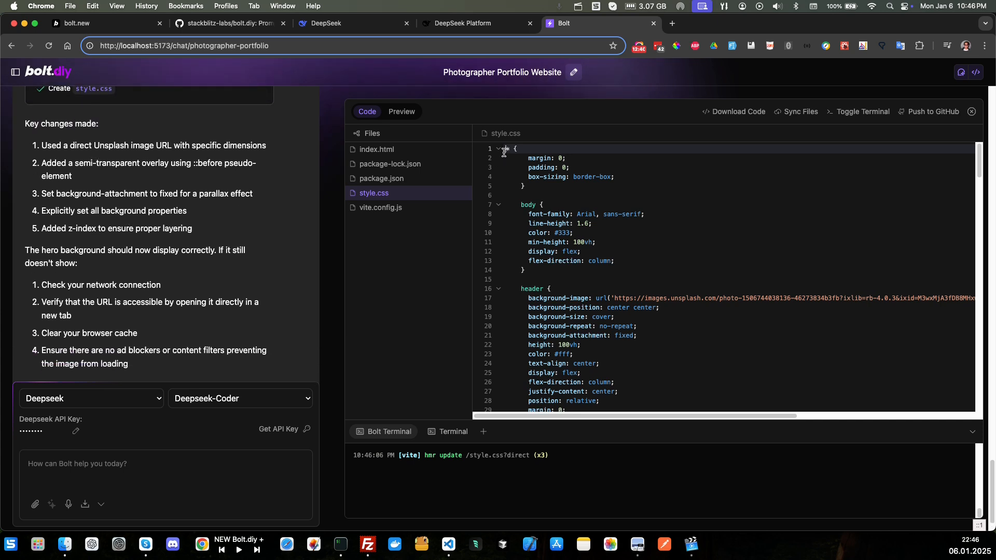
# - Reload the preview and scroll past the mountain-forest hero, gallery and About Me
pyautogui.click(401, 111)
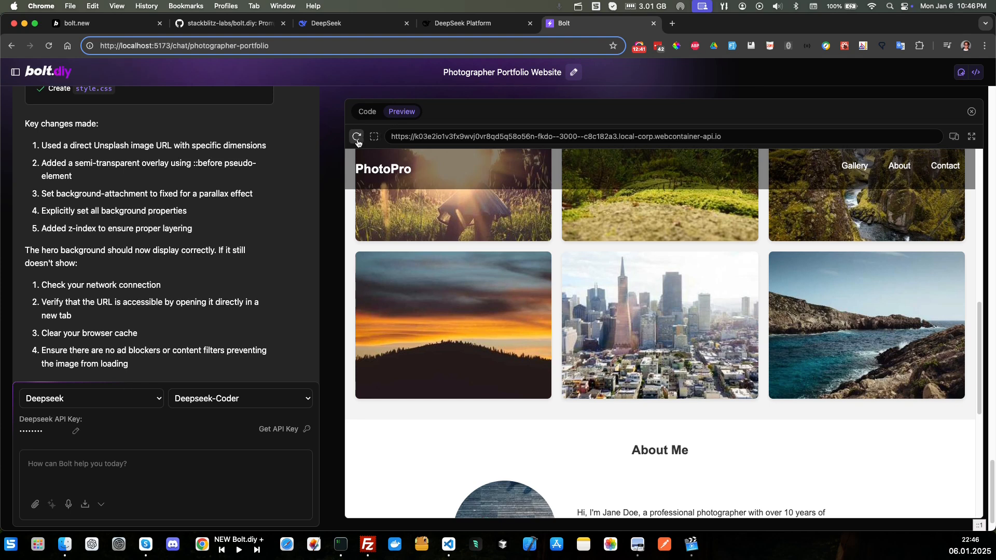
pyautogui.click(357, 136)
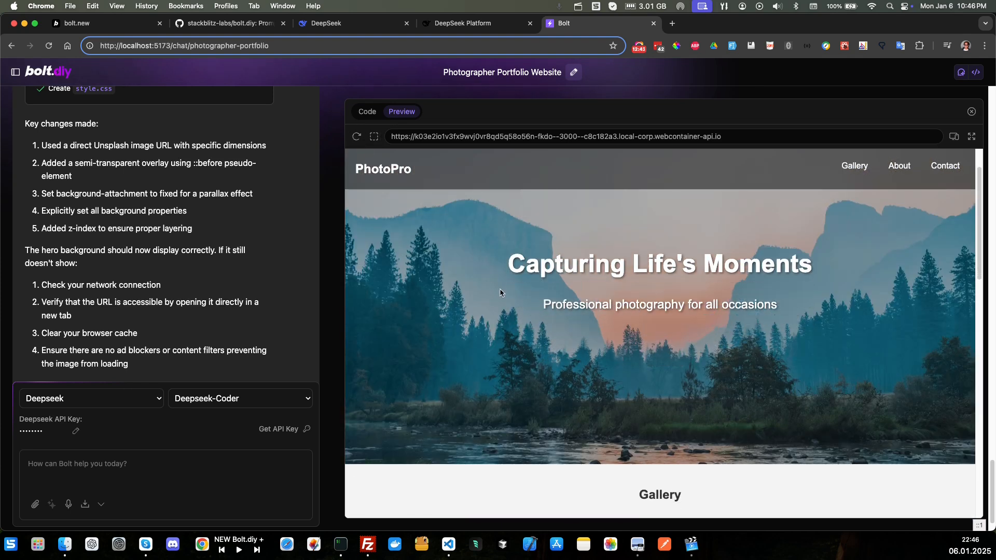
pyautogui.scroll(-3)
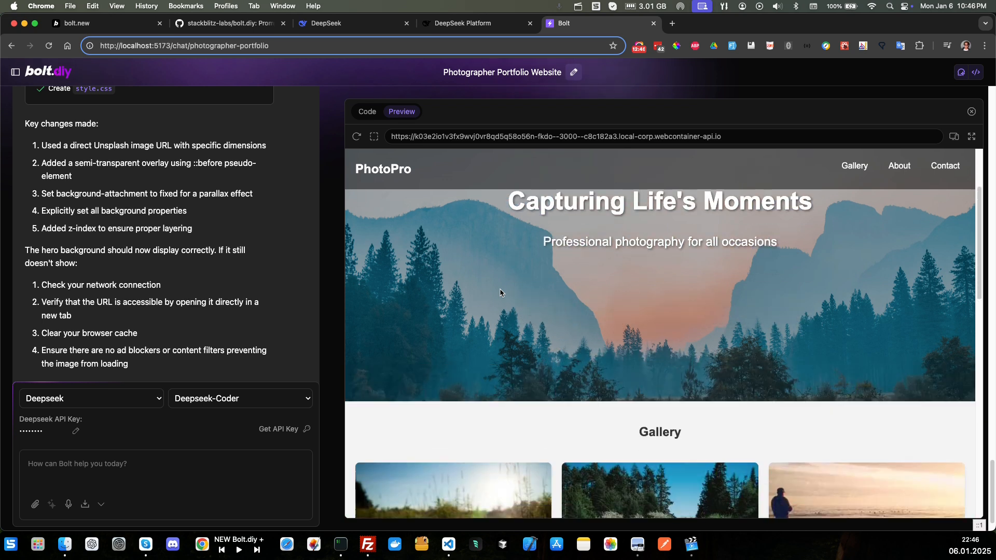
pyautogui.scroll(-3)
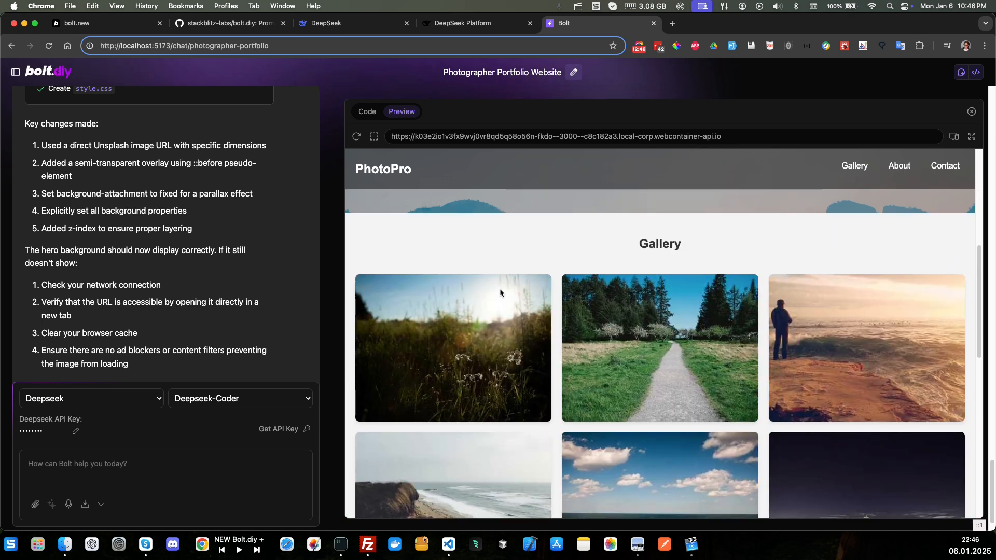
pyautogui.scroll(-3)
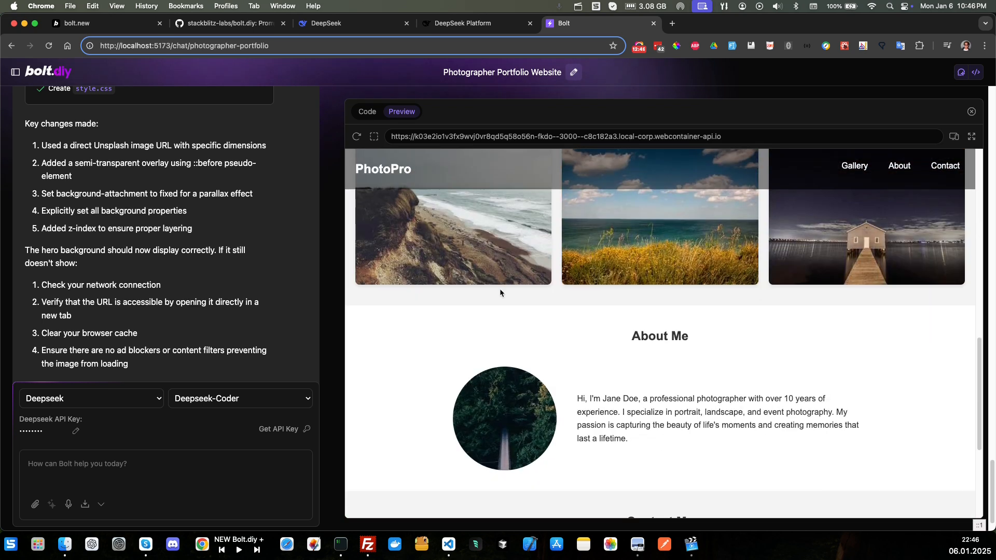
pyautogui.scroll(-3)
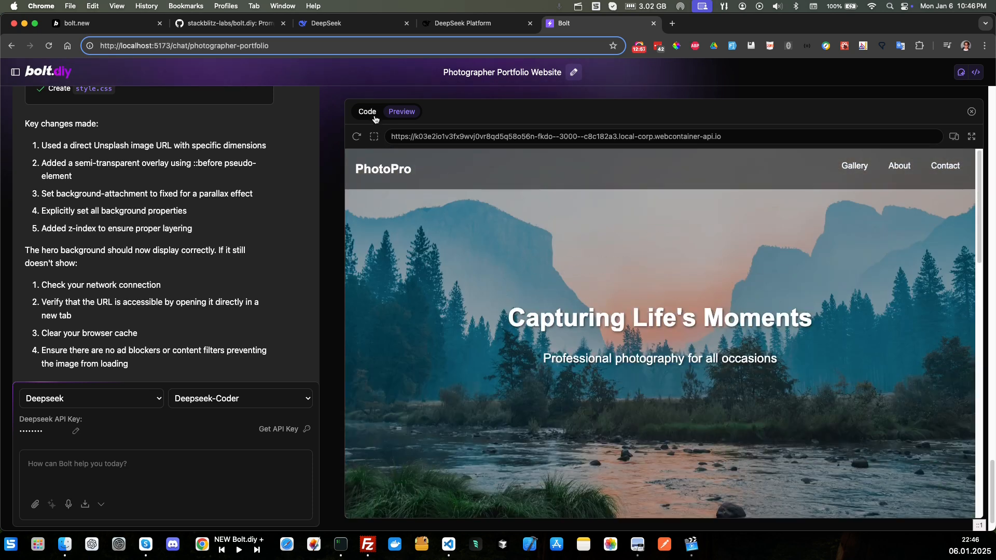
# - Switch to the Code tab to view style.css with the Unsplash header background rule
pyautogui.click(367, 111)
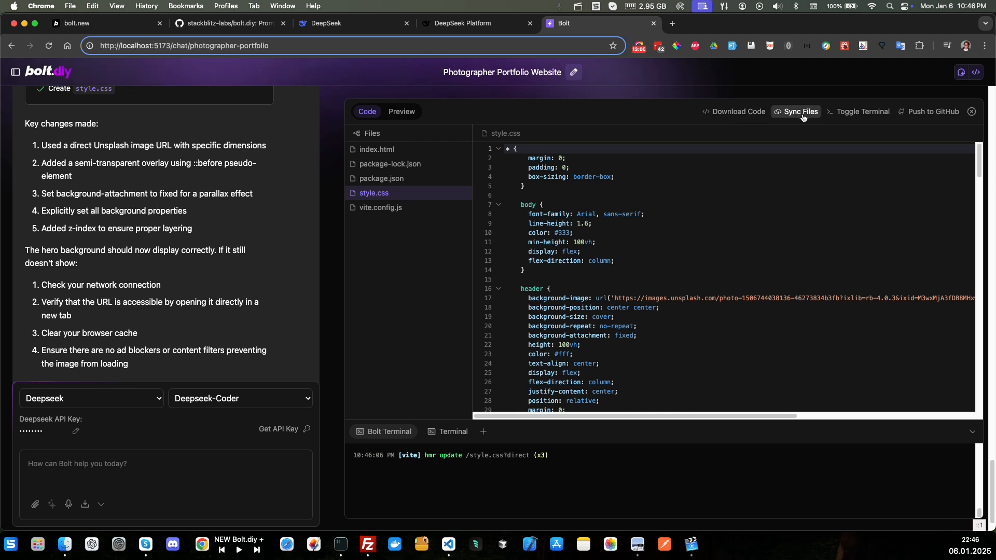
pyautogui.moveTo(933, 111)
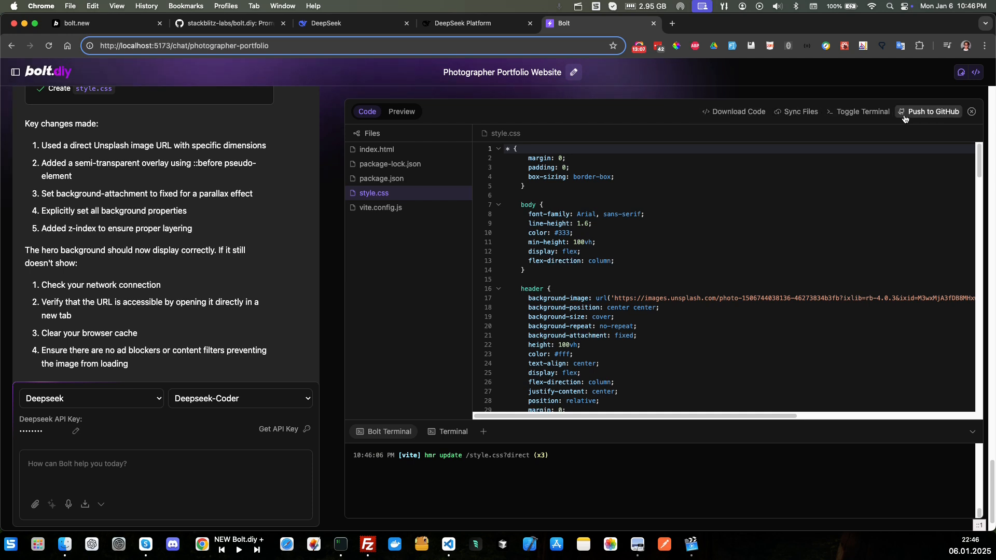
pyautogui.moveTo(925, 116)
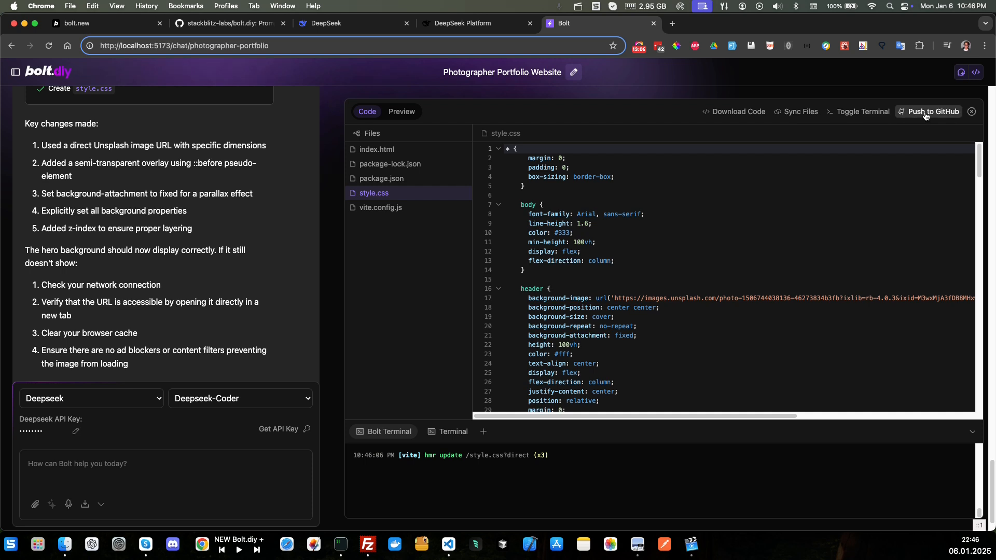
pyautogui.moveTo(734, 111)
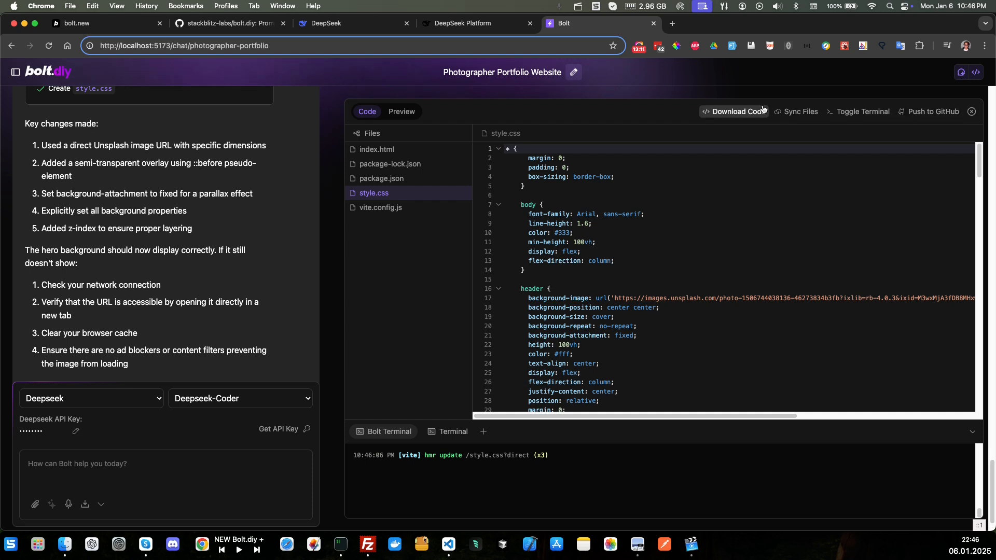
pyautogui.moveTo(660, 104)
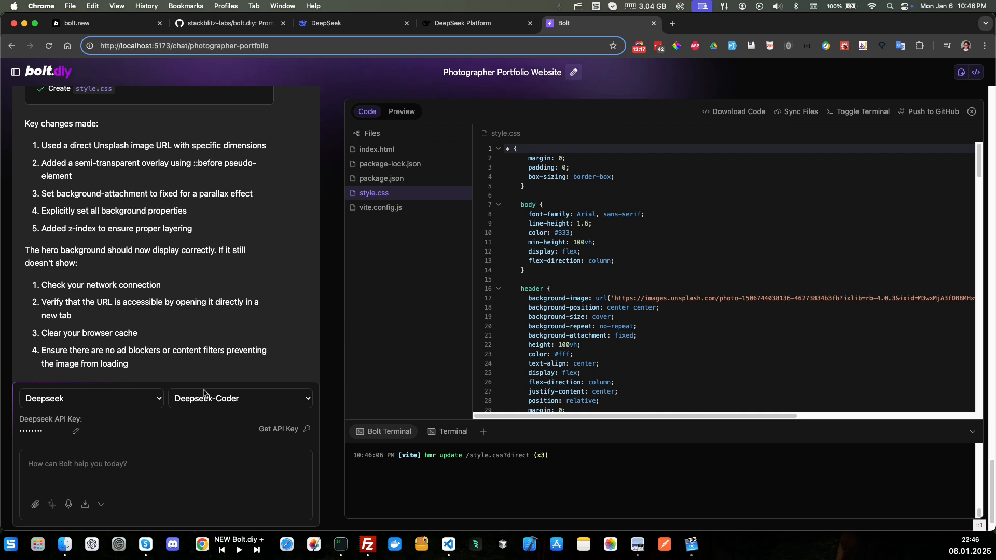
pyautogui.moveTo(240, 407)
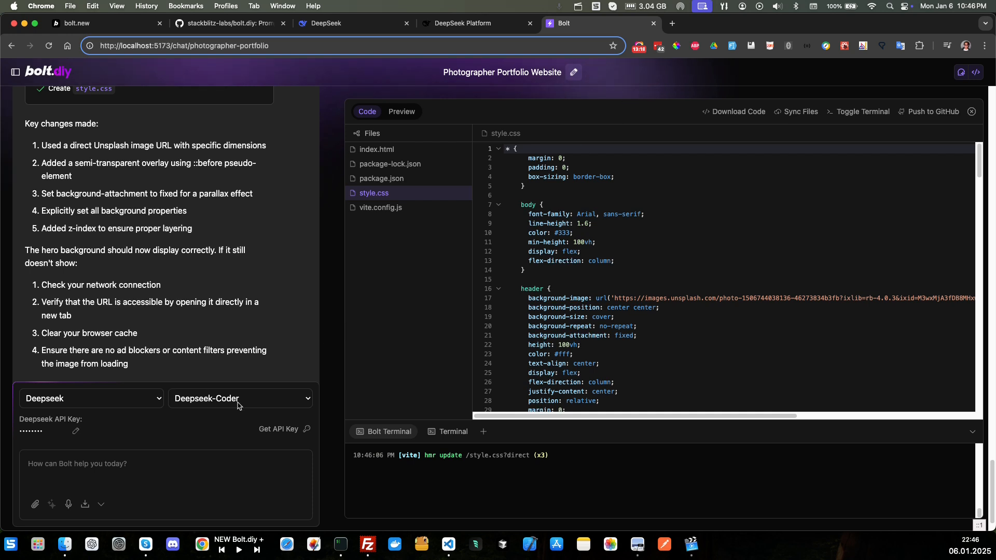
pyautogui.moveTo(164, 388)
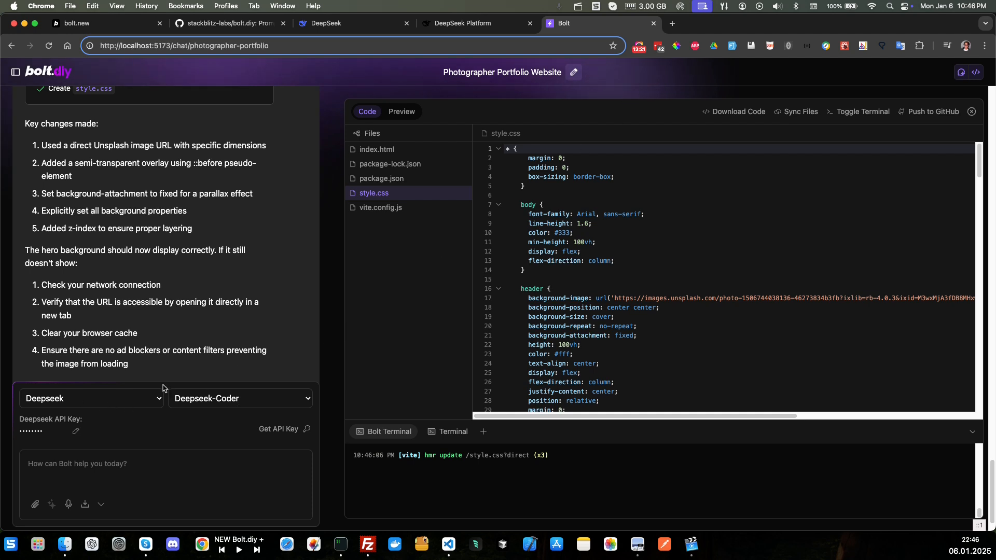
pyautogui.moveTo(455, 228)
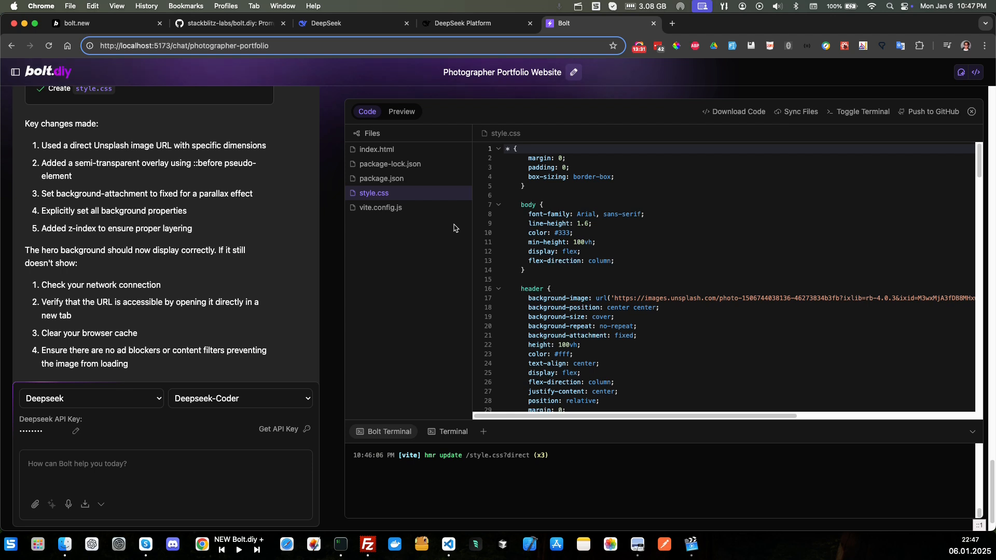
pyautogui.moveTo(357, 340)
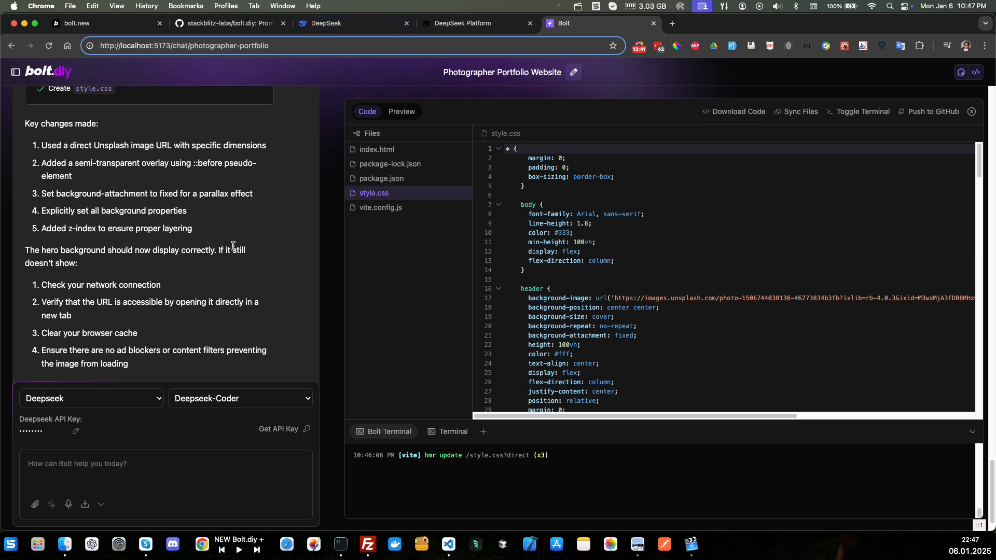
pyautogui.moveTo(265, 252)
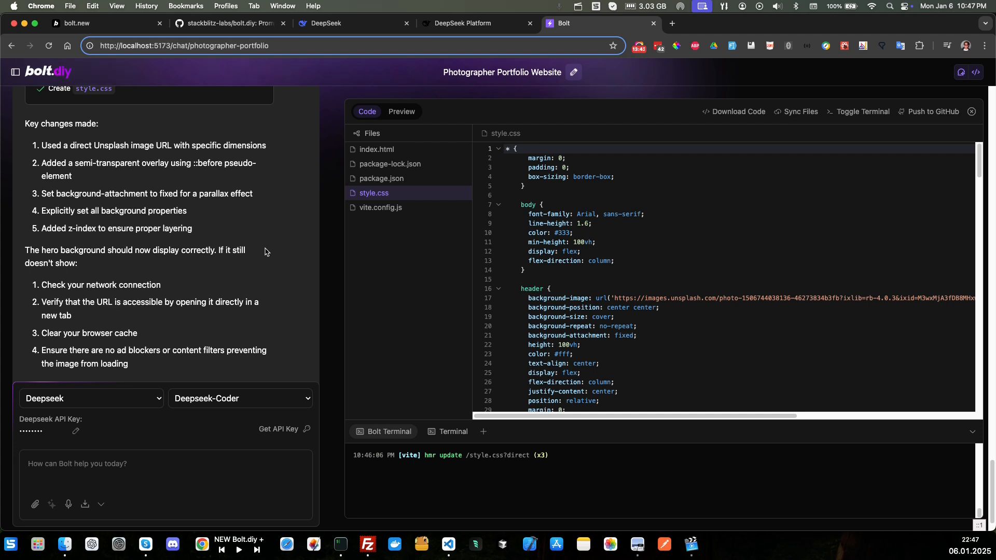
pyautogui.moveTo(249, 265)
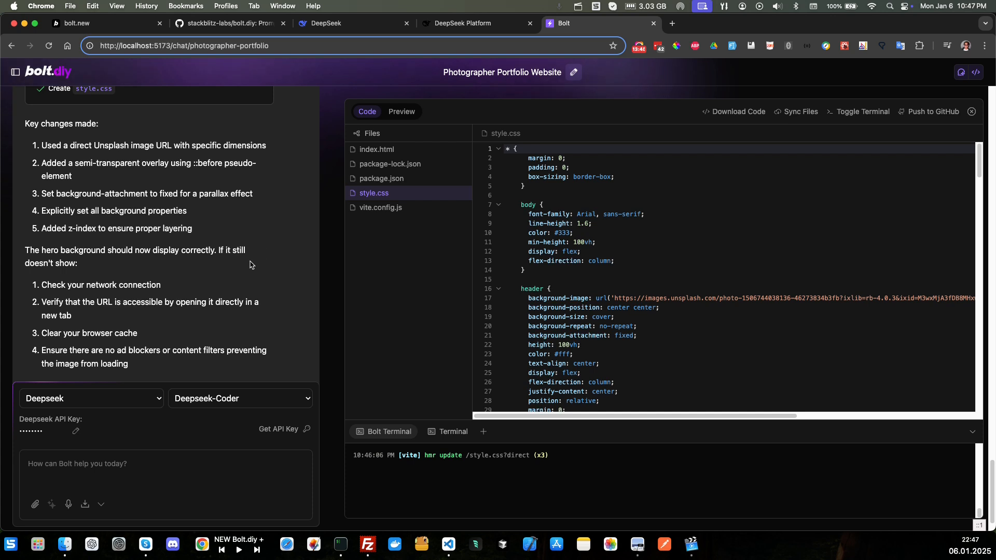